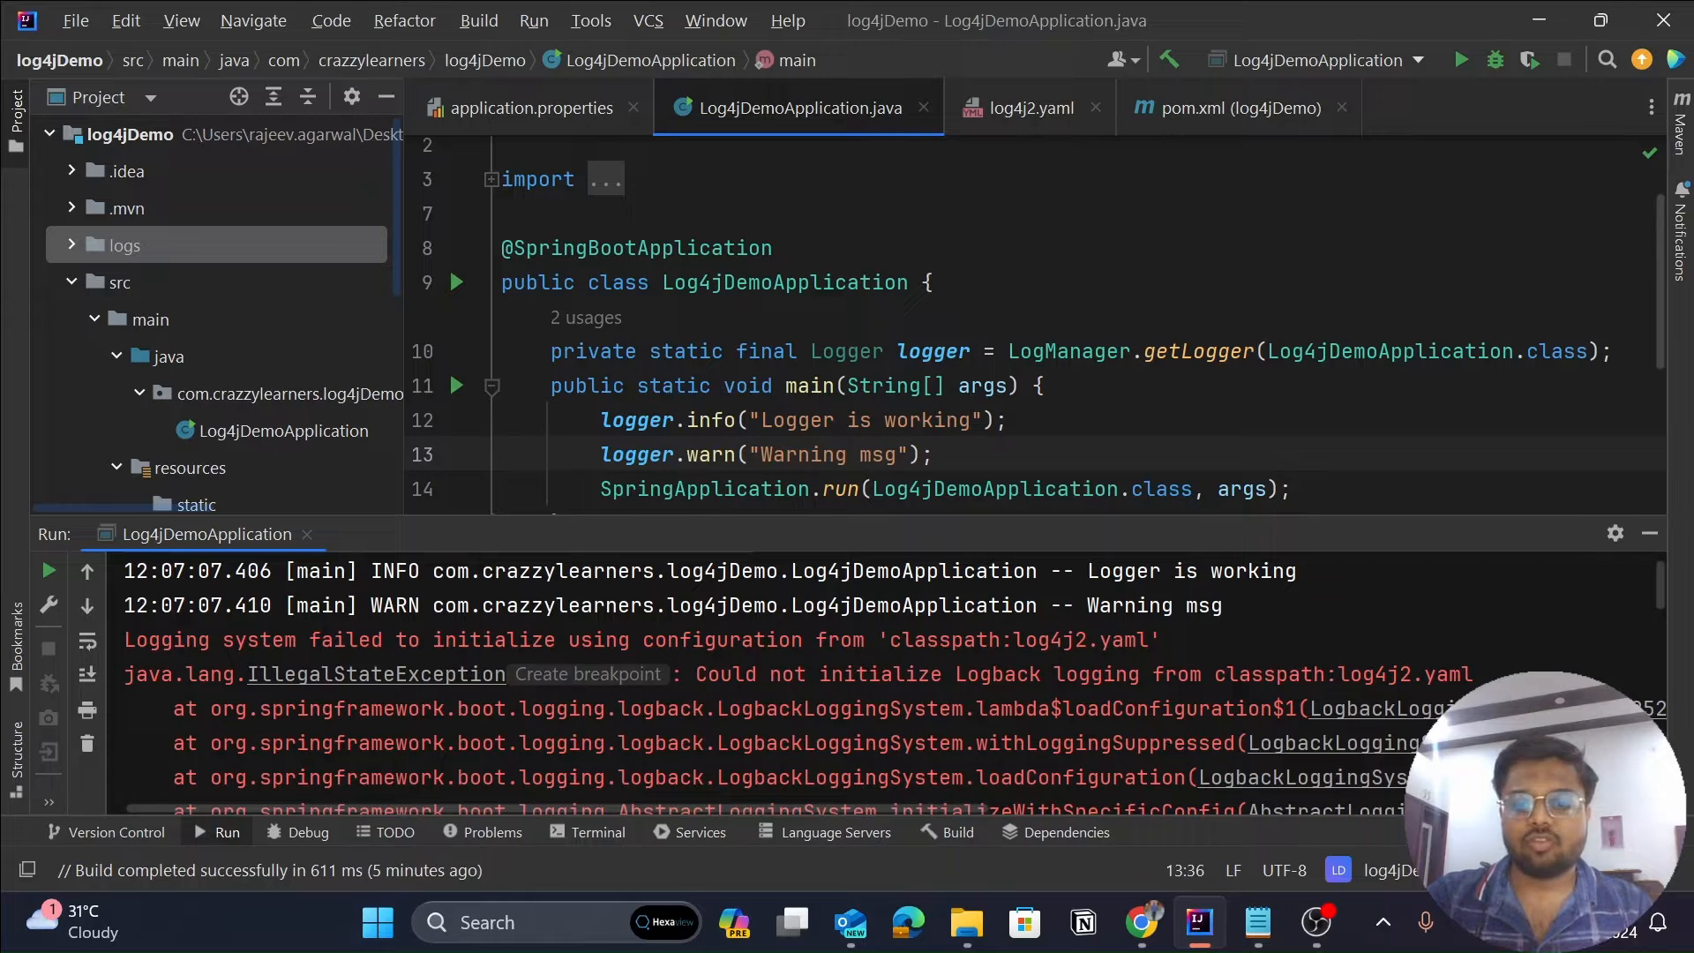
# Highlight the Logback initialization error, then open pom.xml and scroll through its dependencies.
pyautogui.moveTo(953, 673); pyautogui.dragTo(1226, 673)
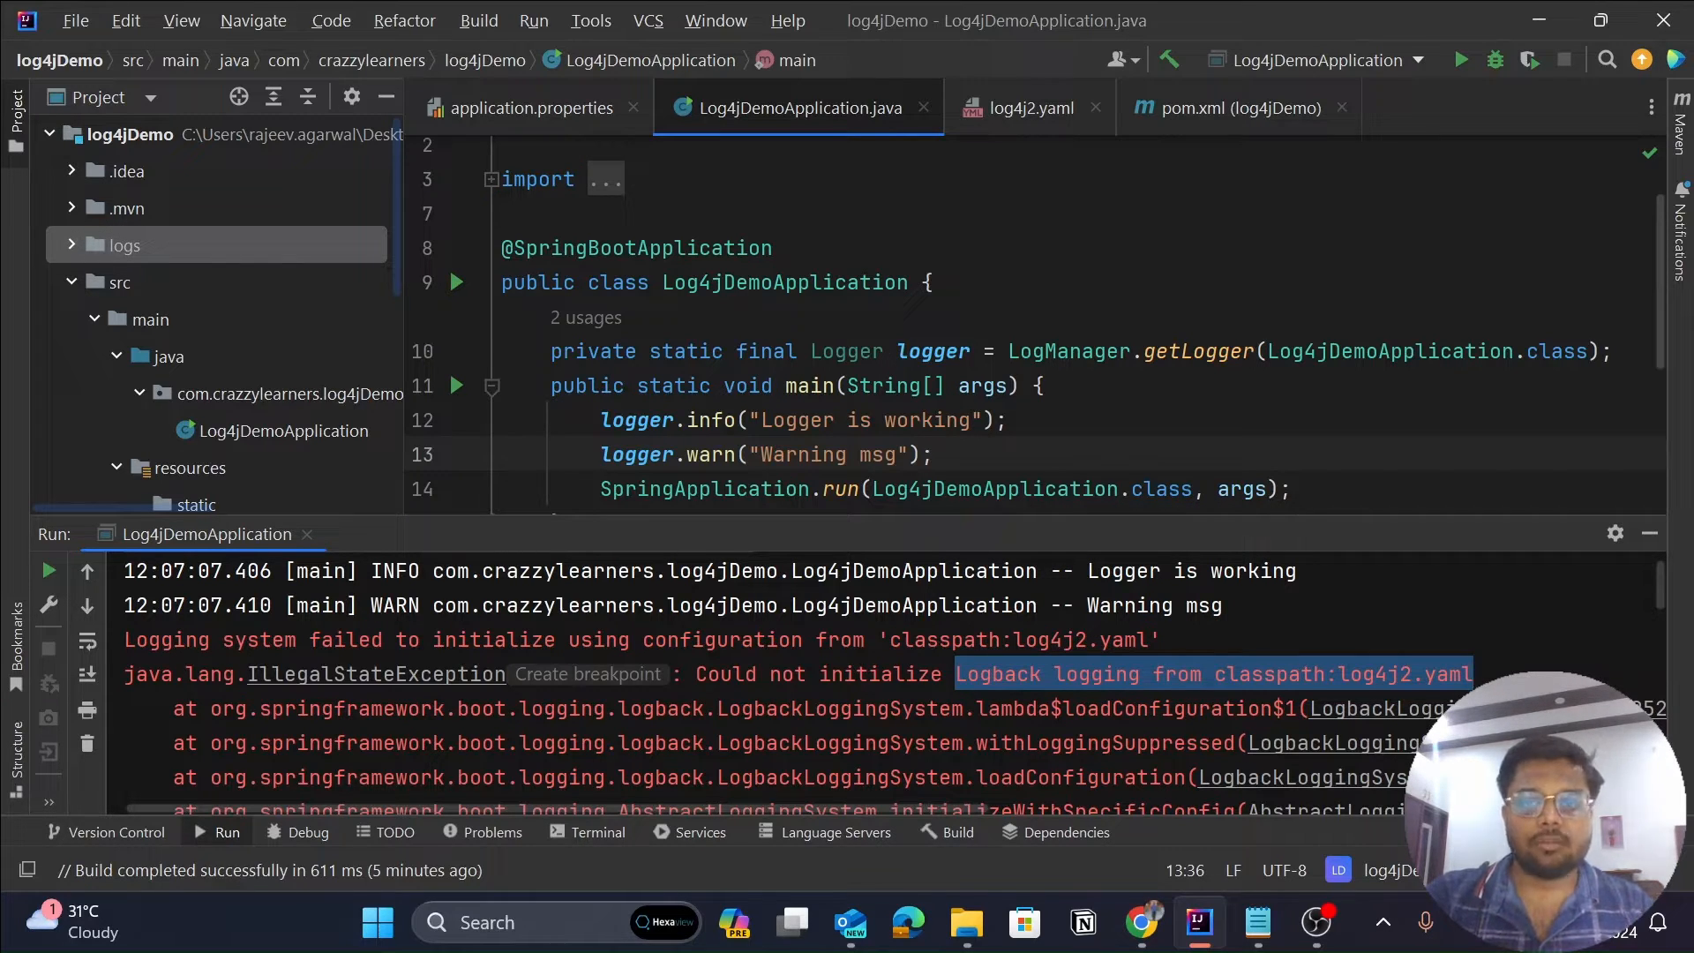
pyautogui.moveTo(1214, 121)
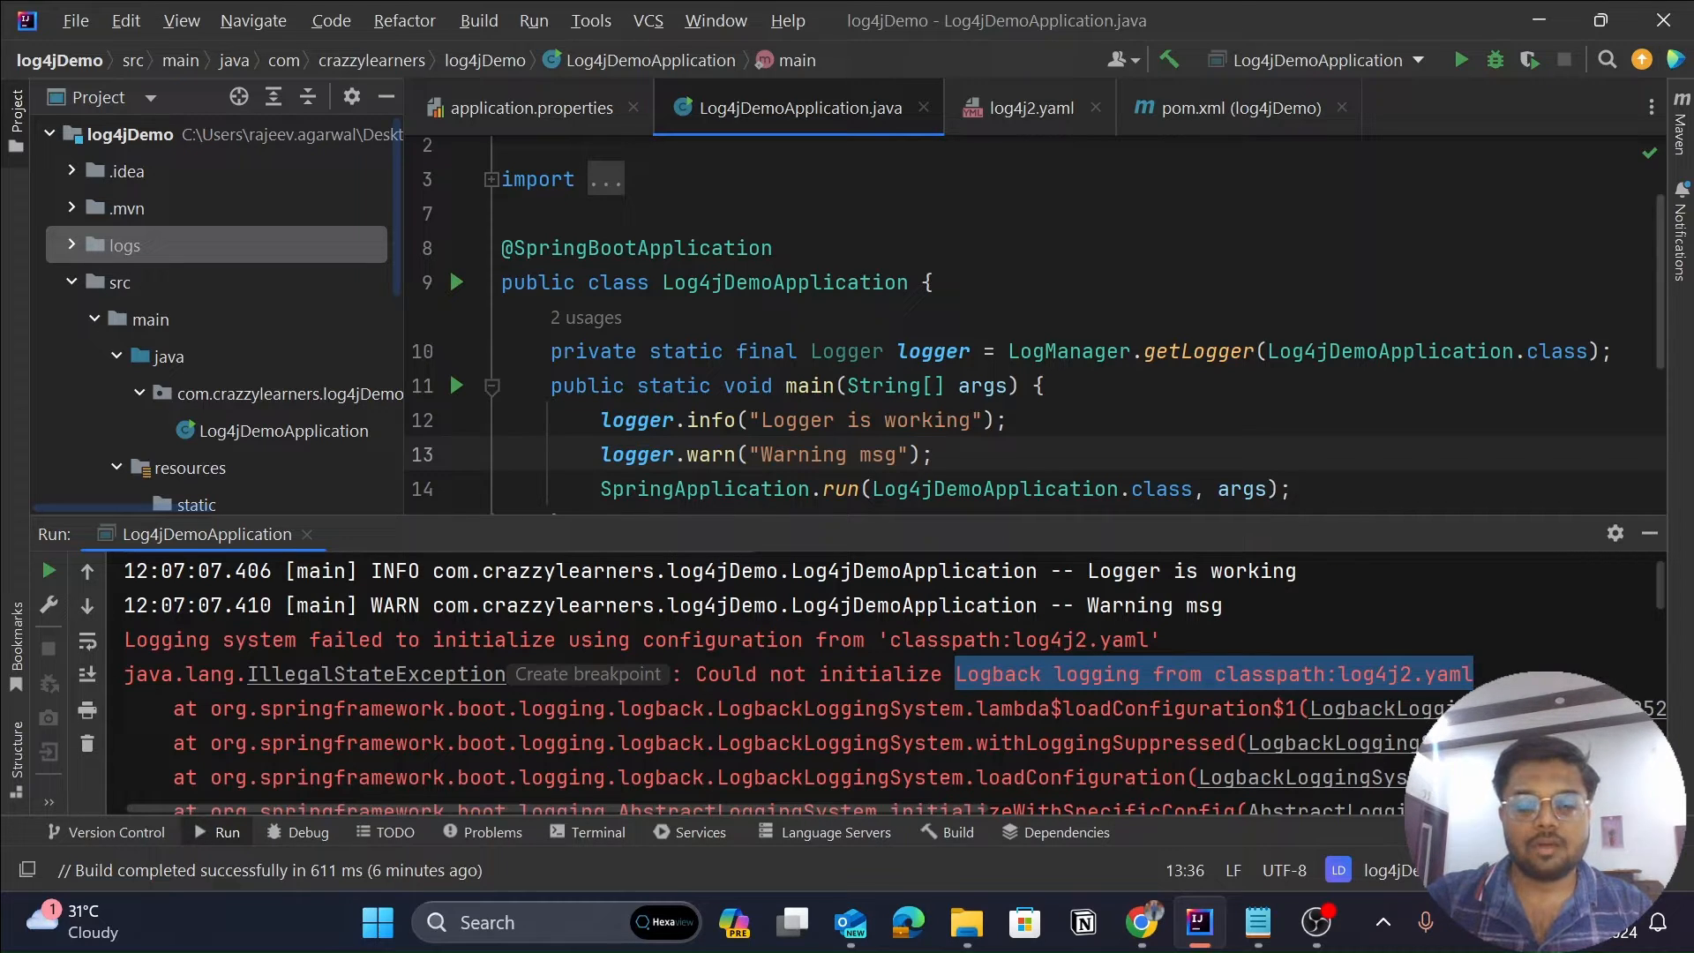
pyautogui.moveTo(957, 694)
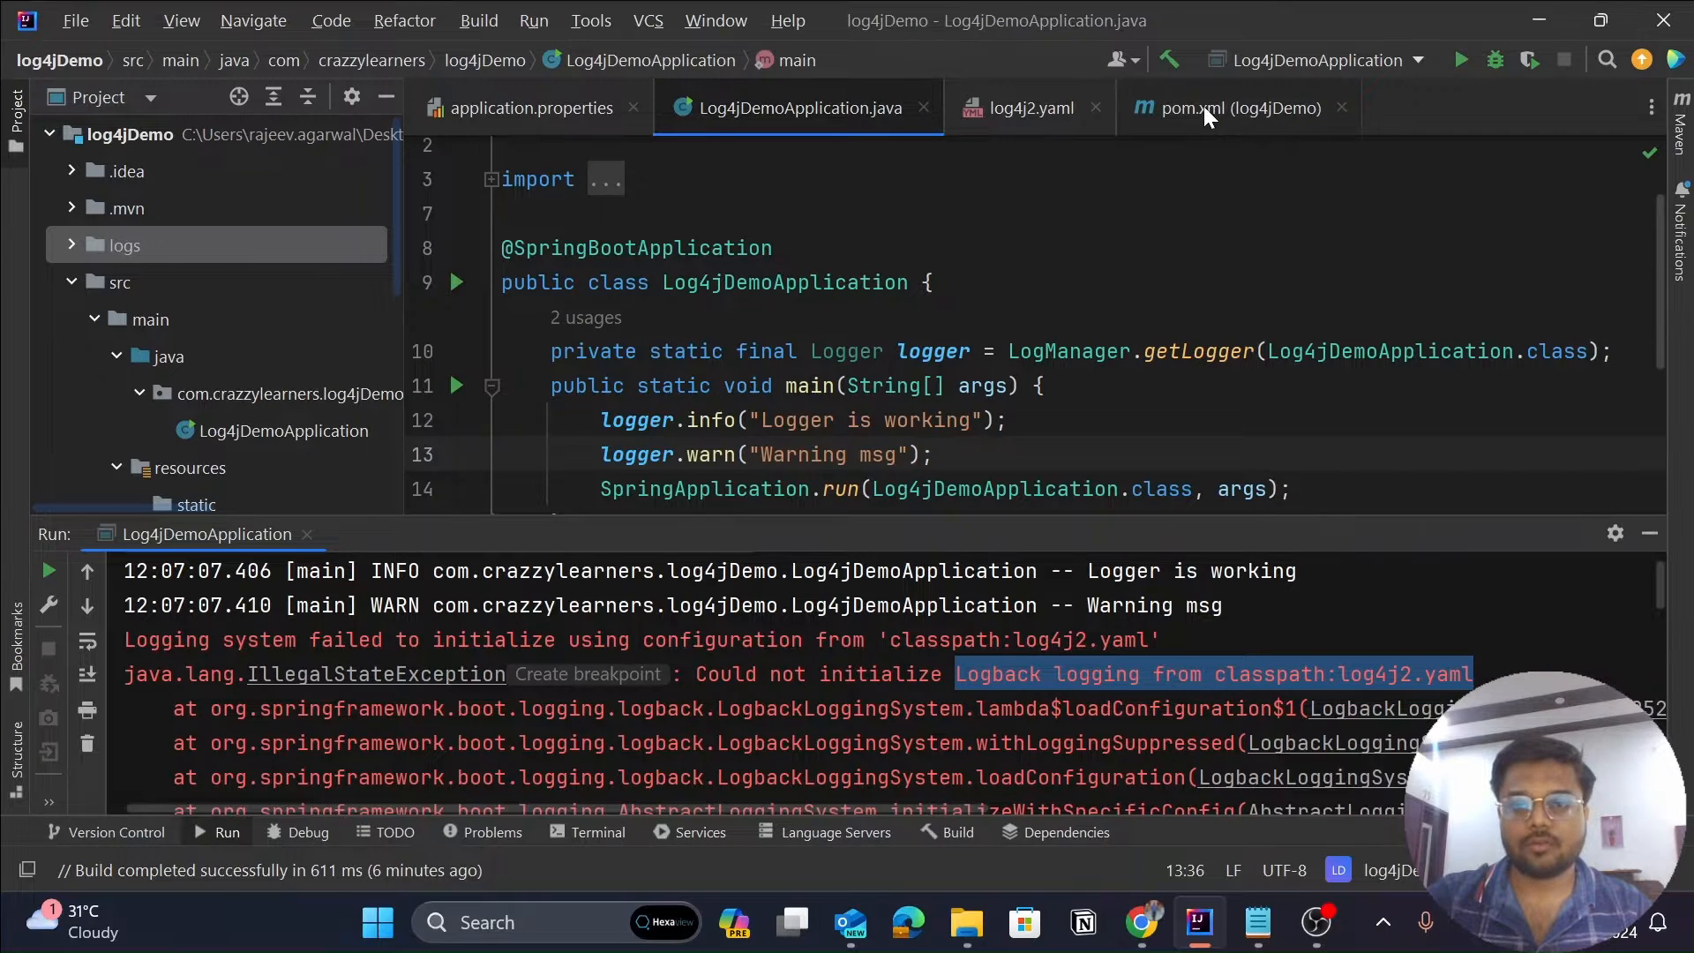
pyautogui.click(1240, 108)
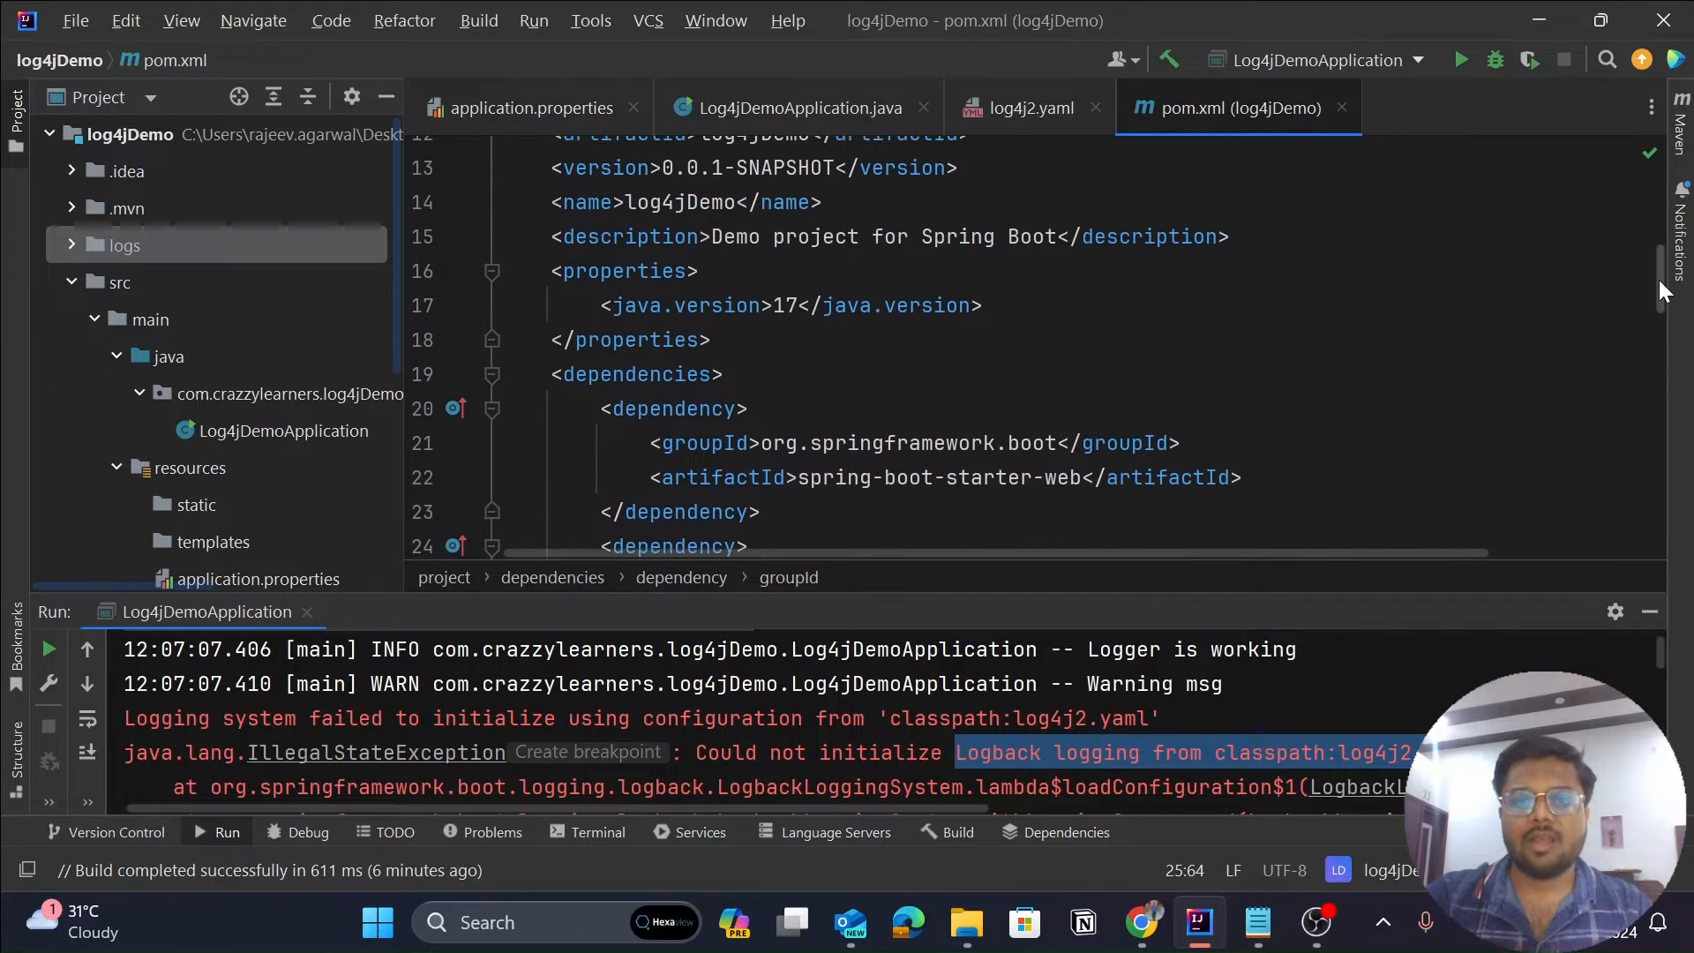
pyautogui.scroll(-3)
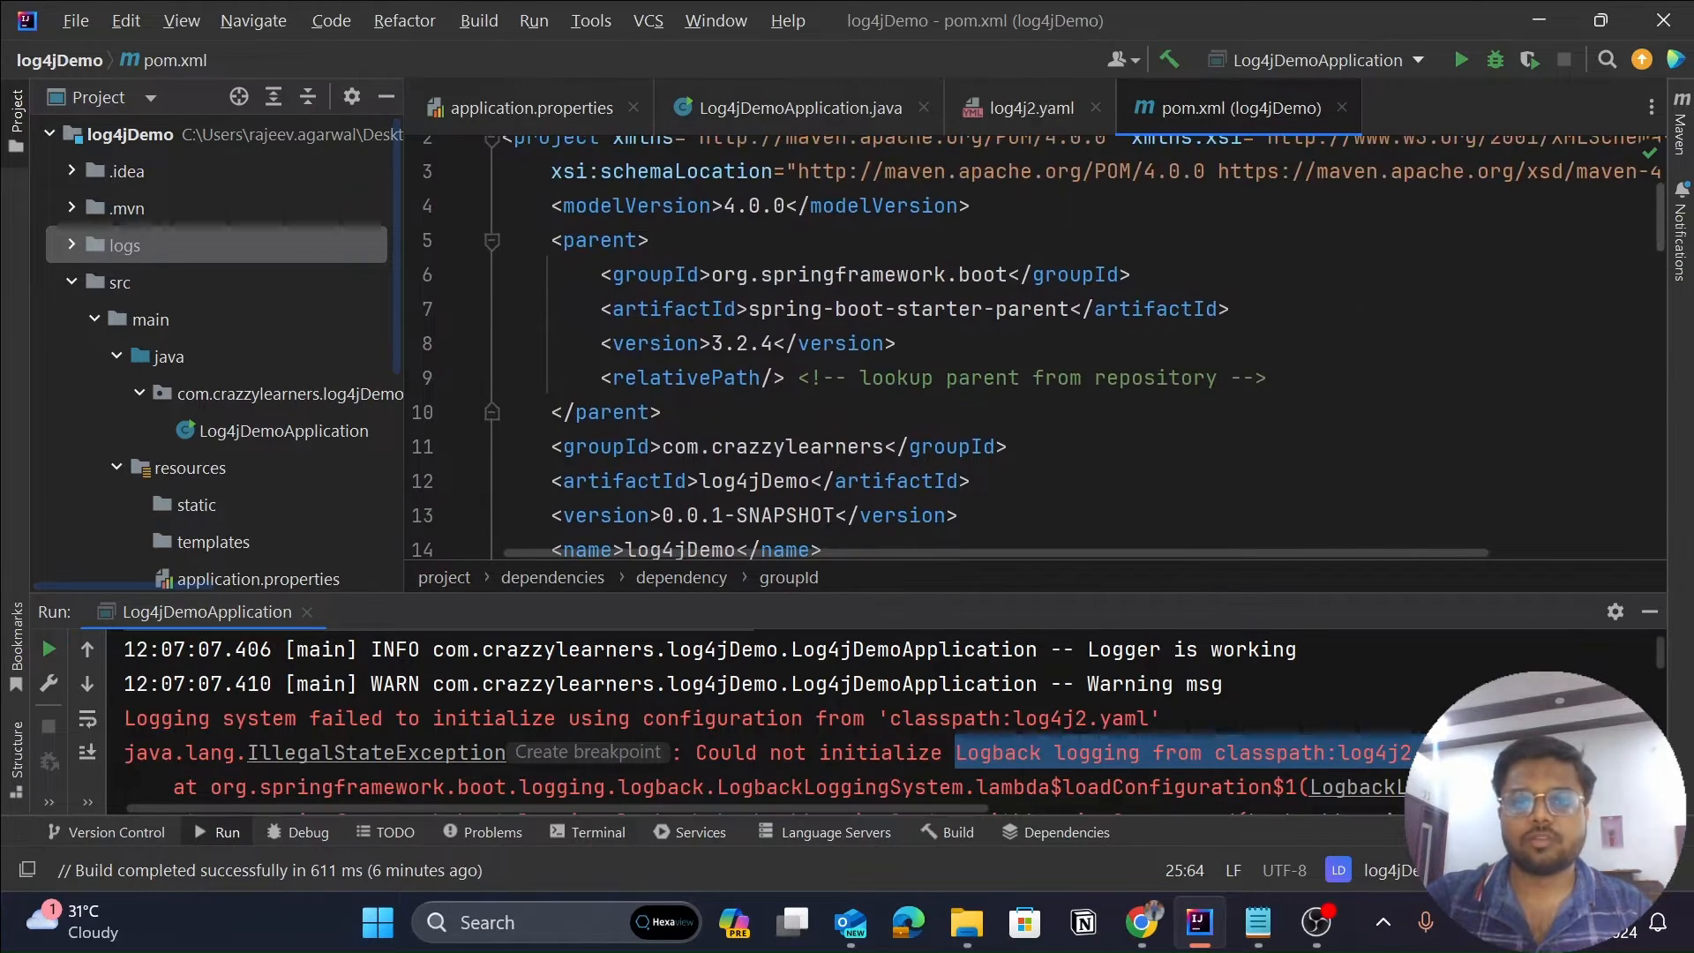
pyautogui.moveTo(1657, 199)
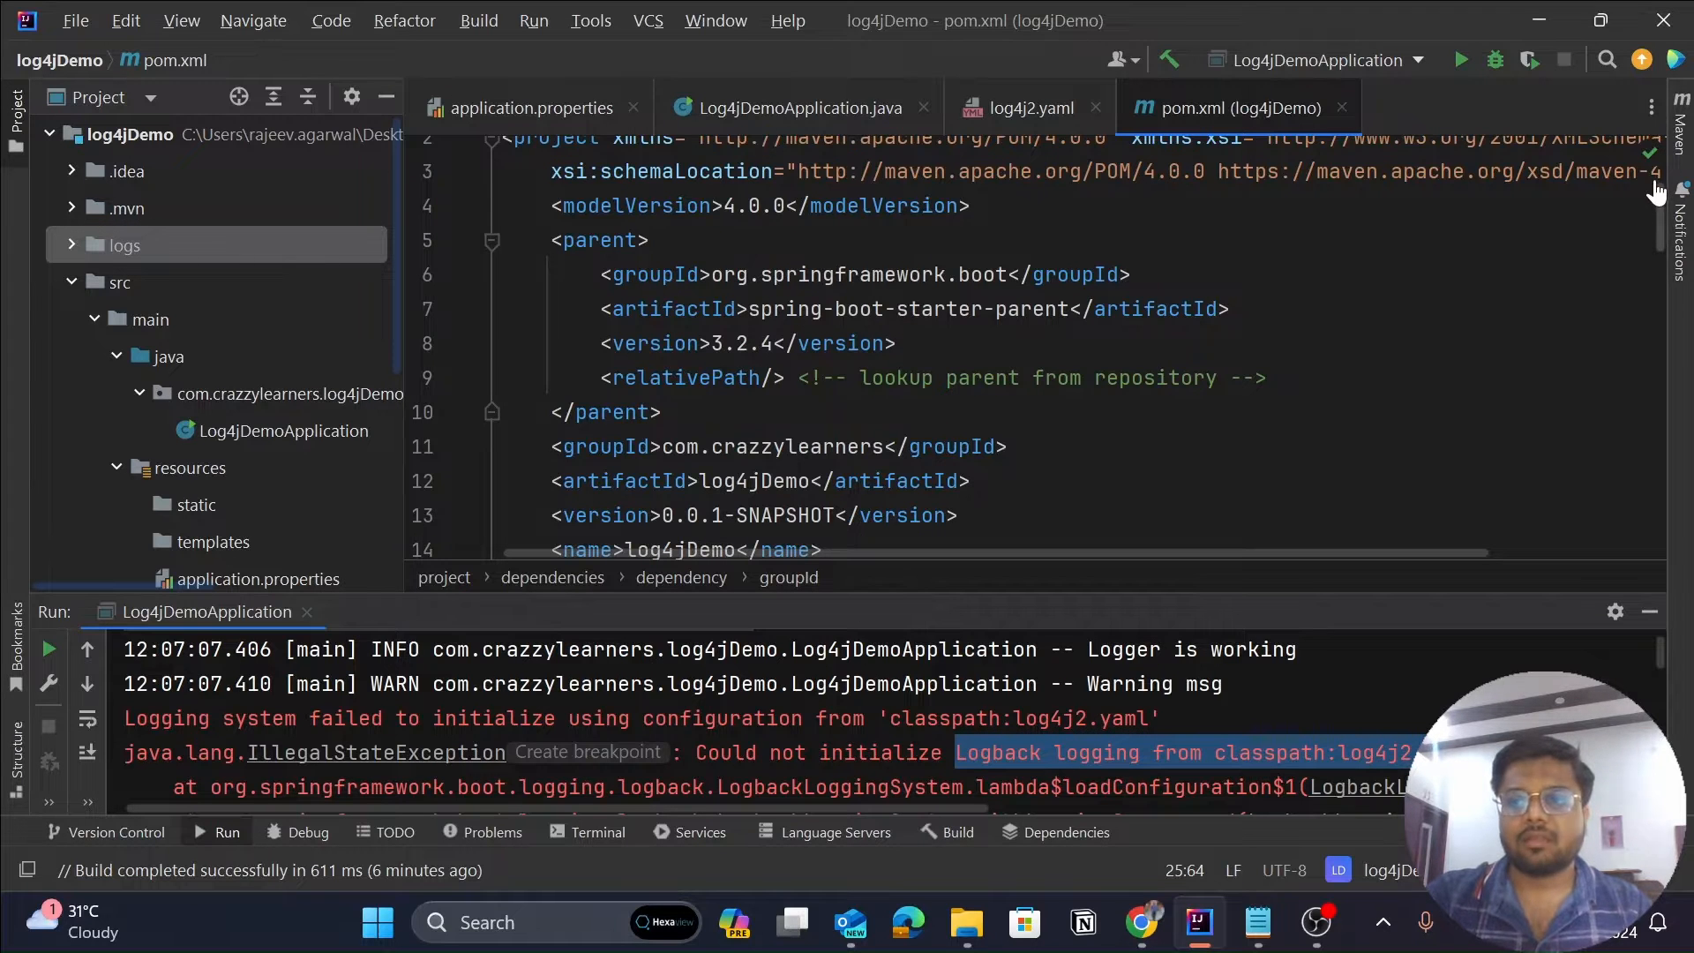
pyautogui.scroll(-3)
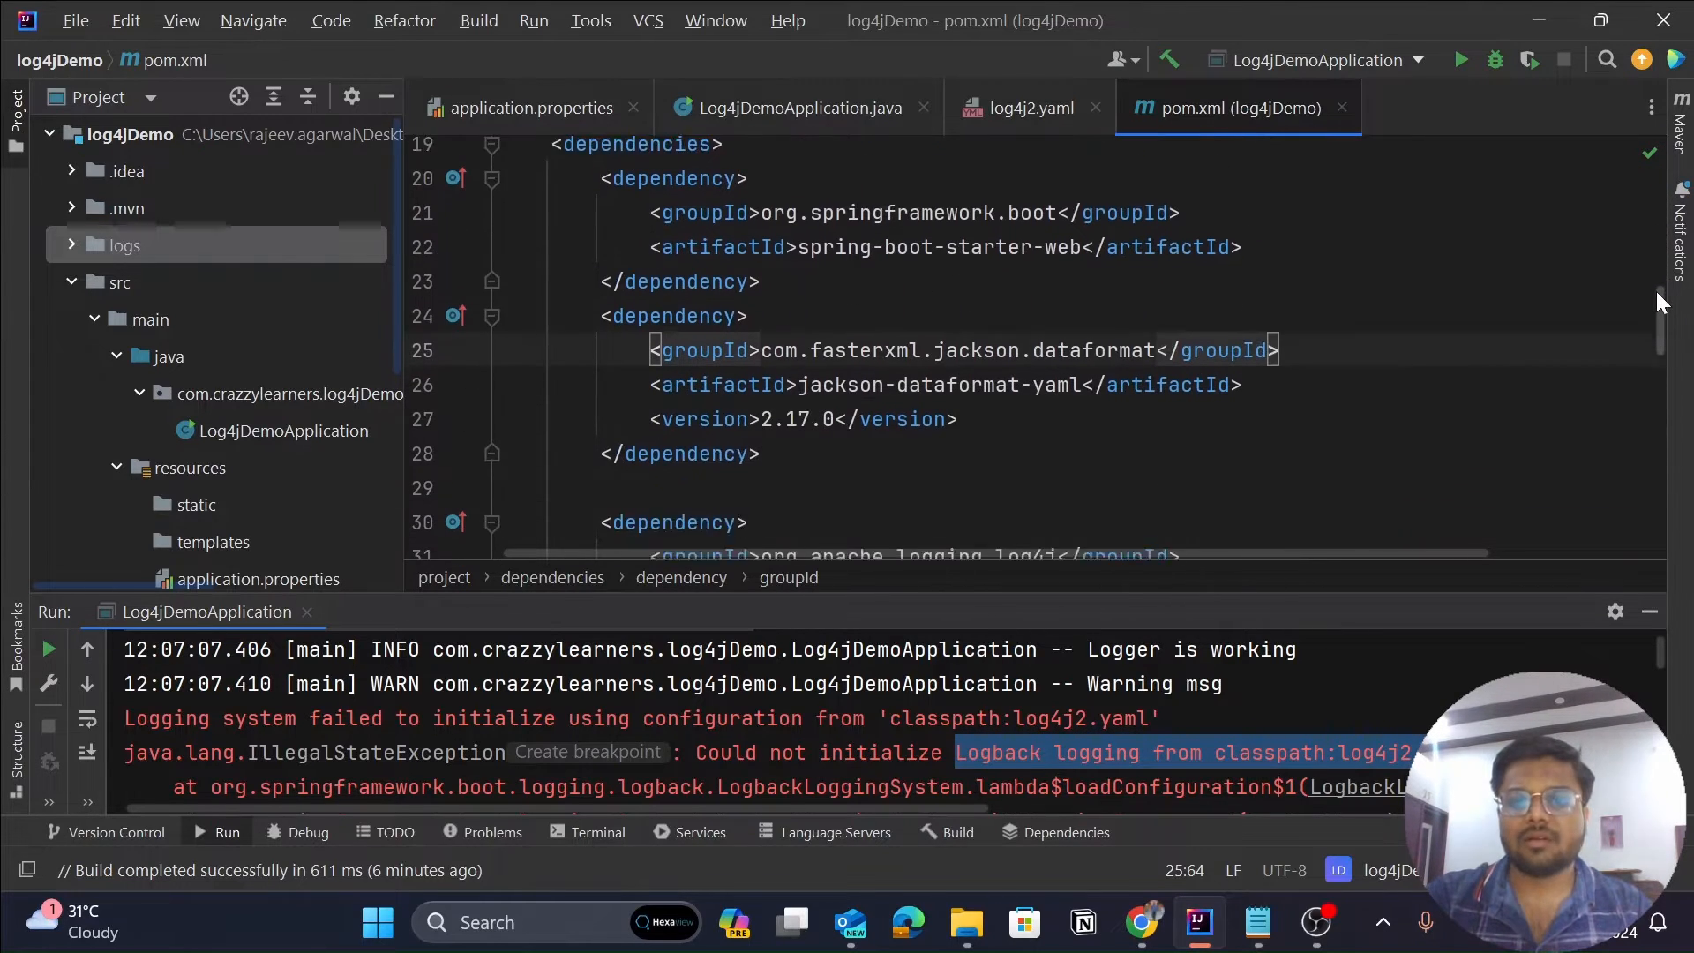
pyautogui.scroll(-3)
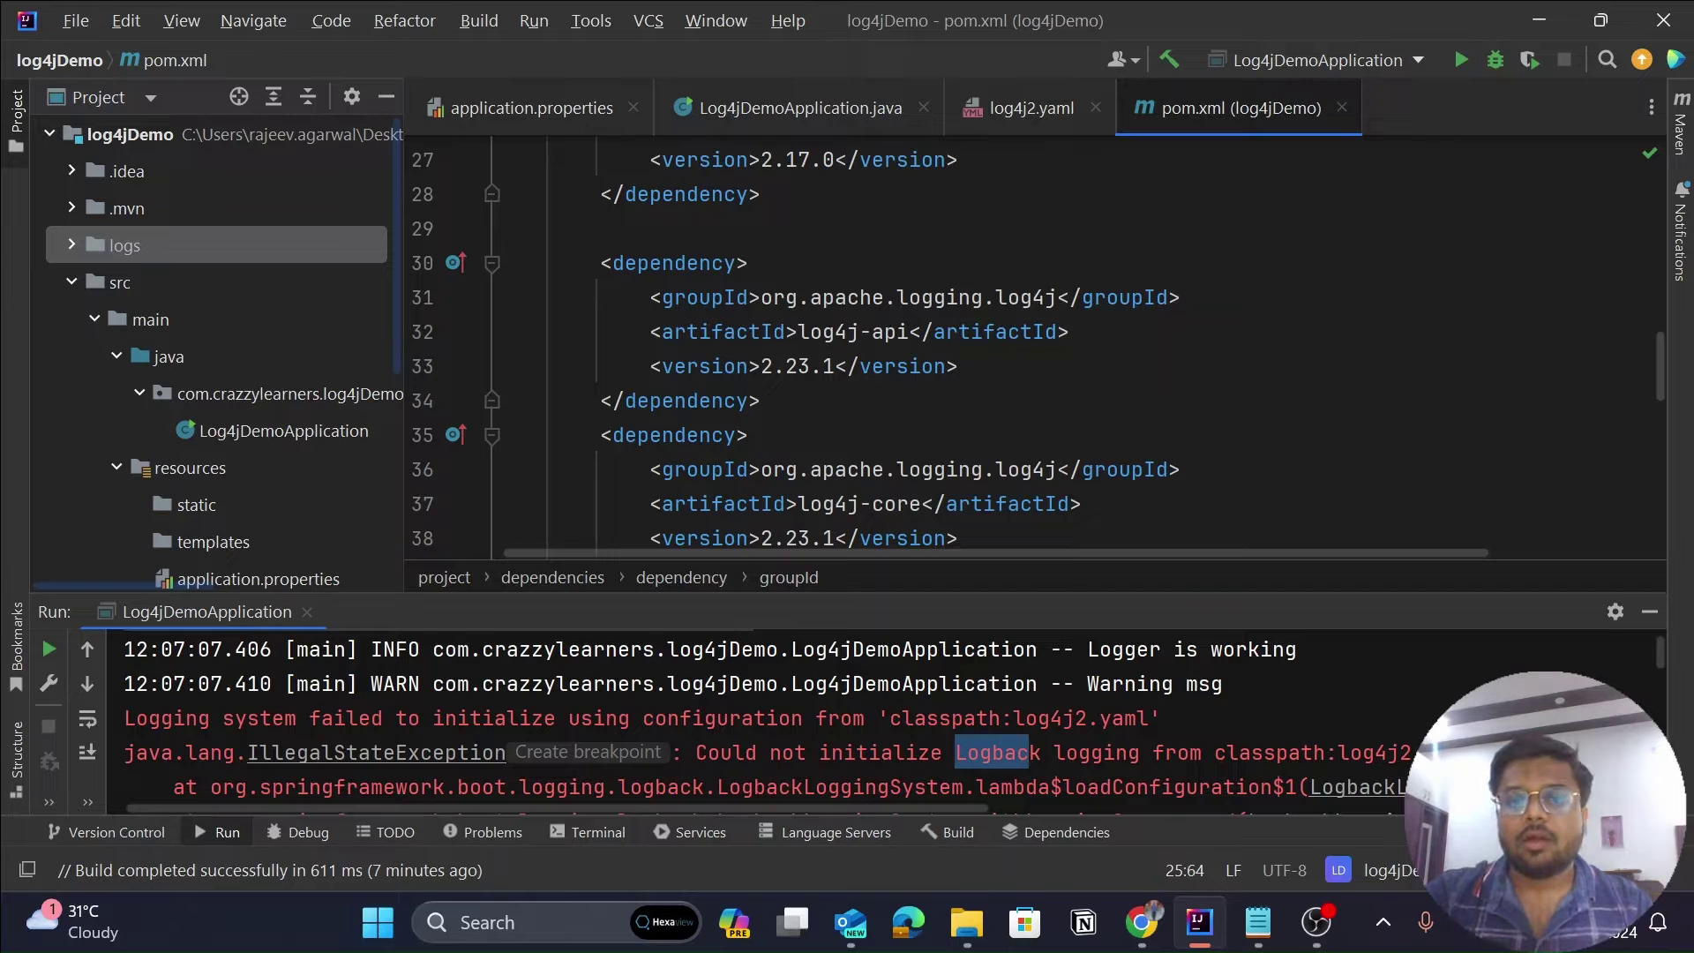
# Select 'Logback' in the error output and scroll to the jackson-dataformat-yaml dependency.
pyautogui.doubleClick(1031, 298)
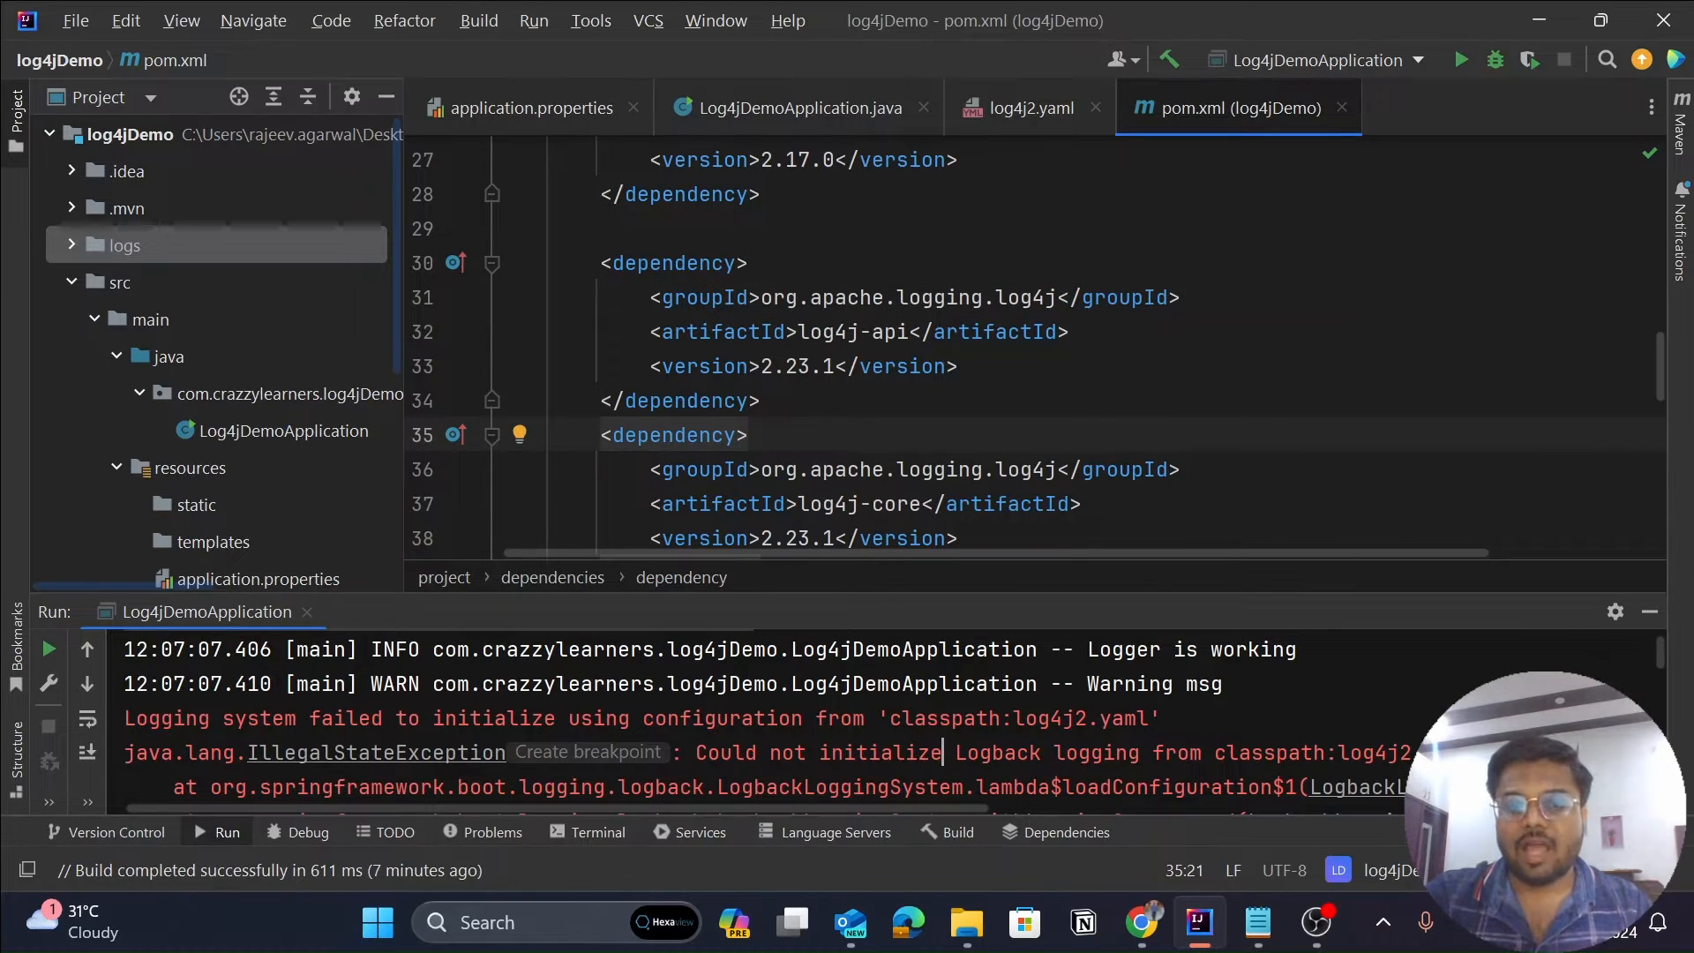
pyautogui.moveTo(704, 470)
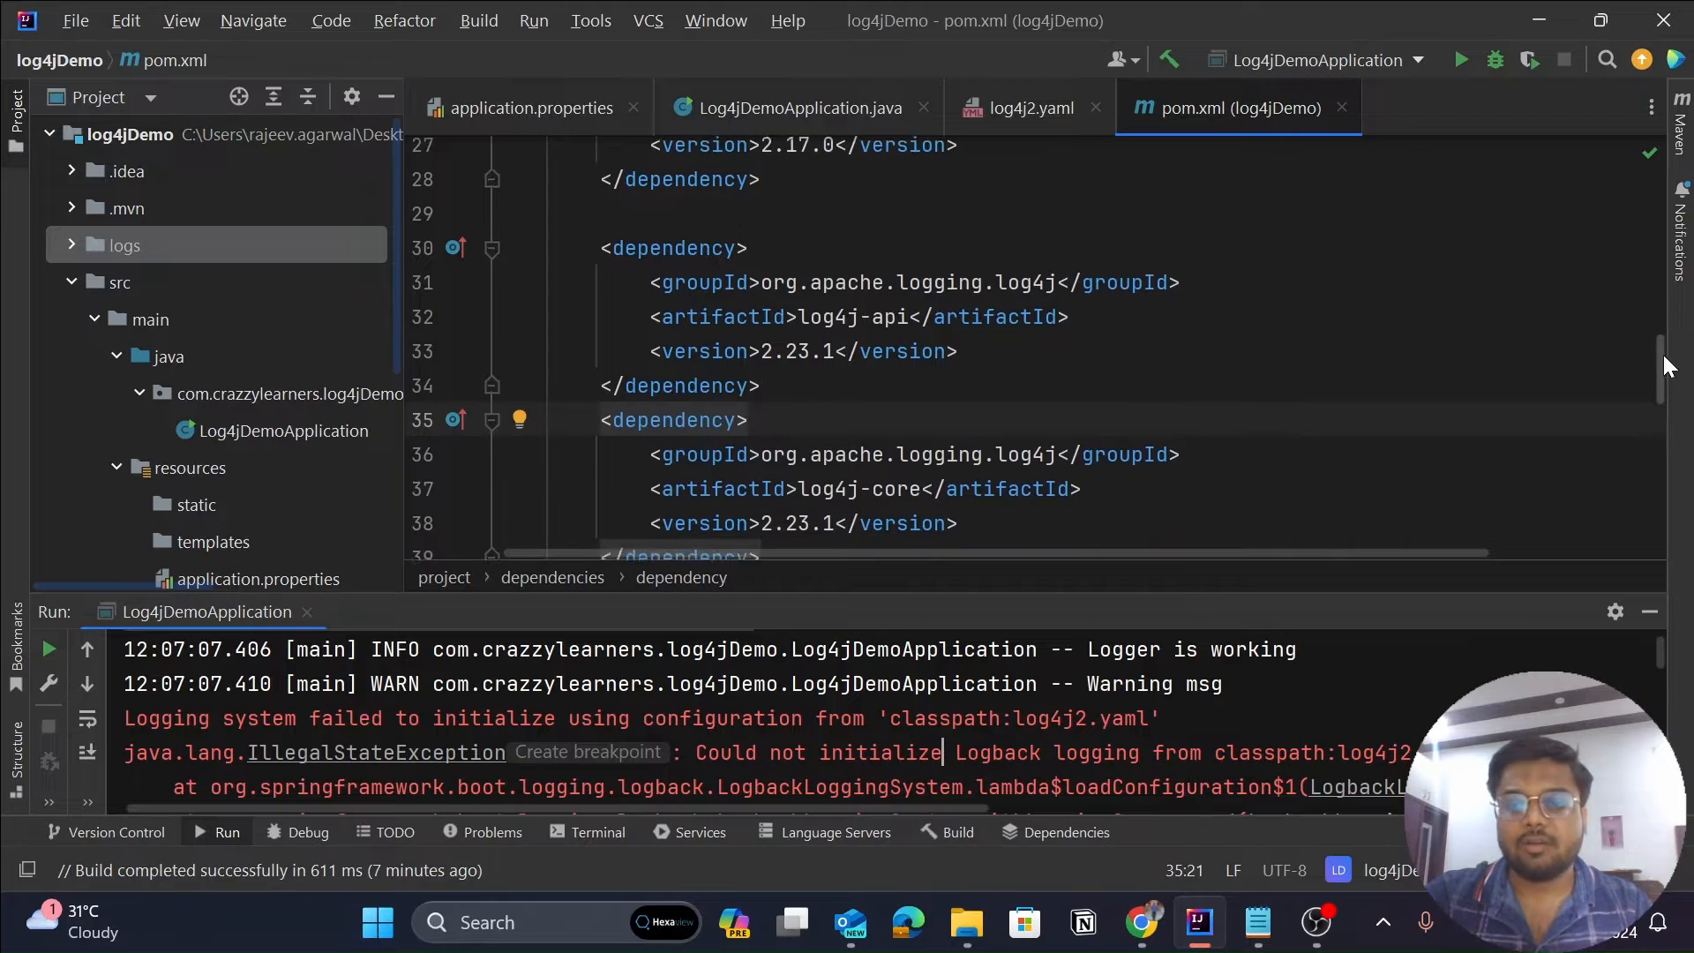
pyautogui.scroll(-3)
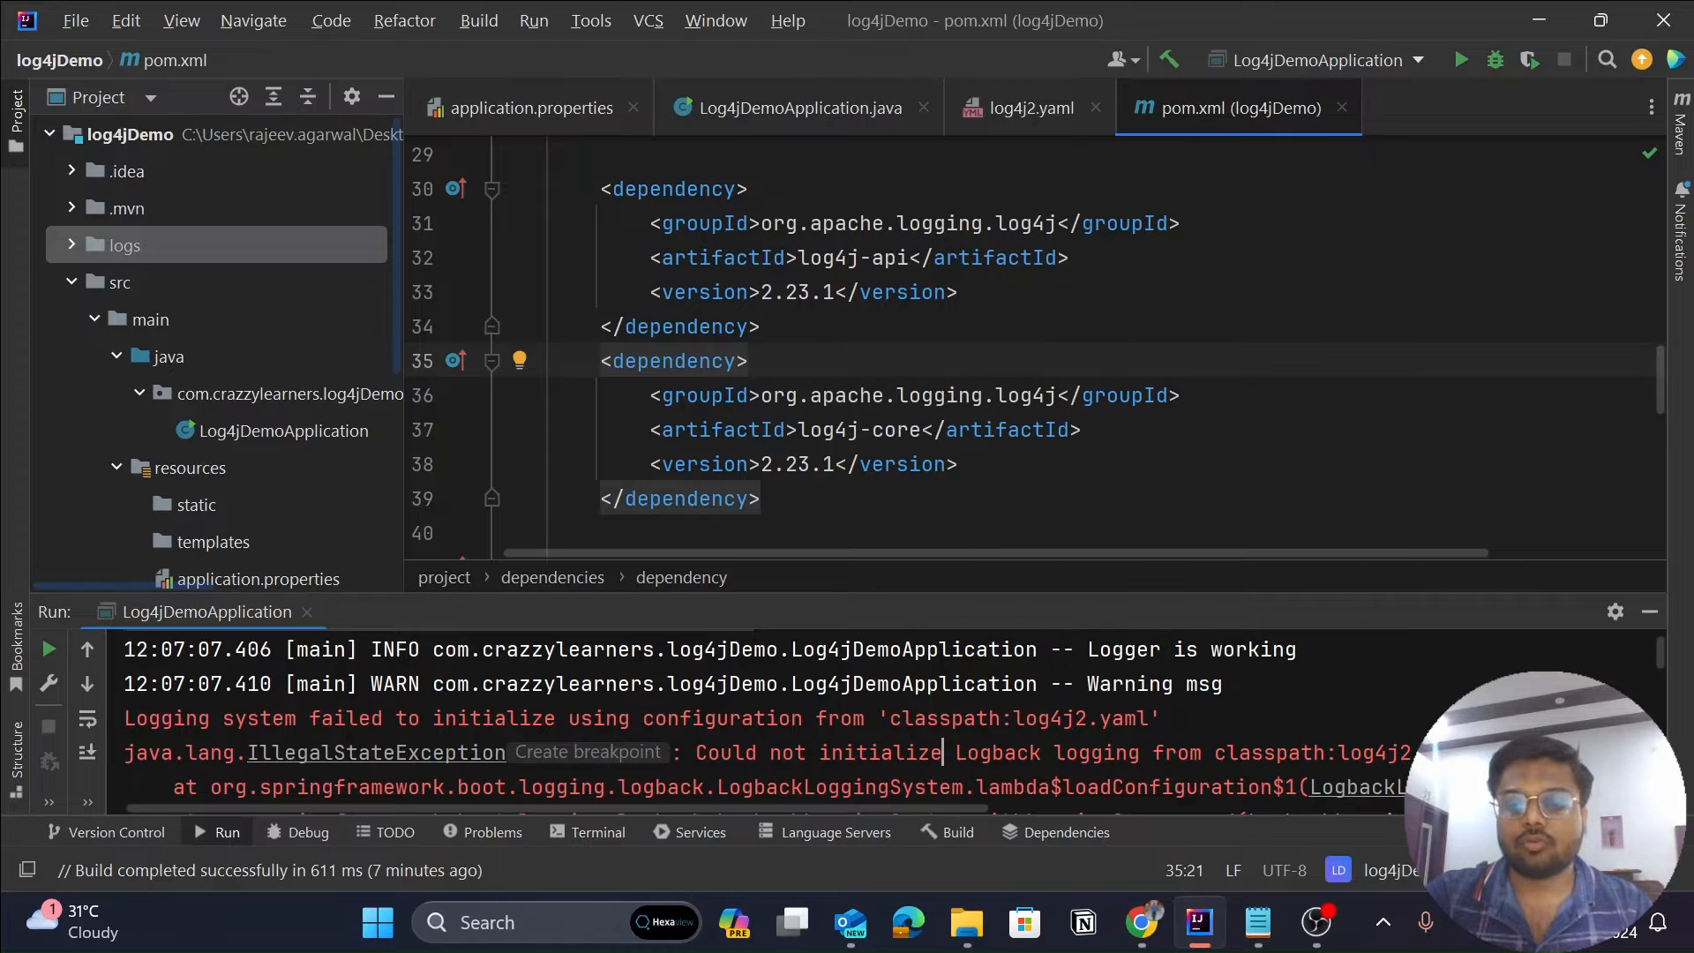
pyautogui.doubleClick(996, 753)
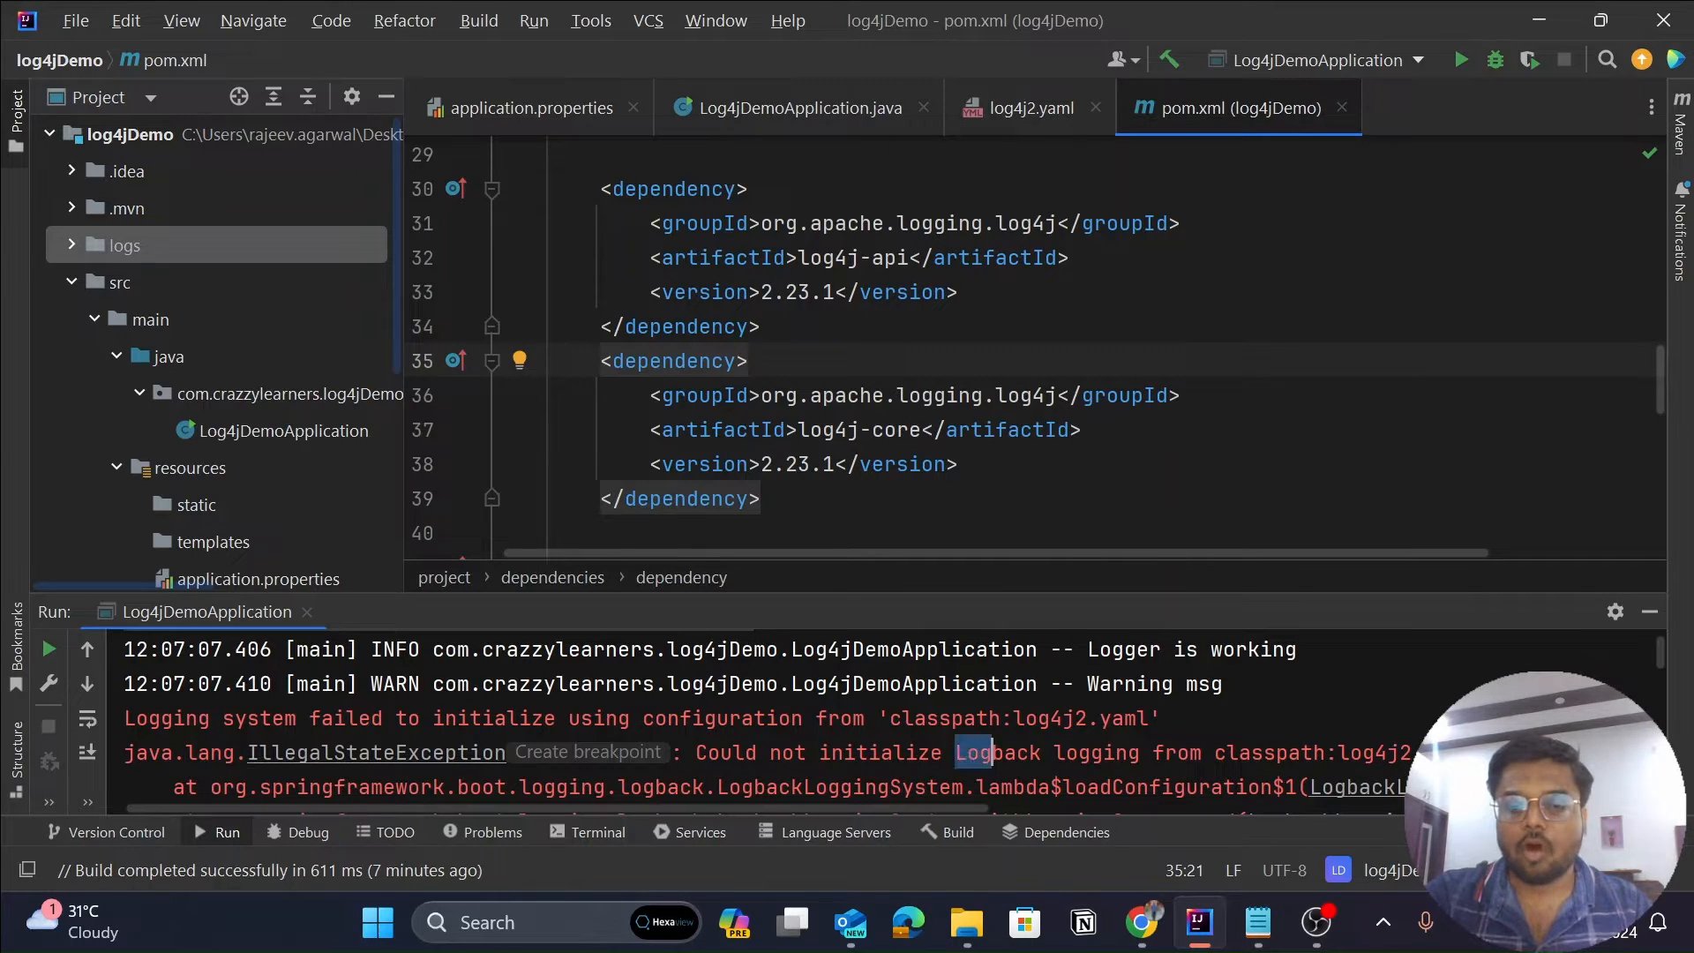
pyautogui.doubleClick(997, 753)
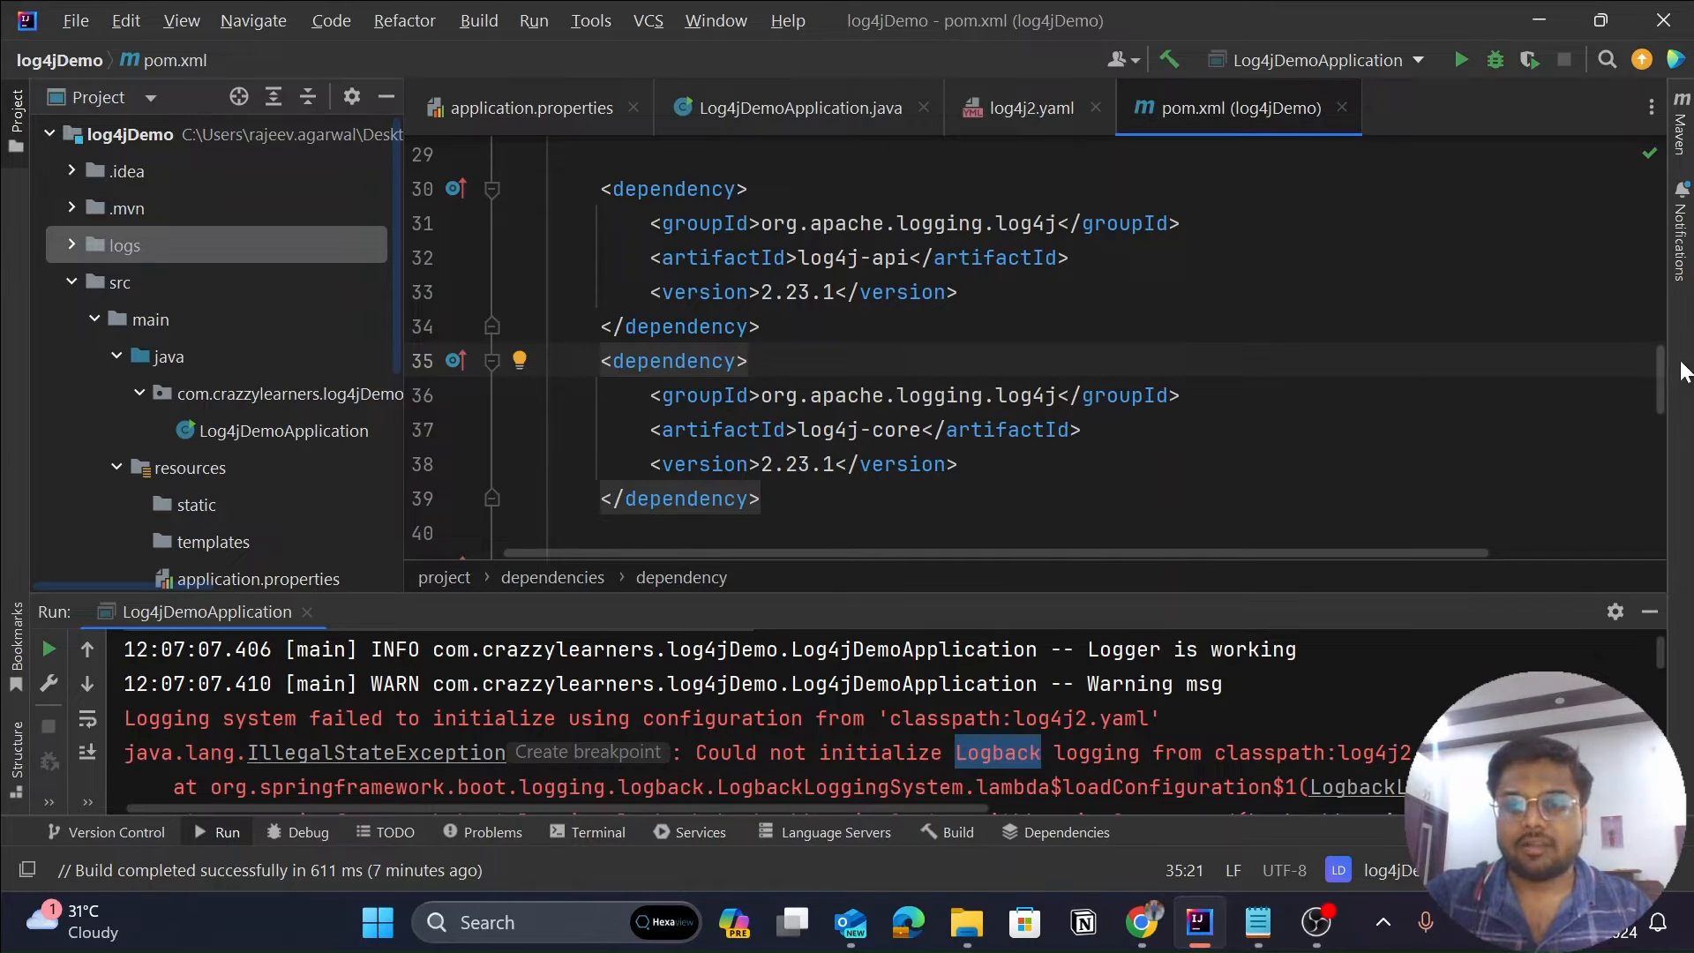
pyautogui.scroll(3)
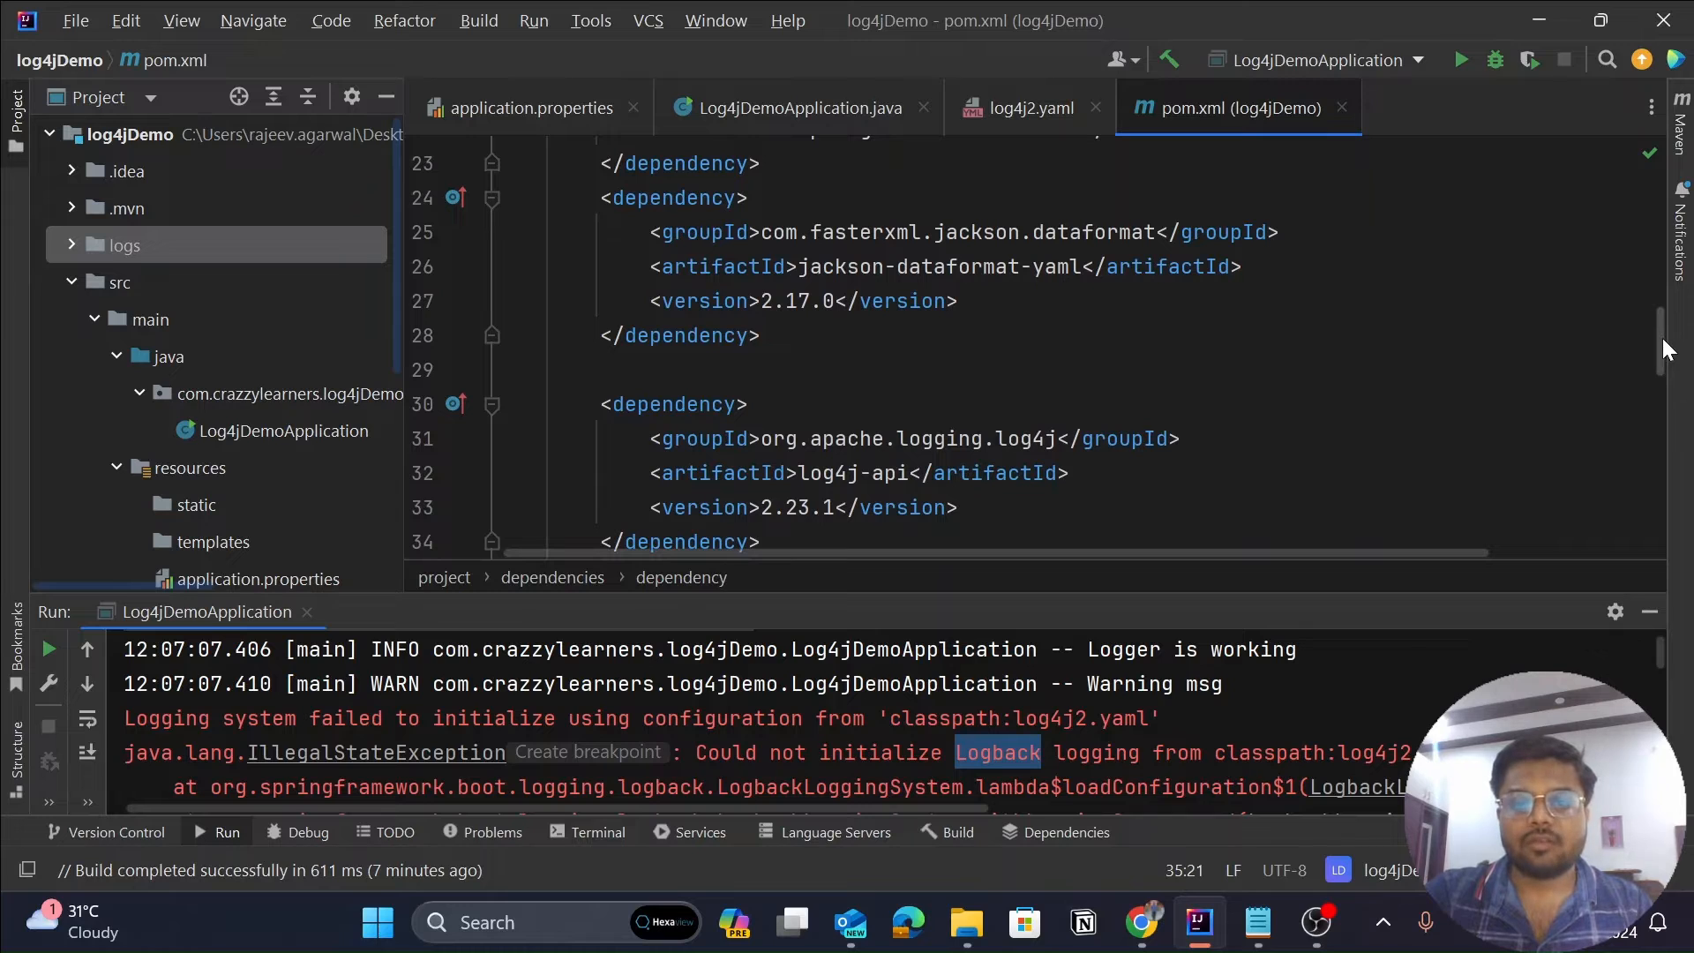
pyautogui.scroll(-3)
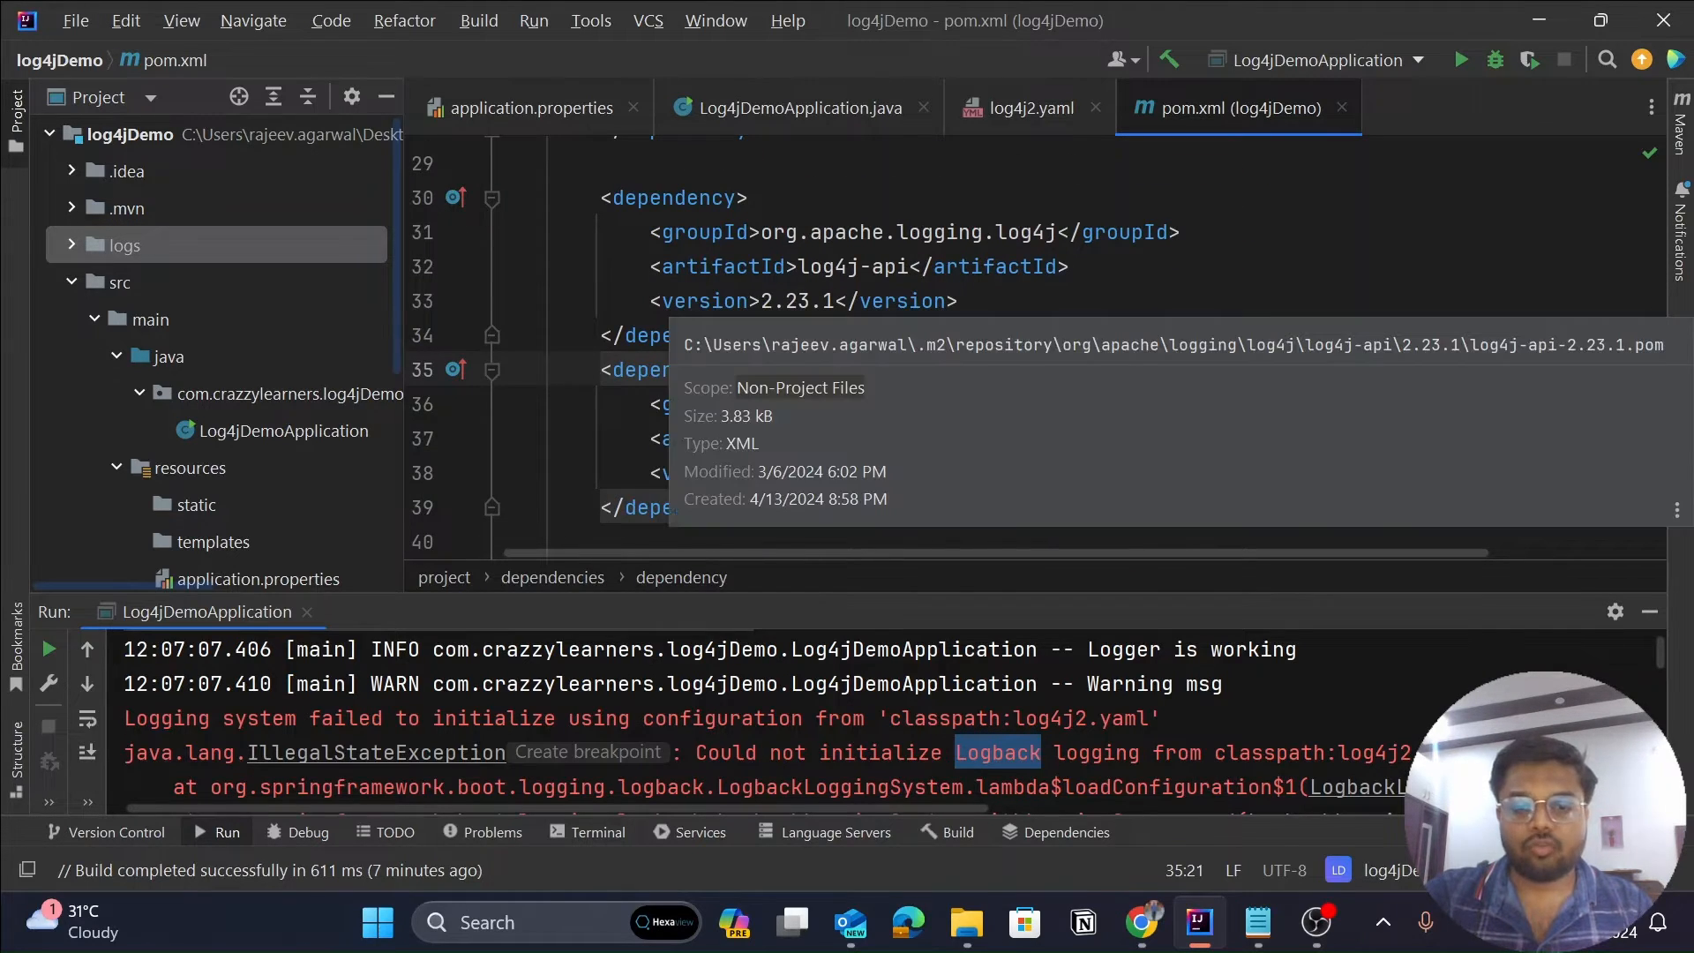
pyautogui.moveTo(963, 771)
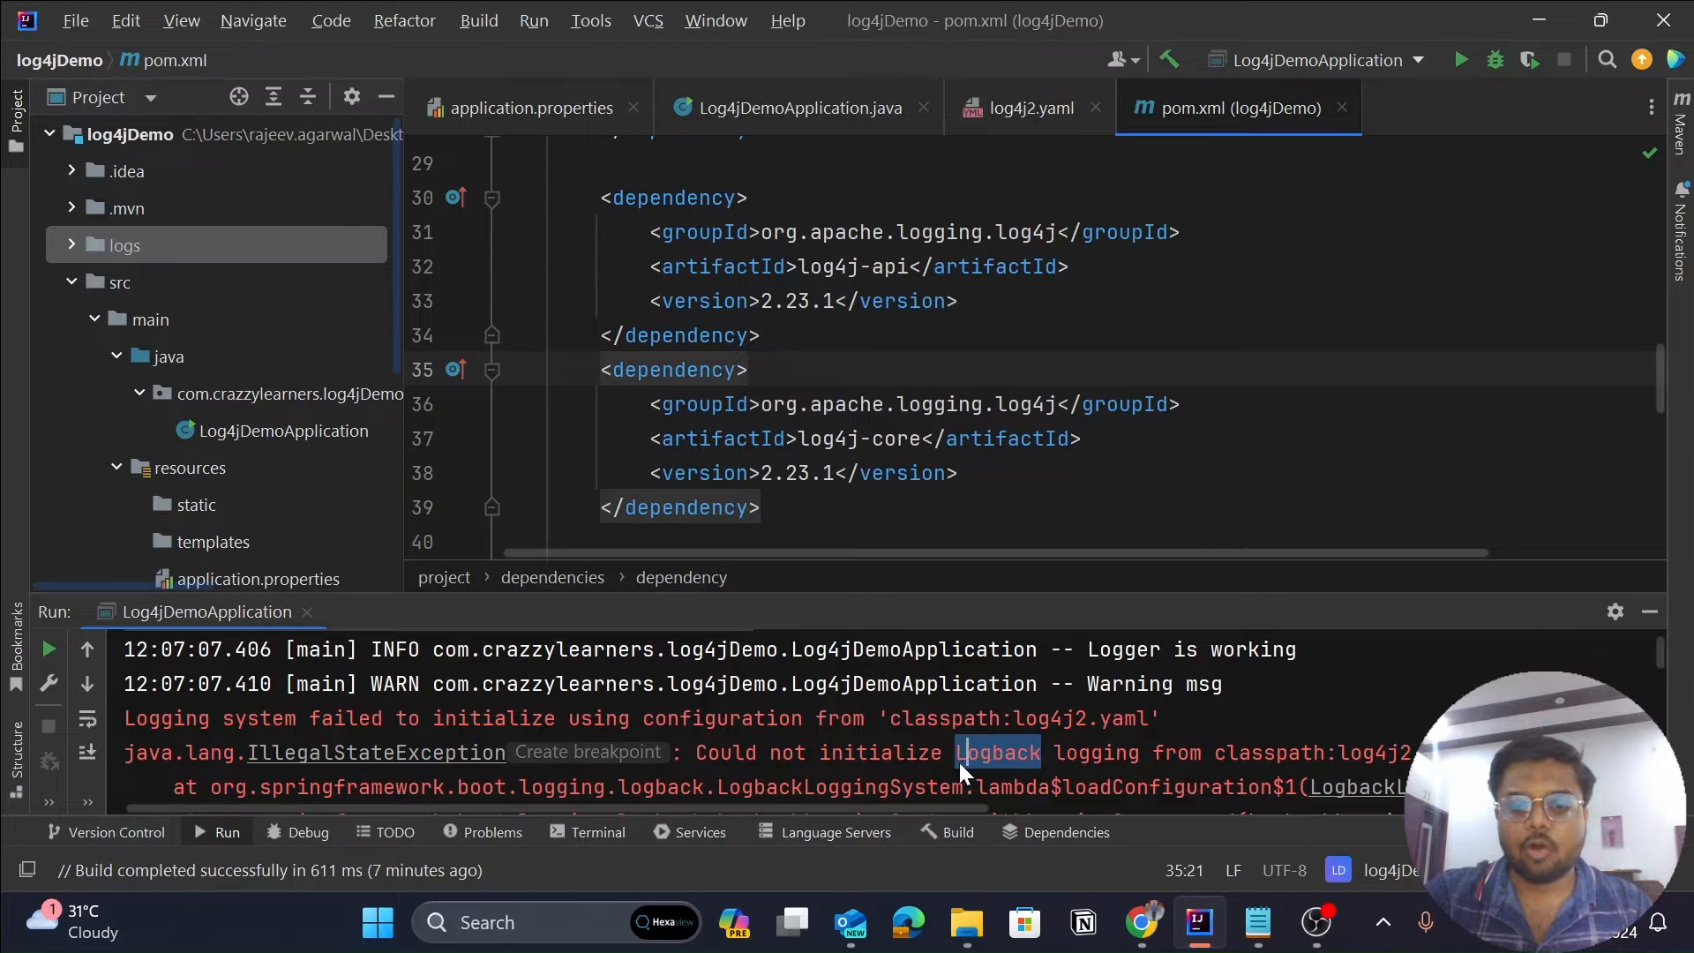
pyautogui.moveTo(1658, 323)
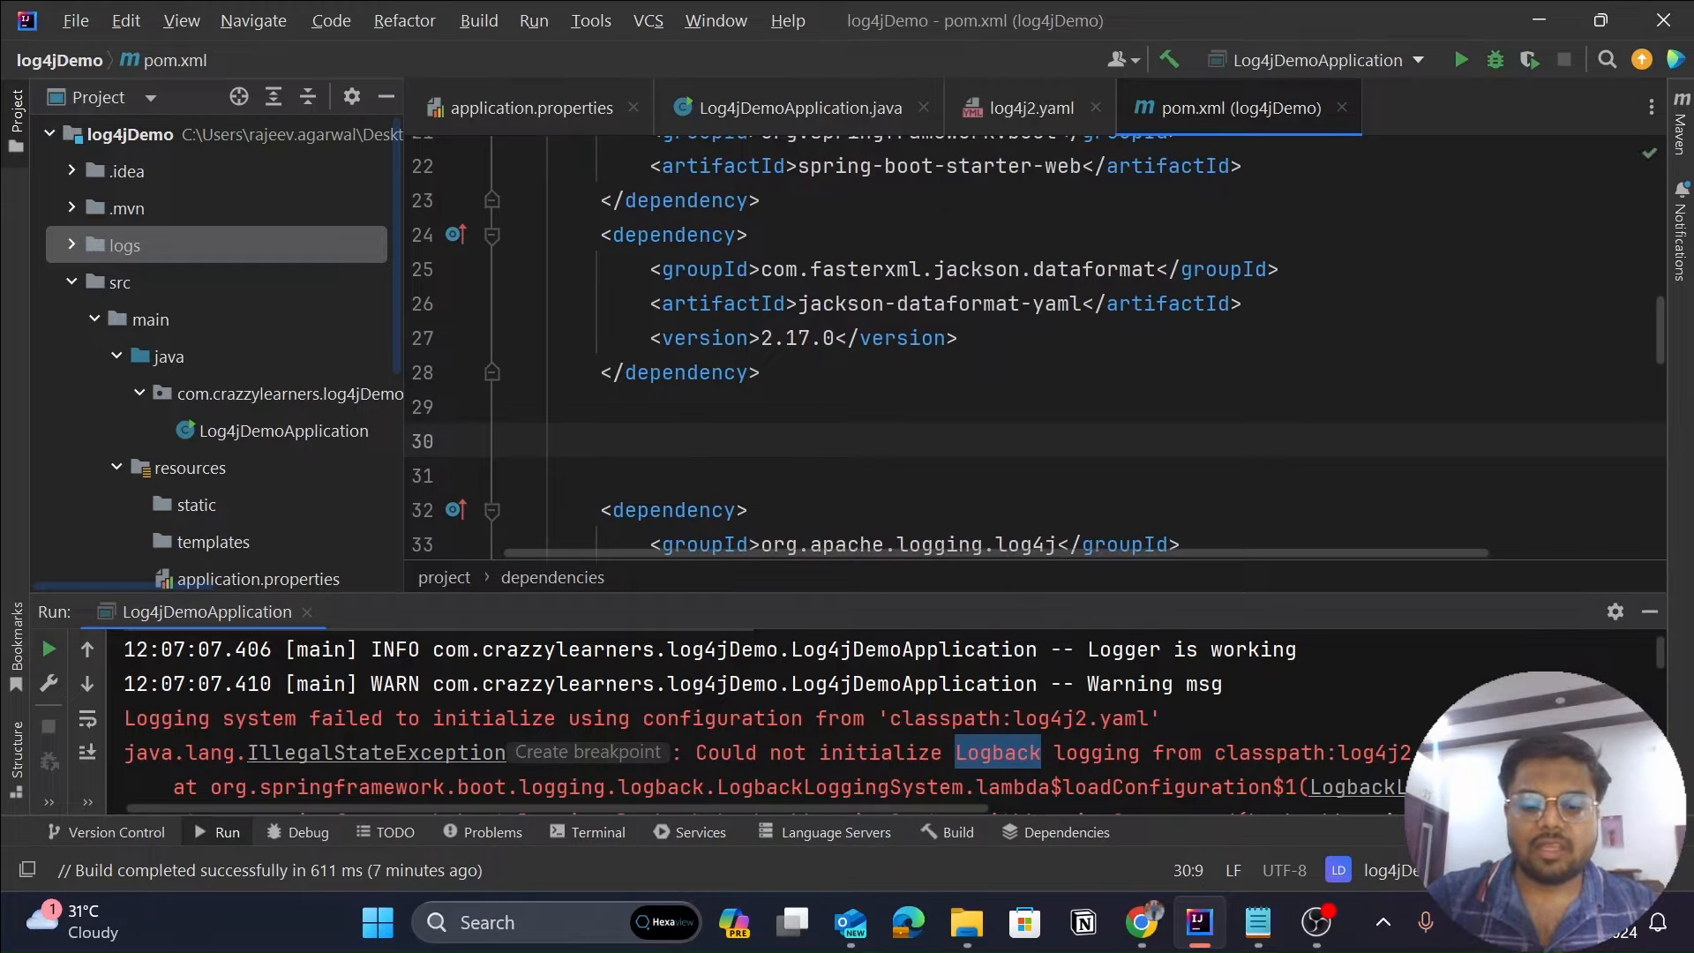
# Insert a new <dependency> block with groupId org.springframework.boot.
pyautogui.write('<D')
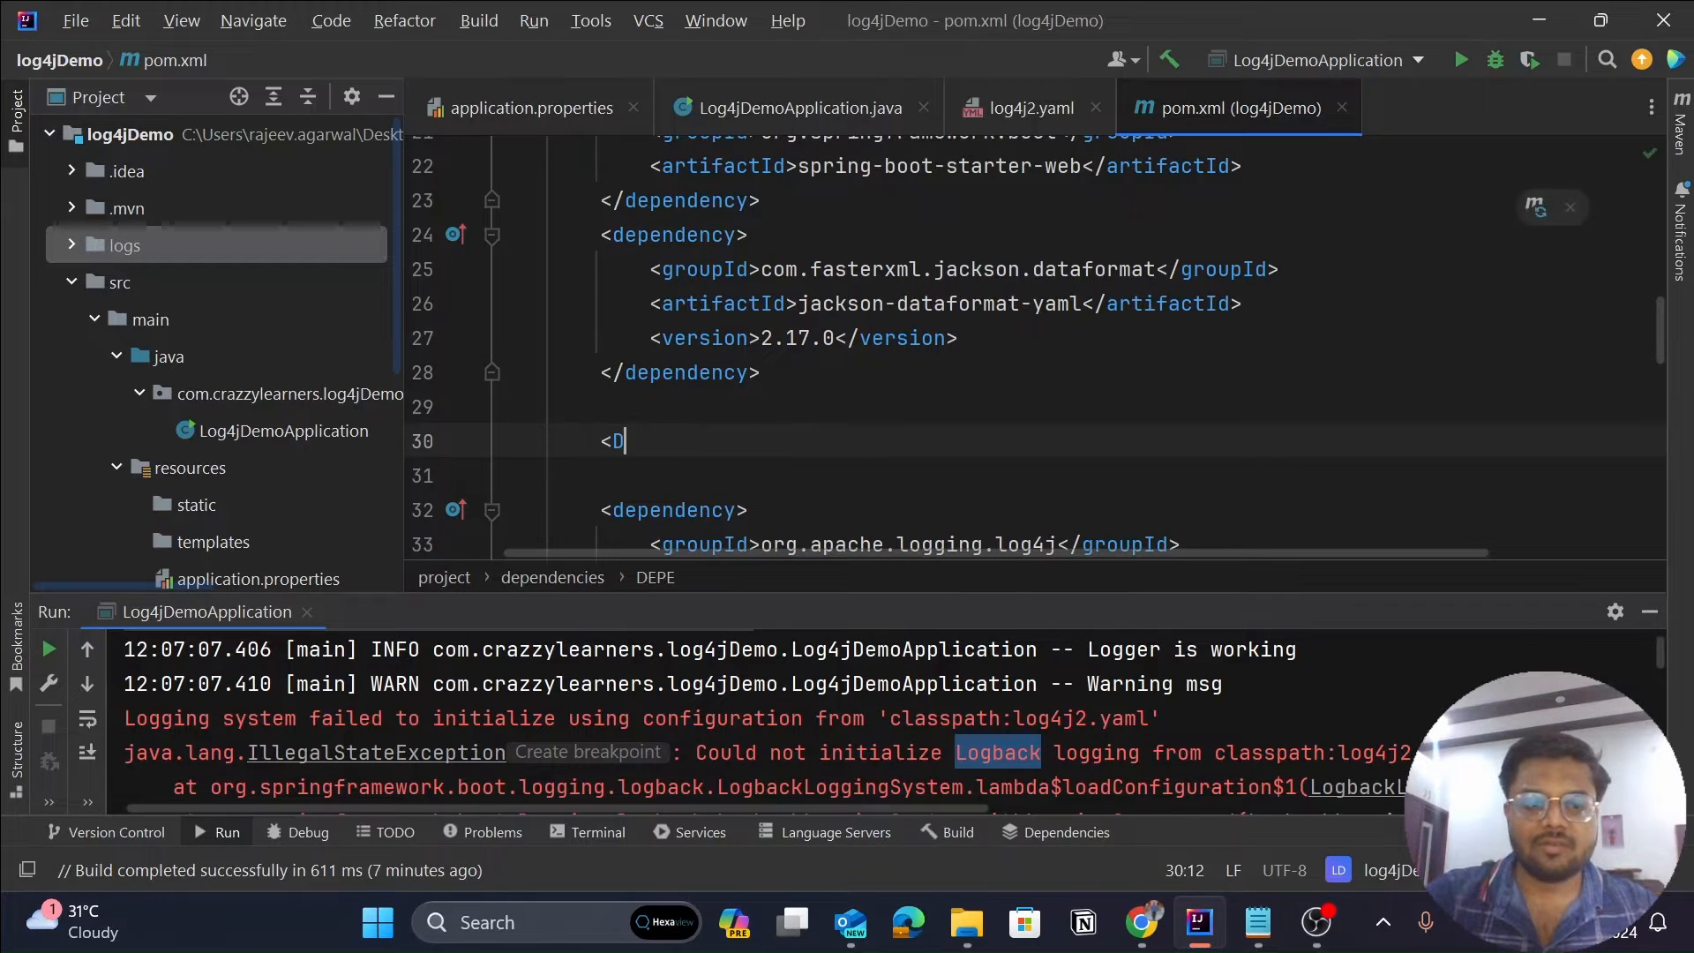
pyautogui.write('dep')
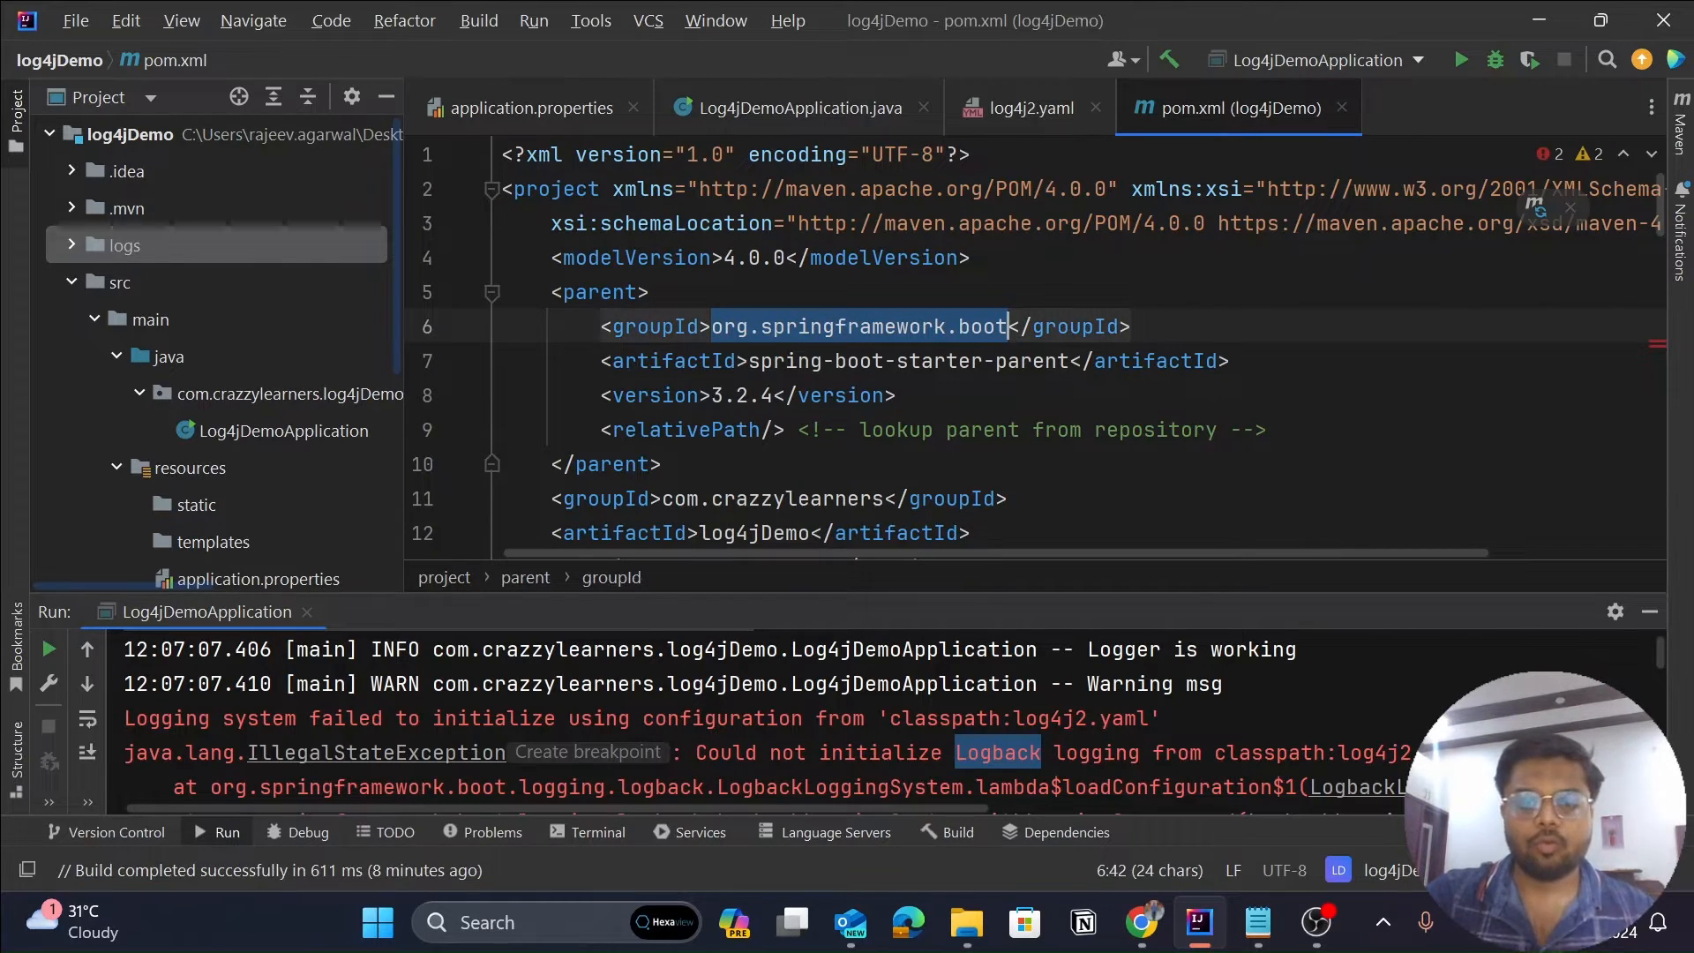
pyautogui.scroll(-3)
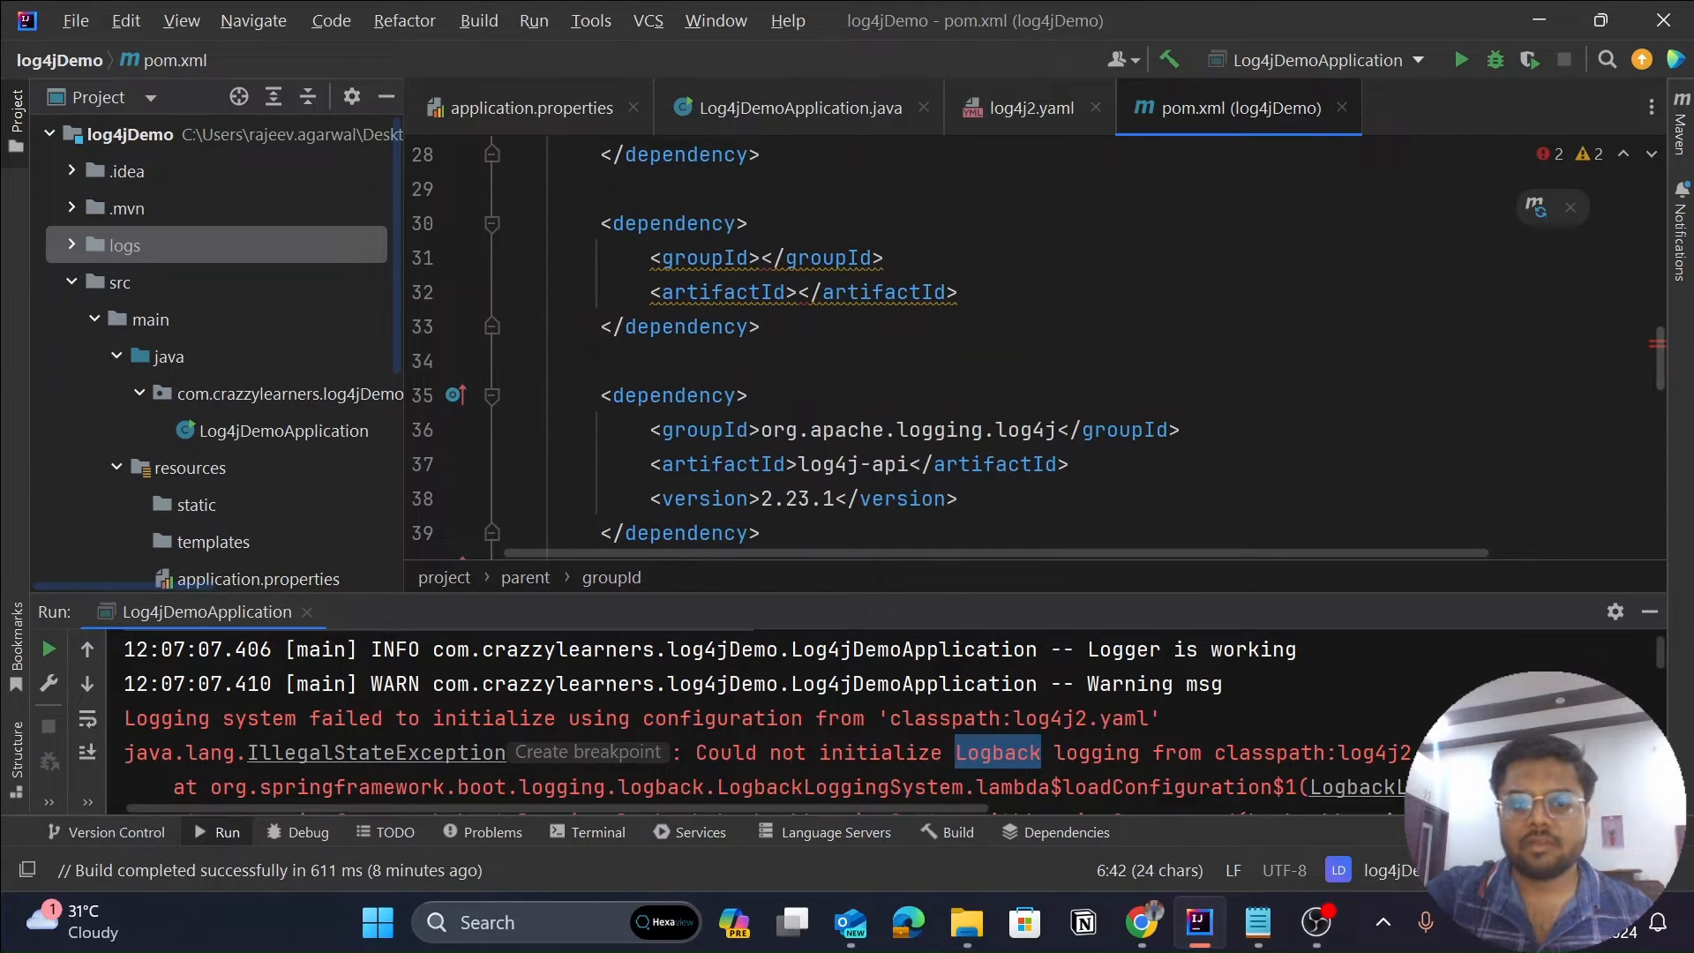
pyautogui.write('org.springframework.boot')
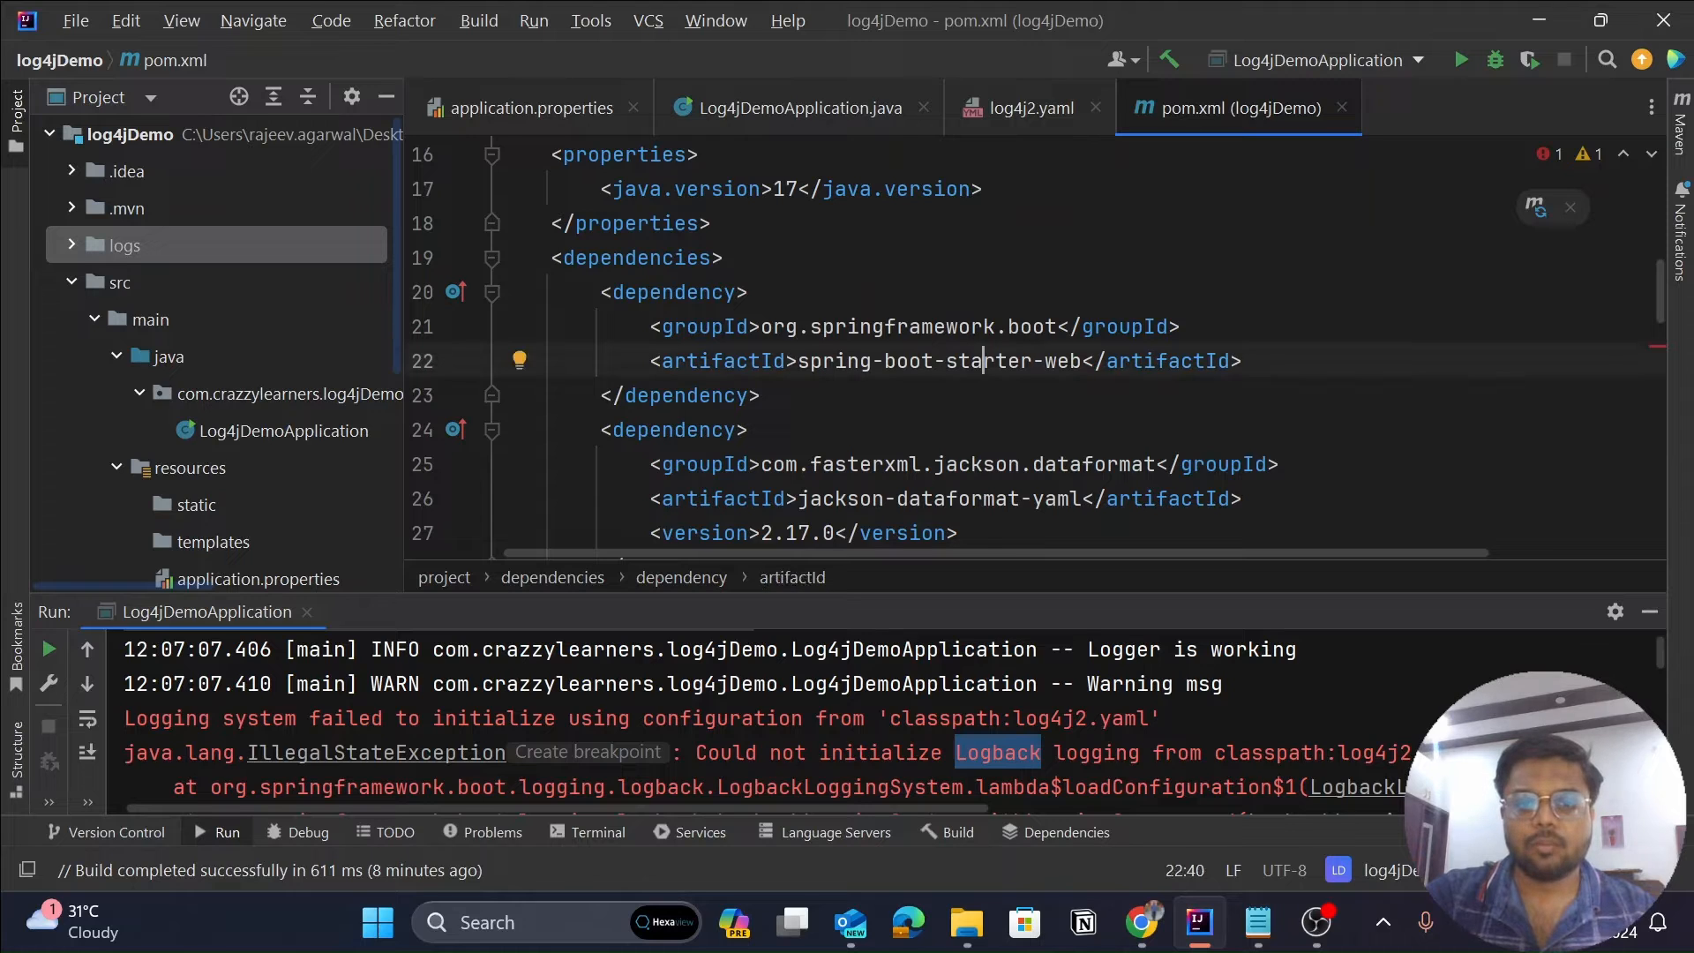
pyautogui.moveTo(1059, 383)
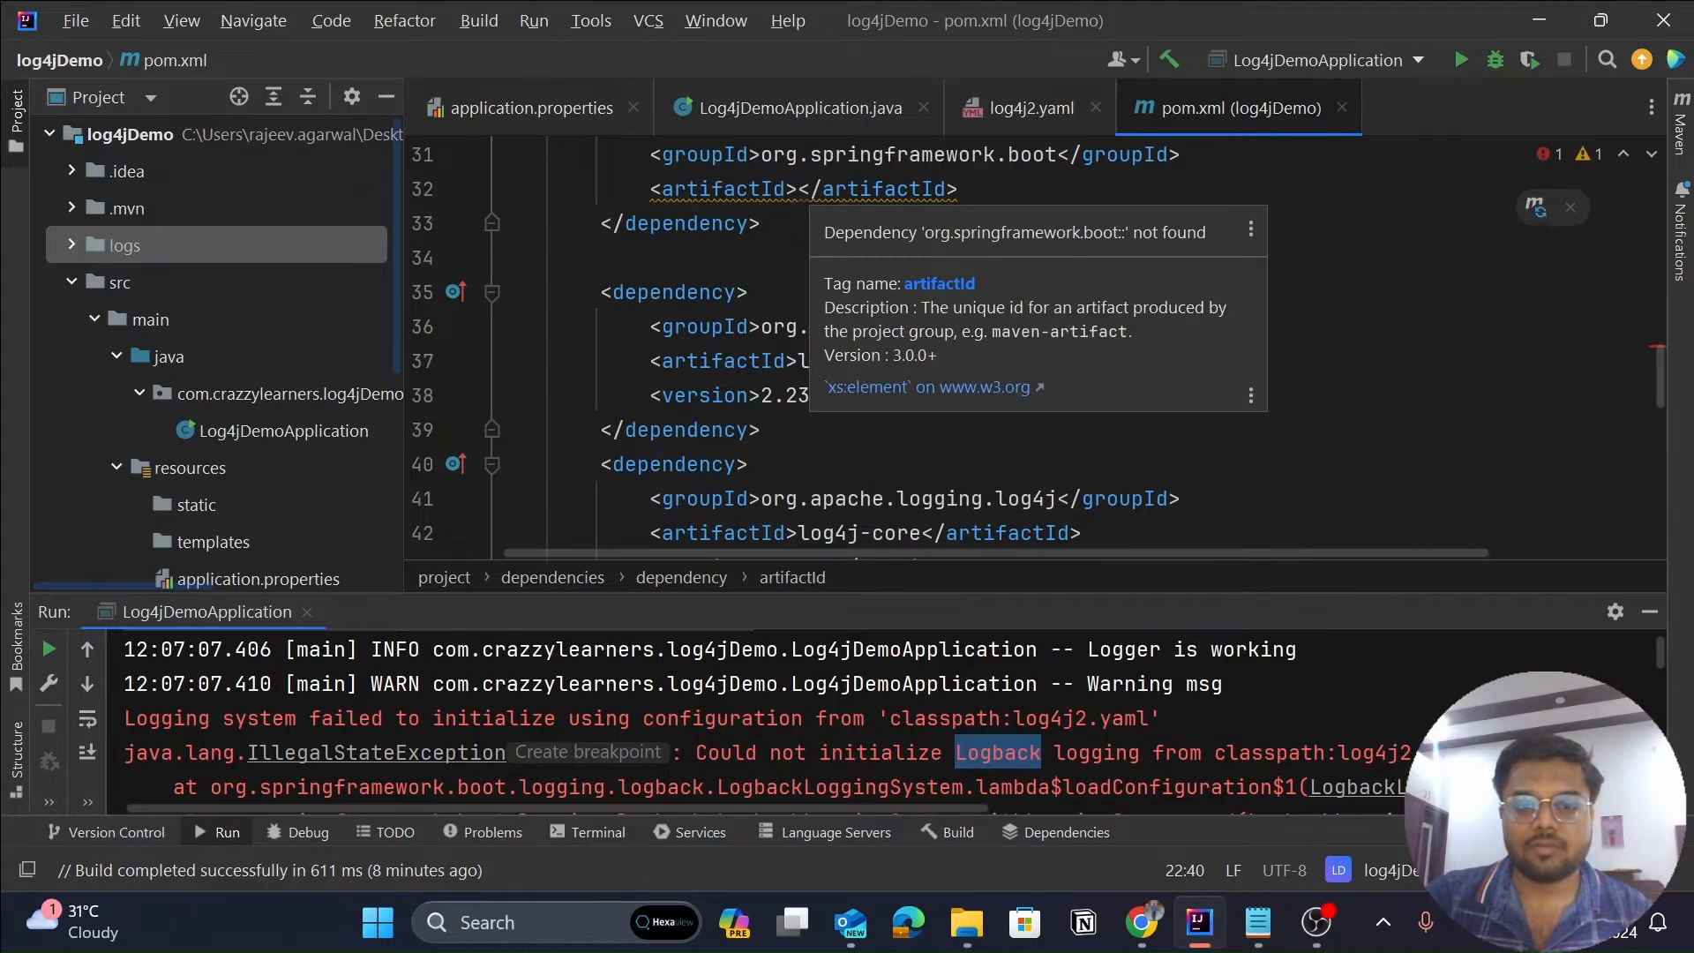
# Set its artifactId to spring-boot-starter-web and add an <exclusions> block with one <exclusion>.
pyautogui.click(794, 189)
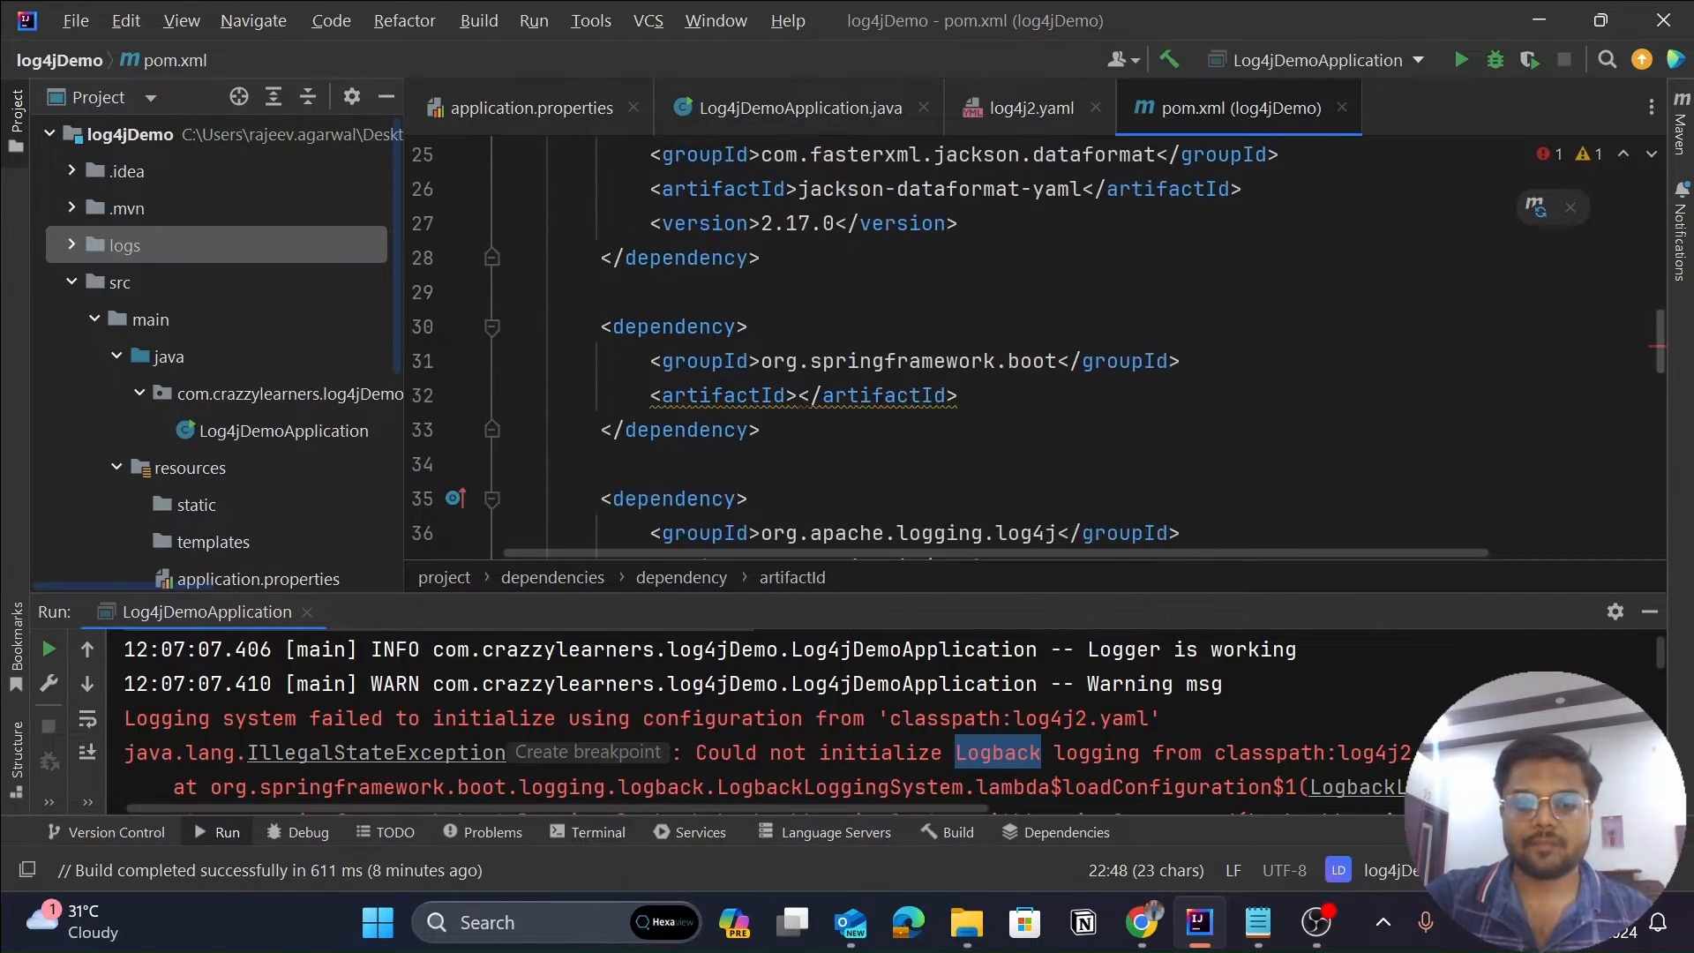
pyautogui.write('spring-boot-starter-web')
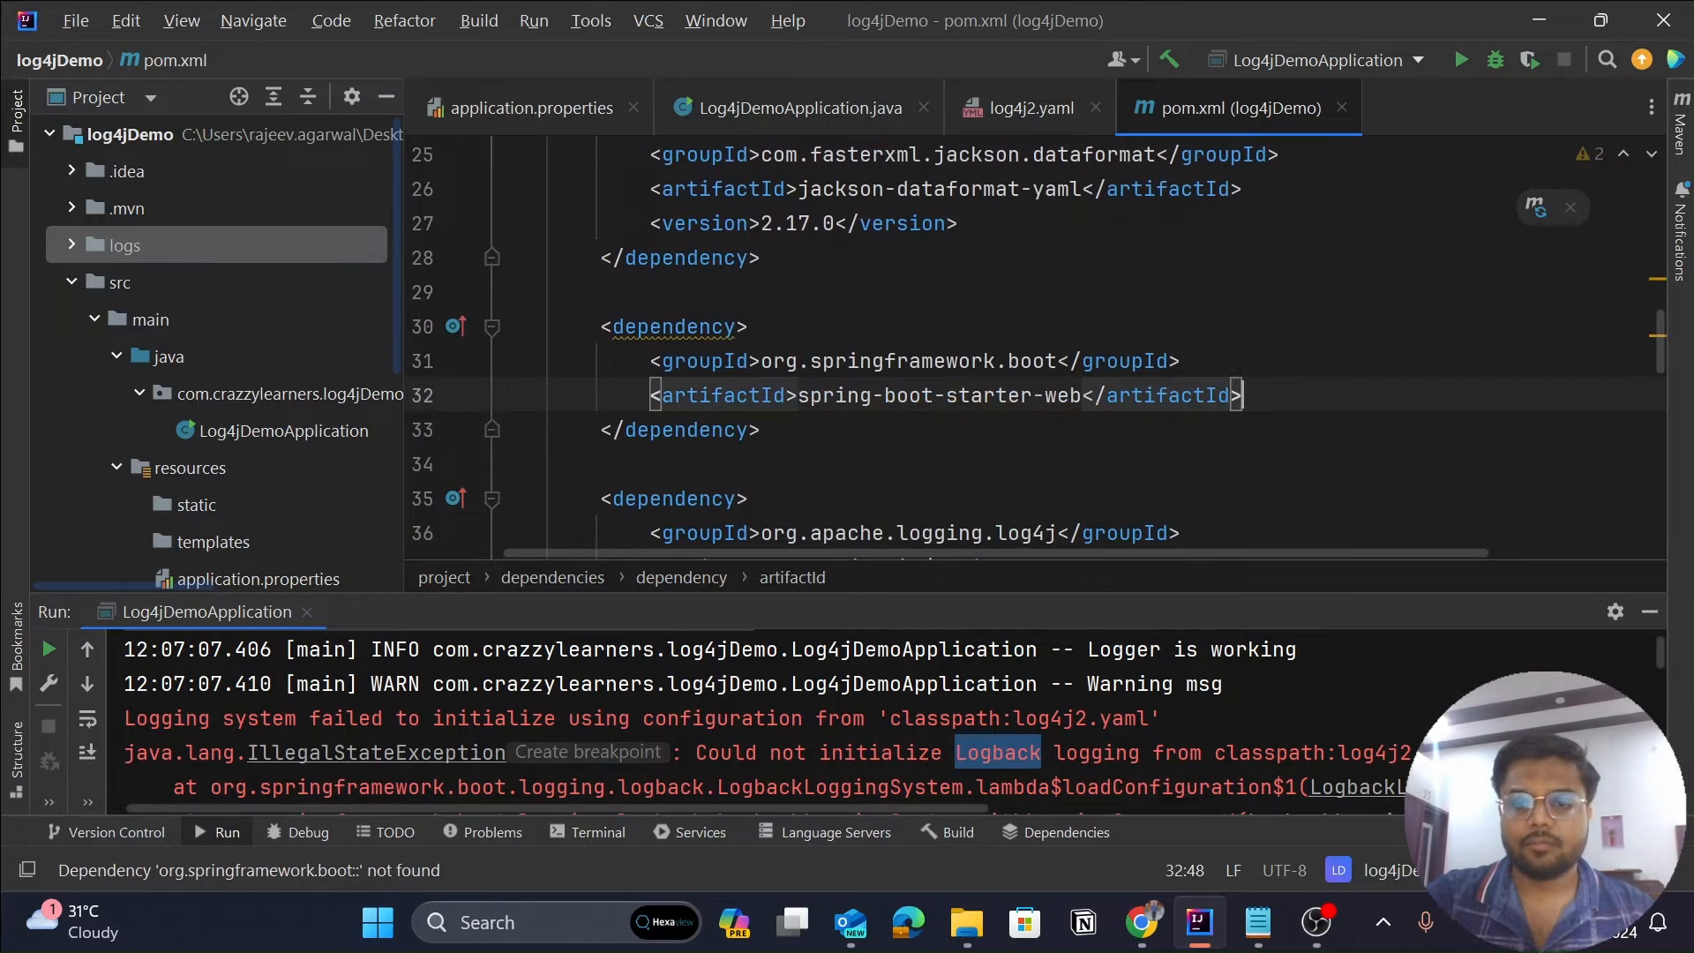
pyautogui.write('<exclusions>')
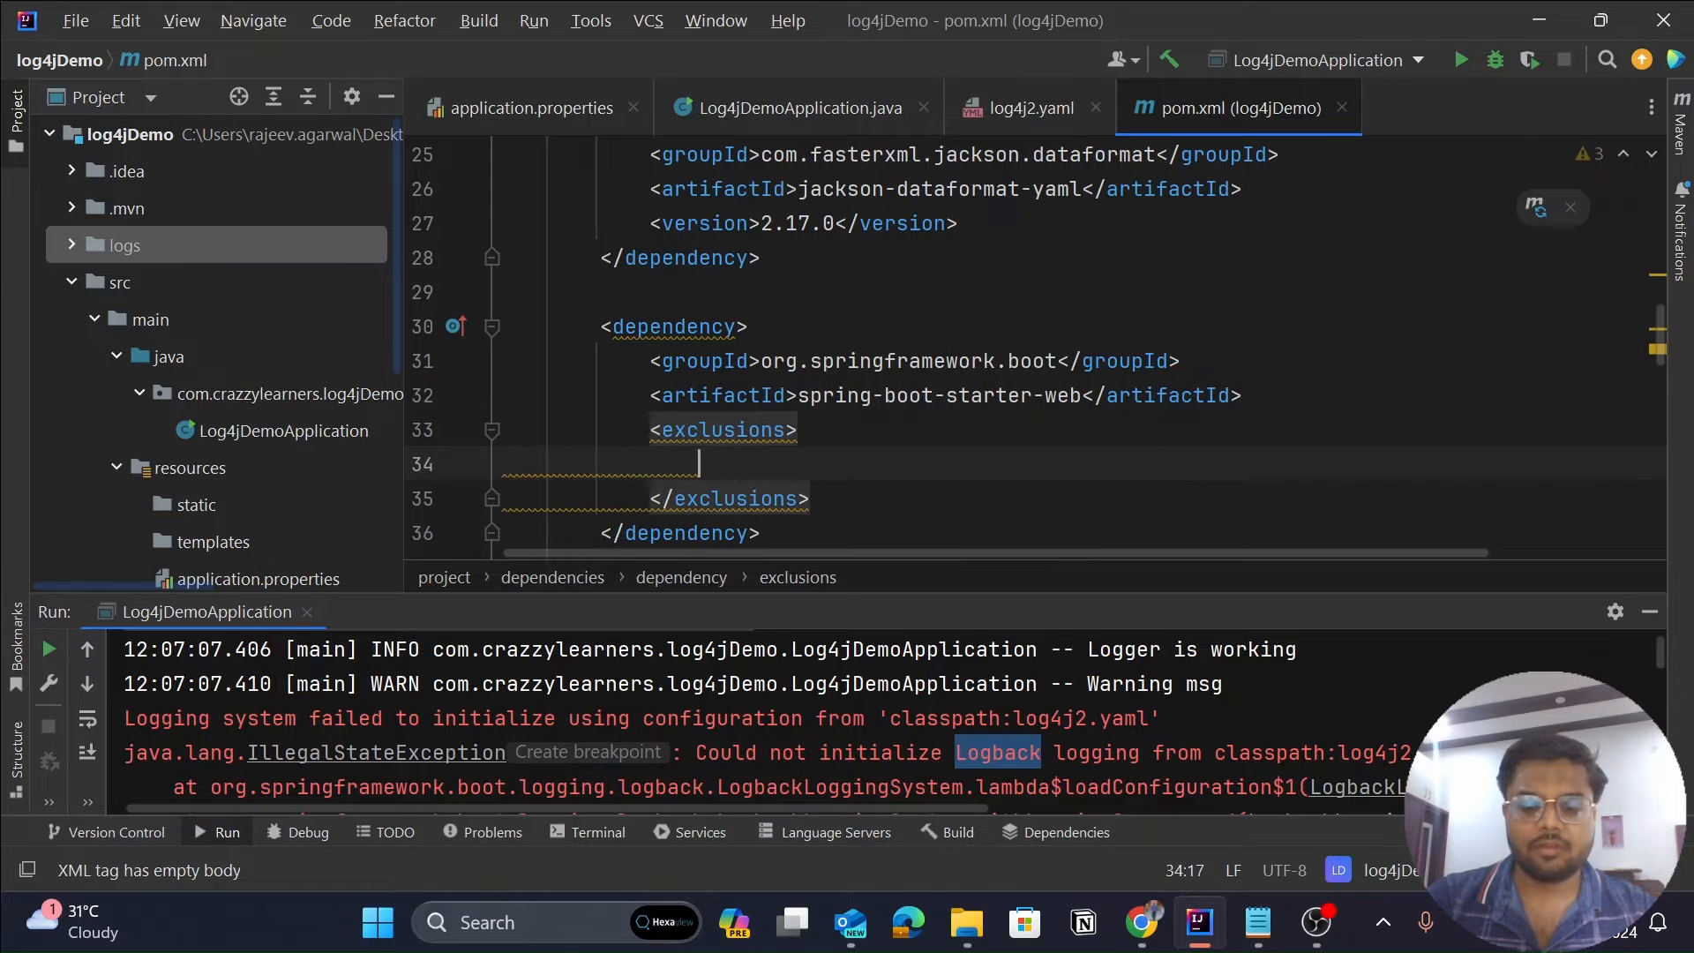
pyautogui.write('<exclusion>')
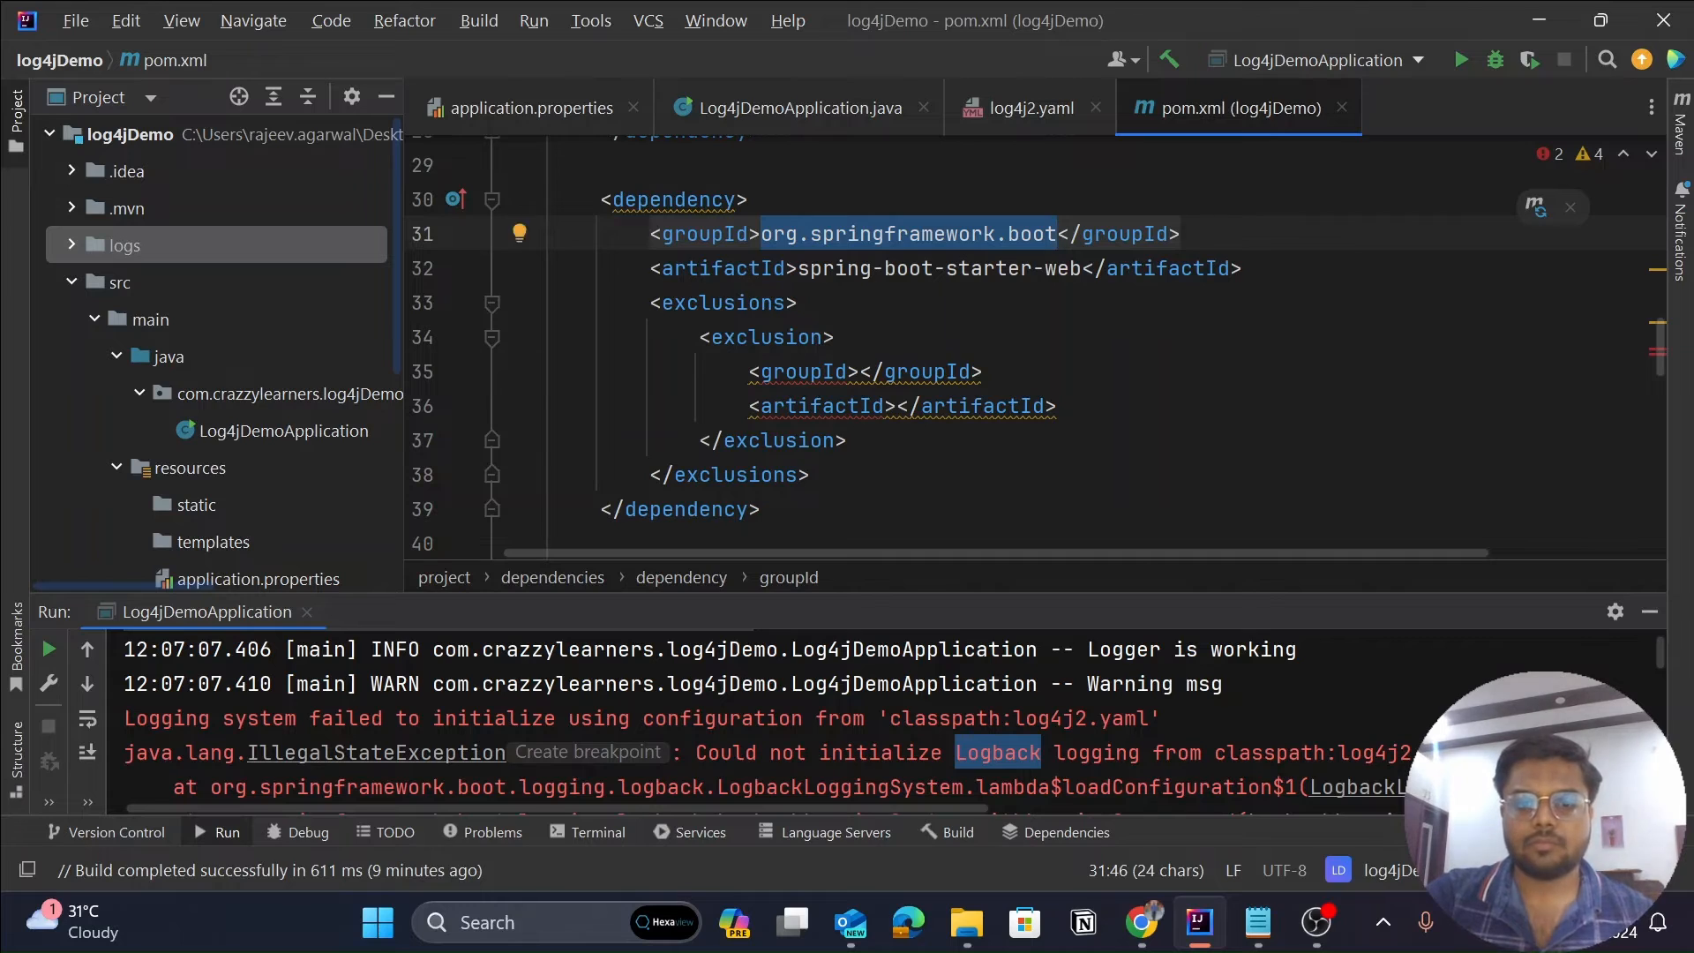
# Fill the exclusion with org.springframework.boot and spring-boot-starter-logging, then duplicate the dependency block.
pyautogui.write('org.springframework.boot')
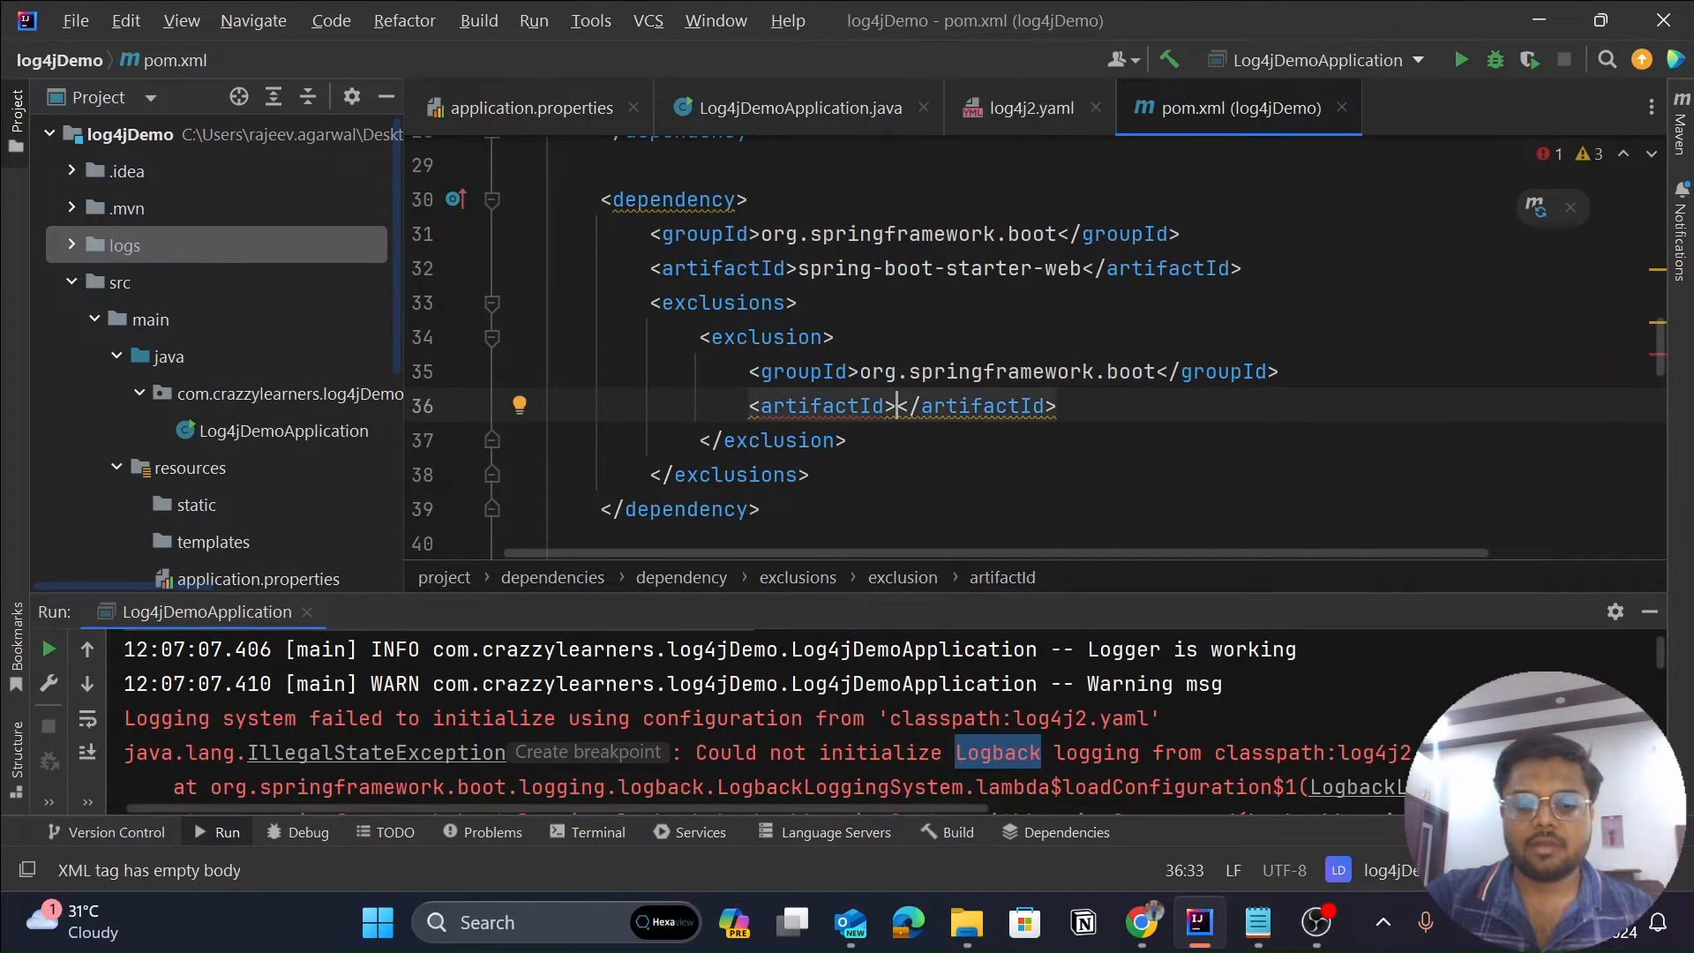
pyautogui.write('spring-boot-')
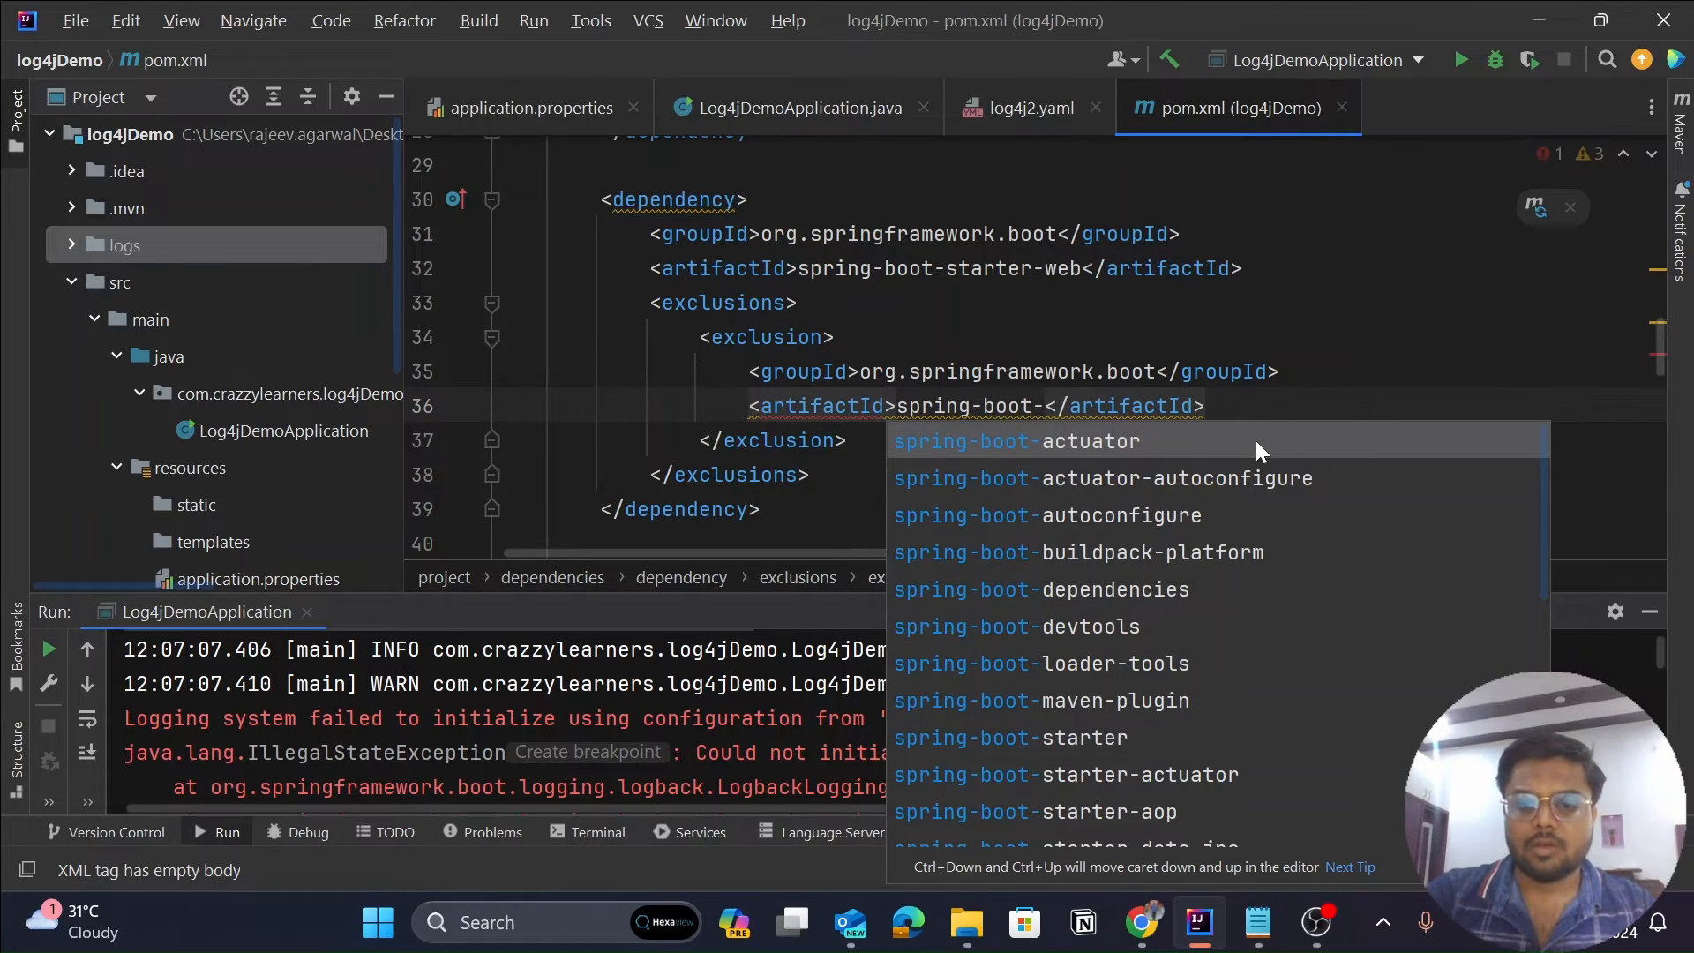
pyautogui.write('lo')
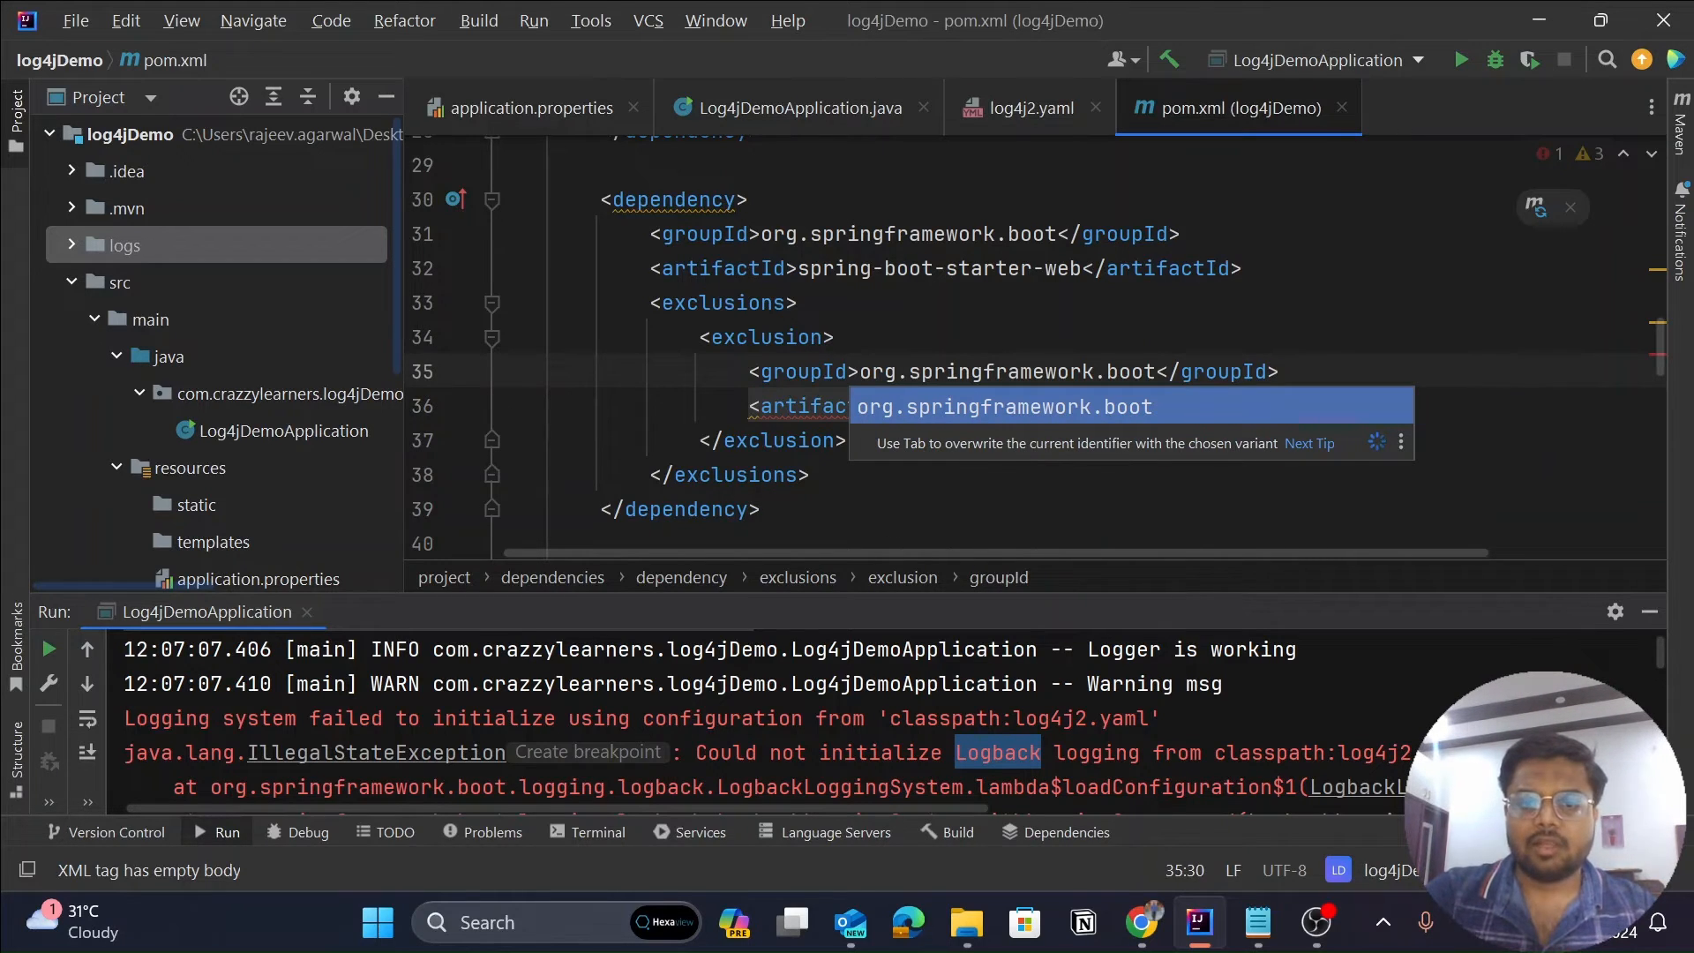
pyautogui.moveTo(1070, 407)
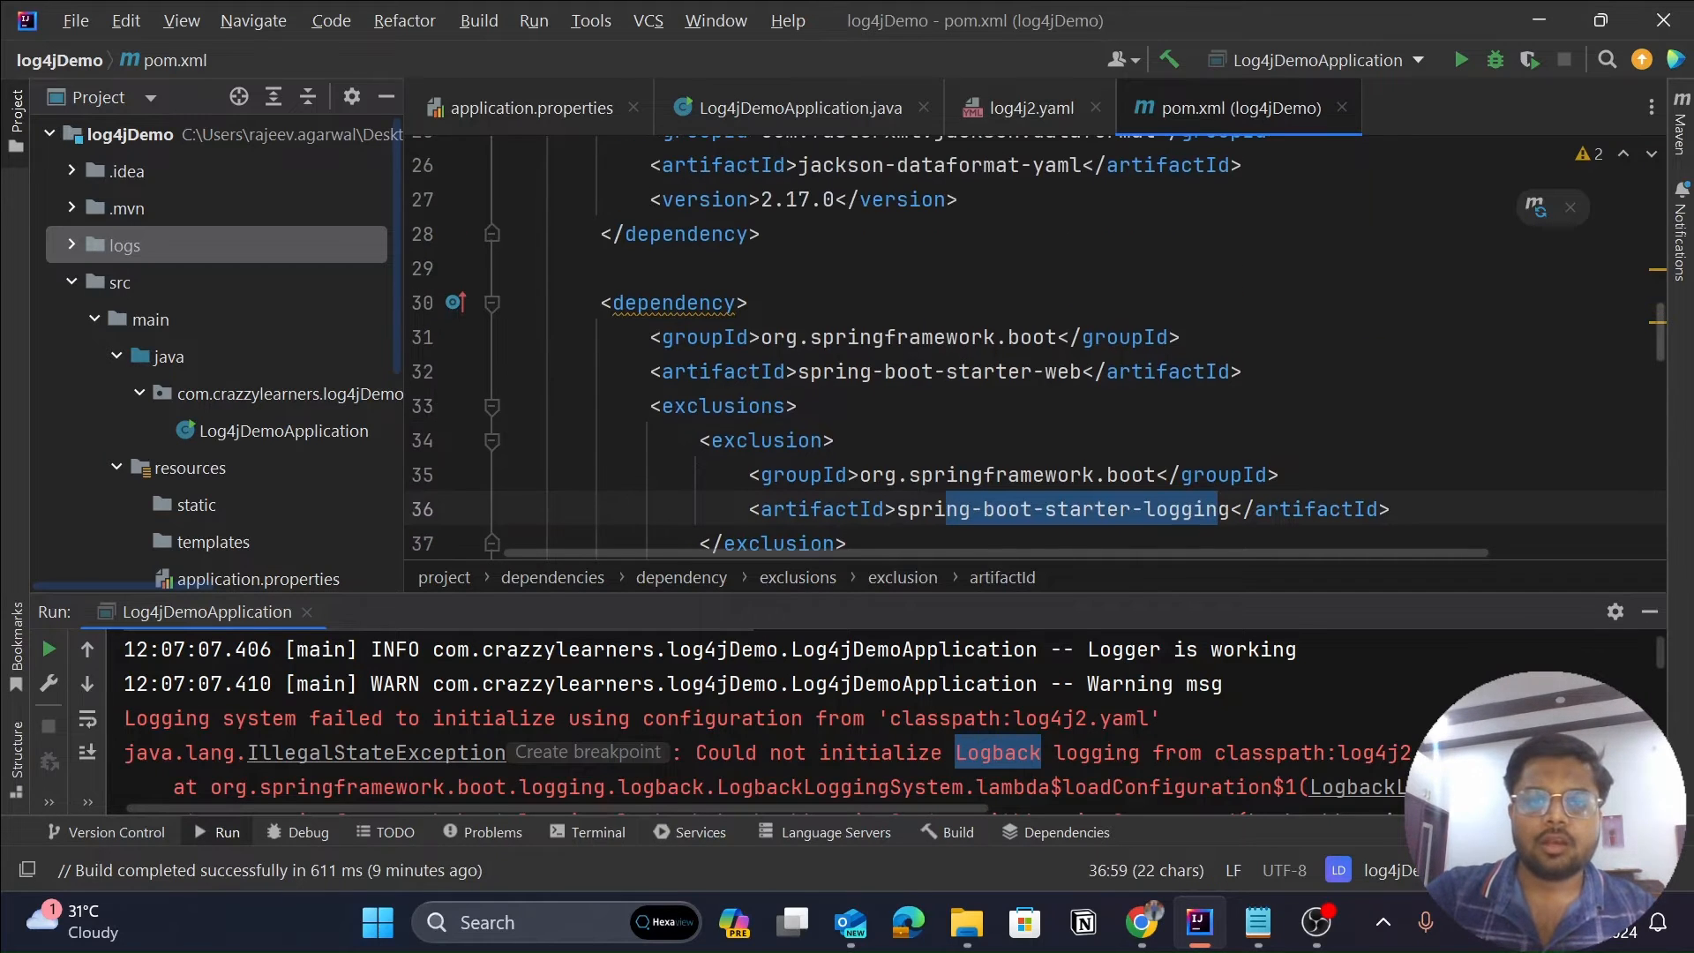
pyautogui.scroll(-3)
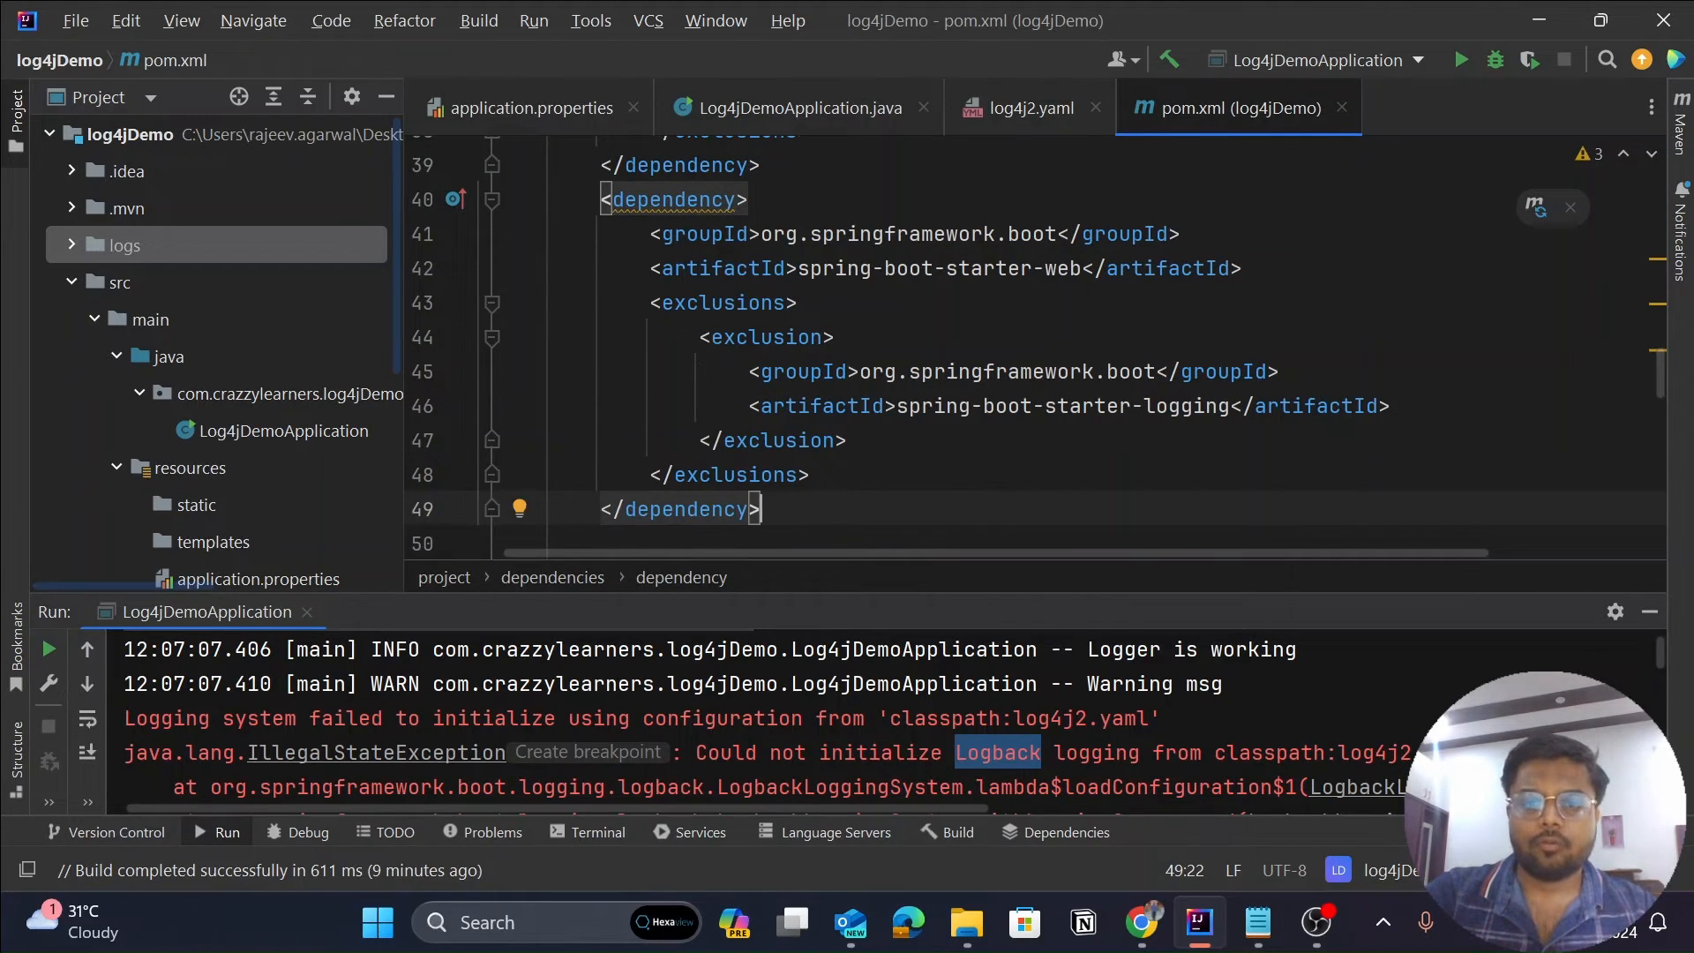
# Replace the duplicated dependency's artifactId with spring-boot-starter using autocomplete.
pyautogui.doubleClick(1058, 268)
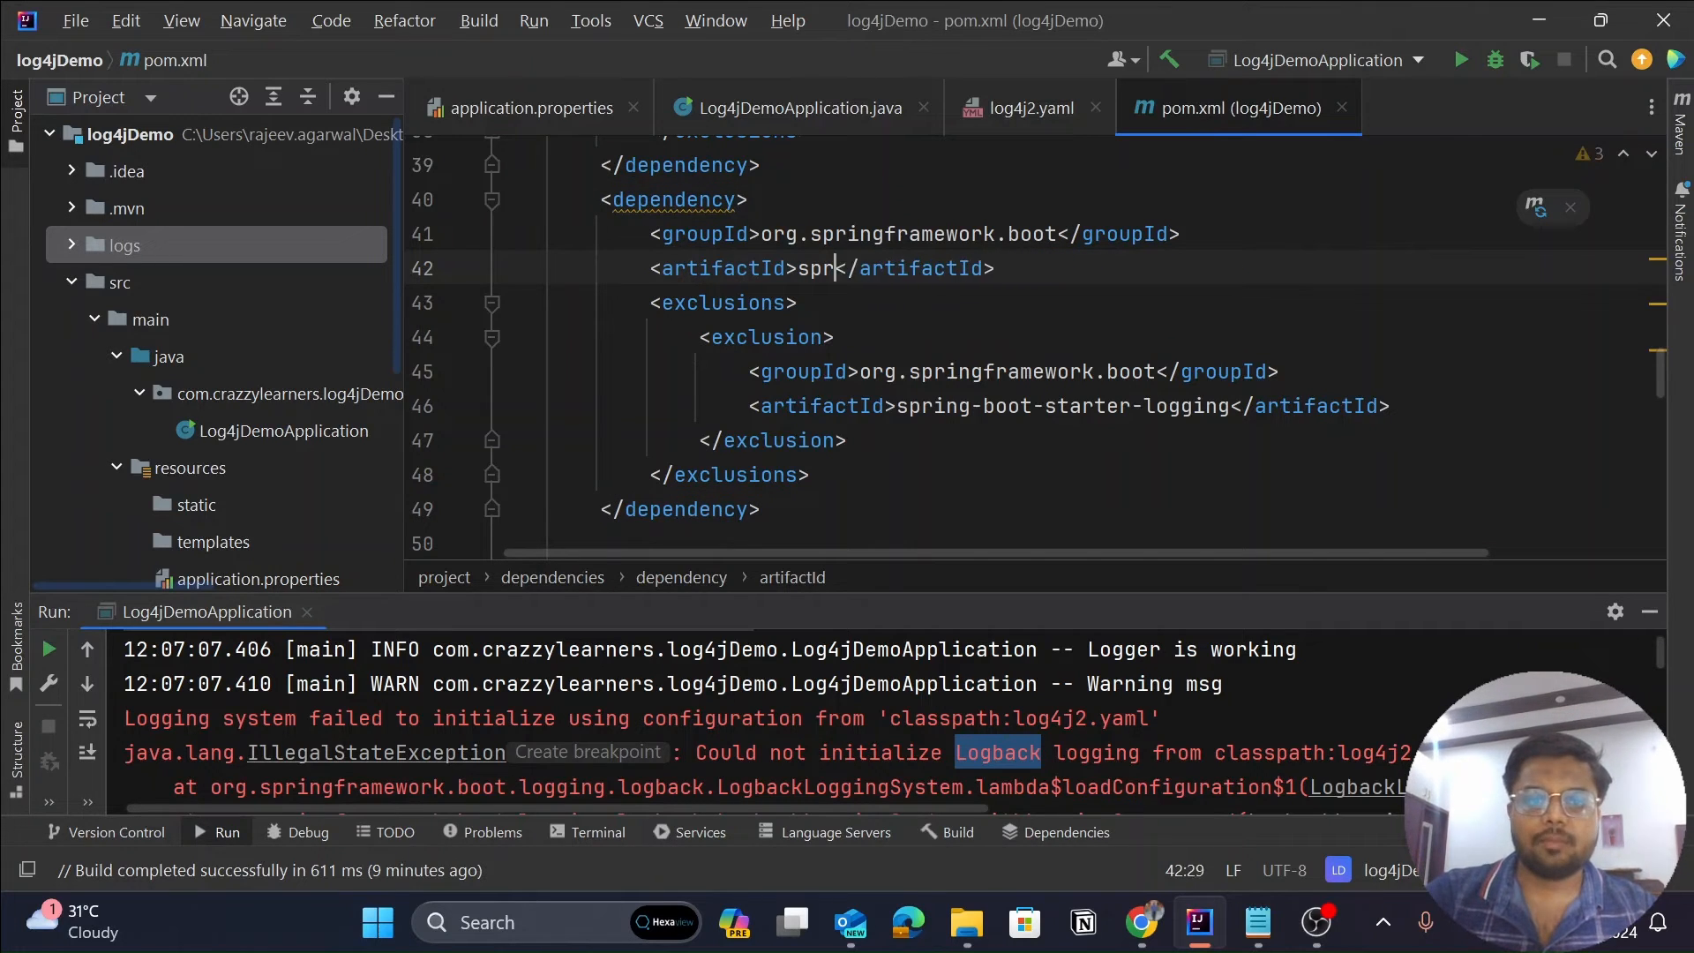
pyautogui.write('ing')
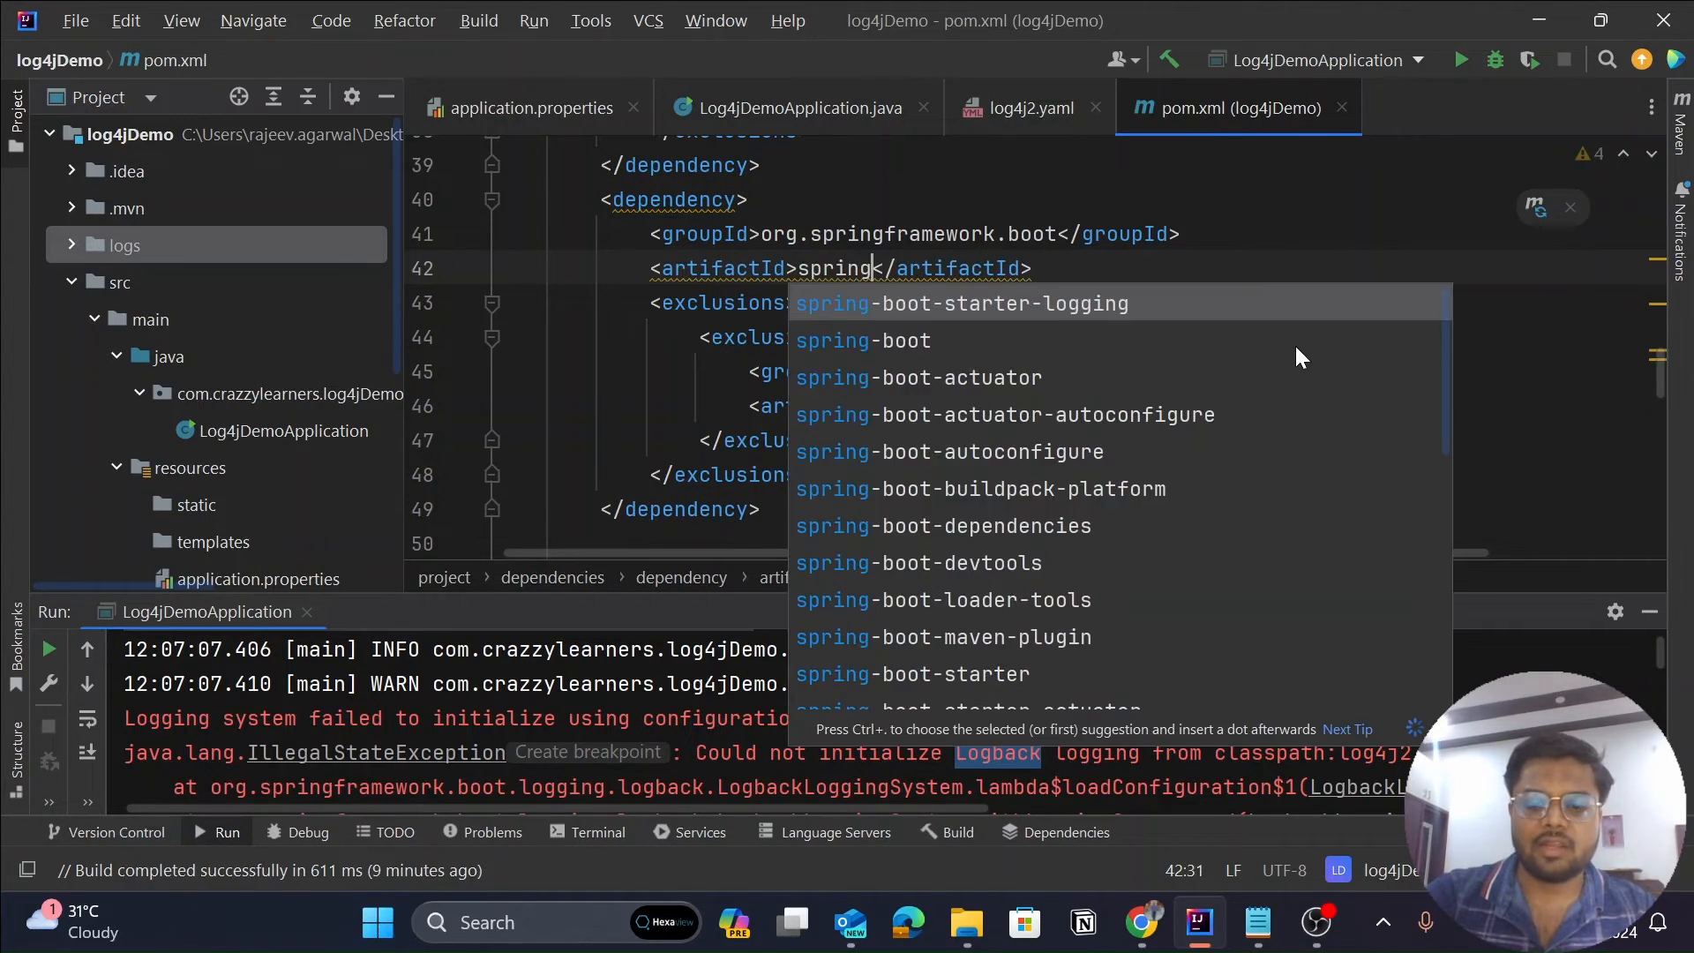
pyautogui.write('-boot')
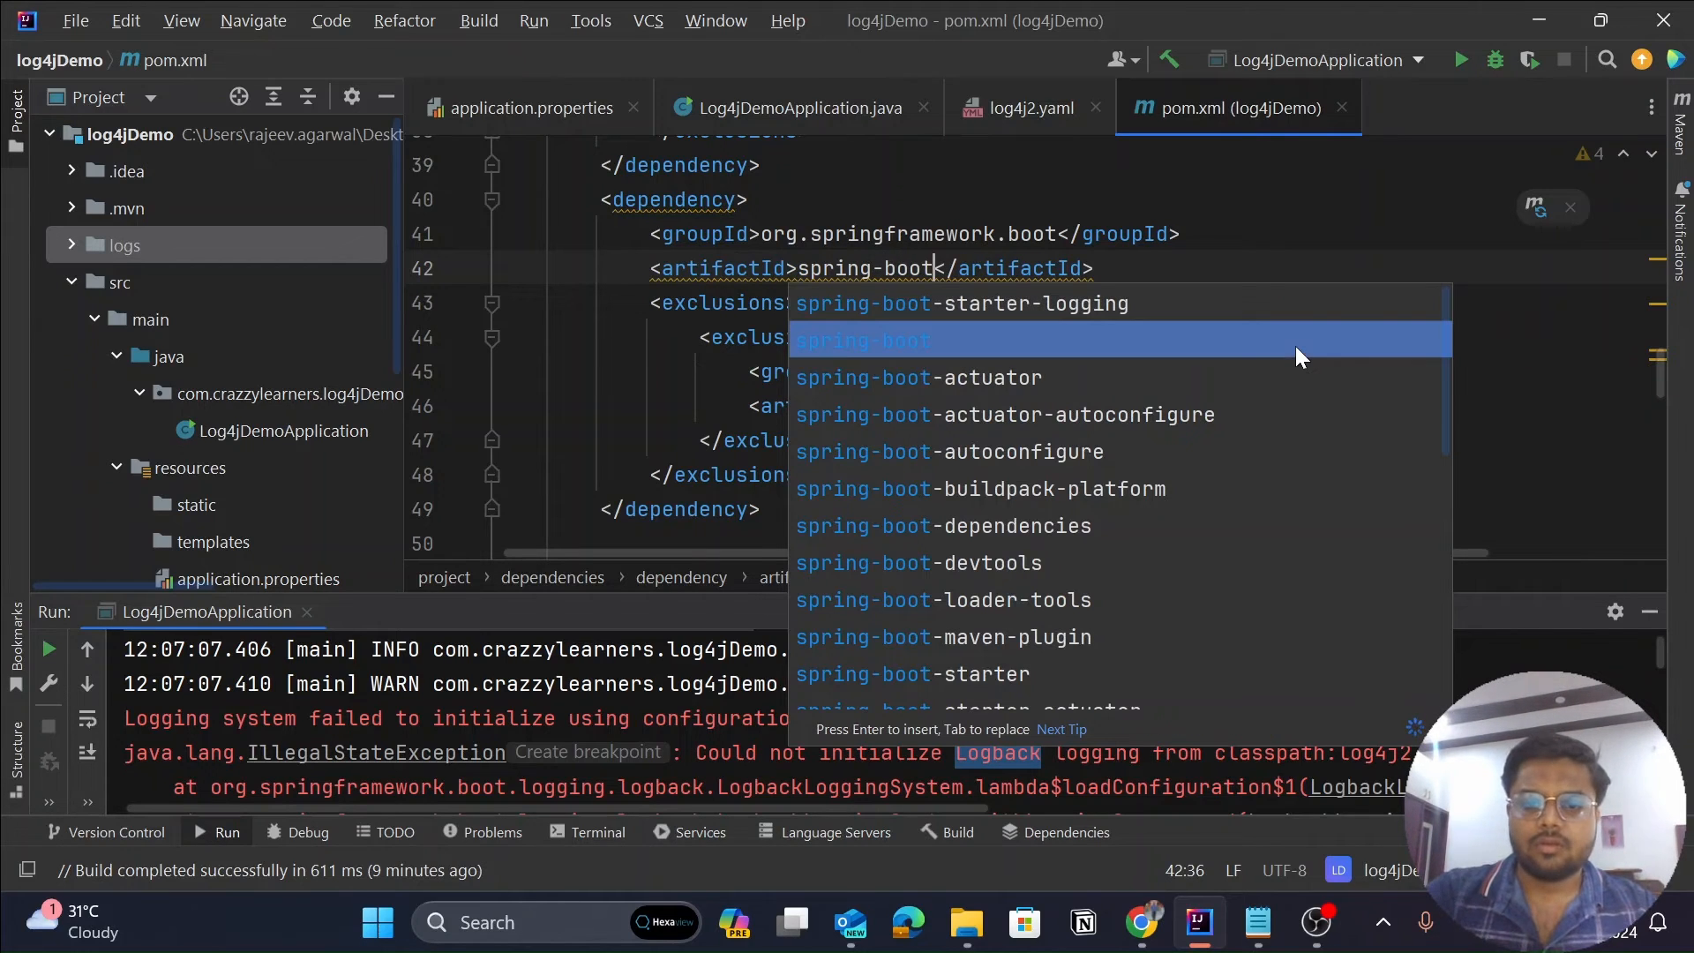
pyautogui.write('-starter')
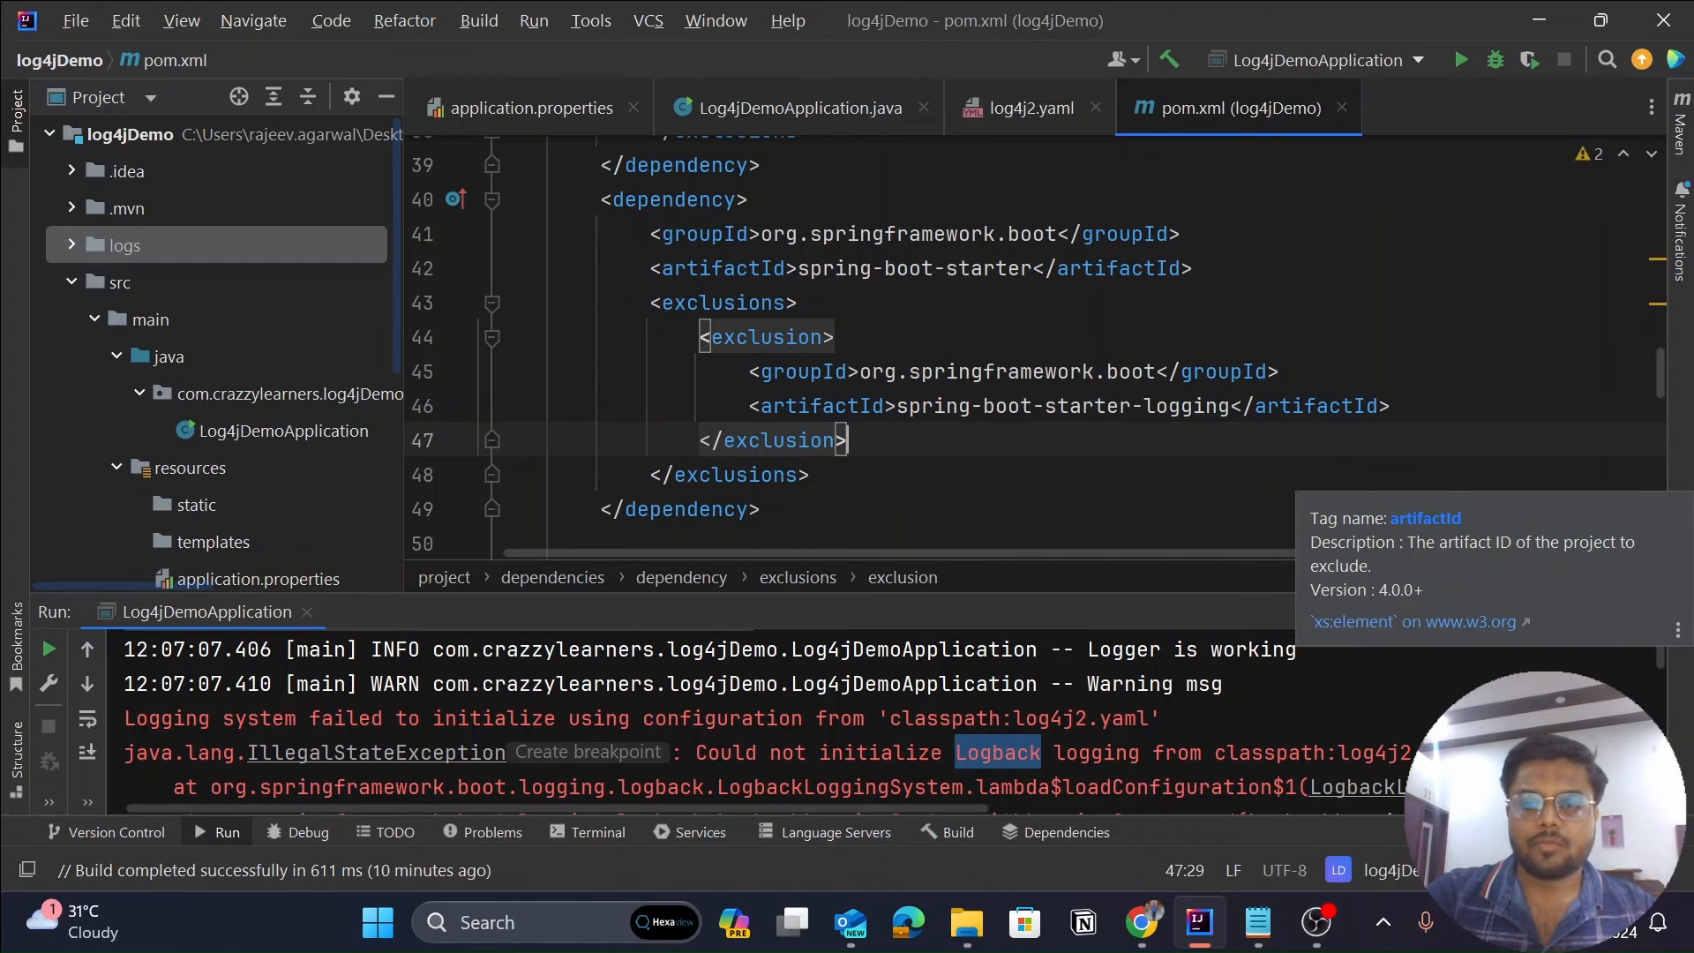
# Reload the Maven project and relaunch Log4jDemoApplication.
pyautogui.click(1681, 115)
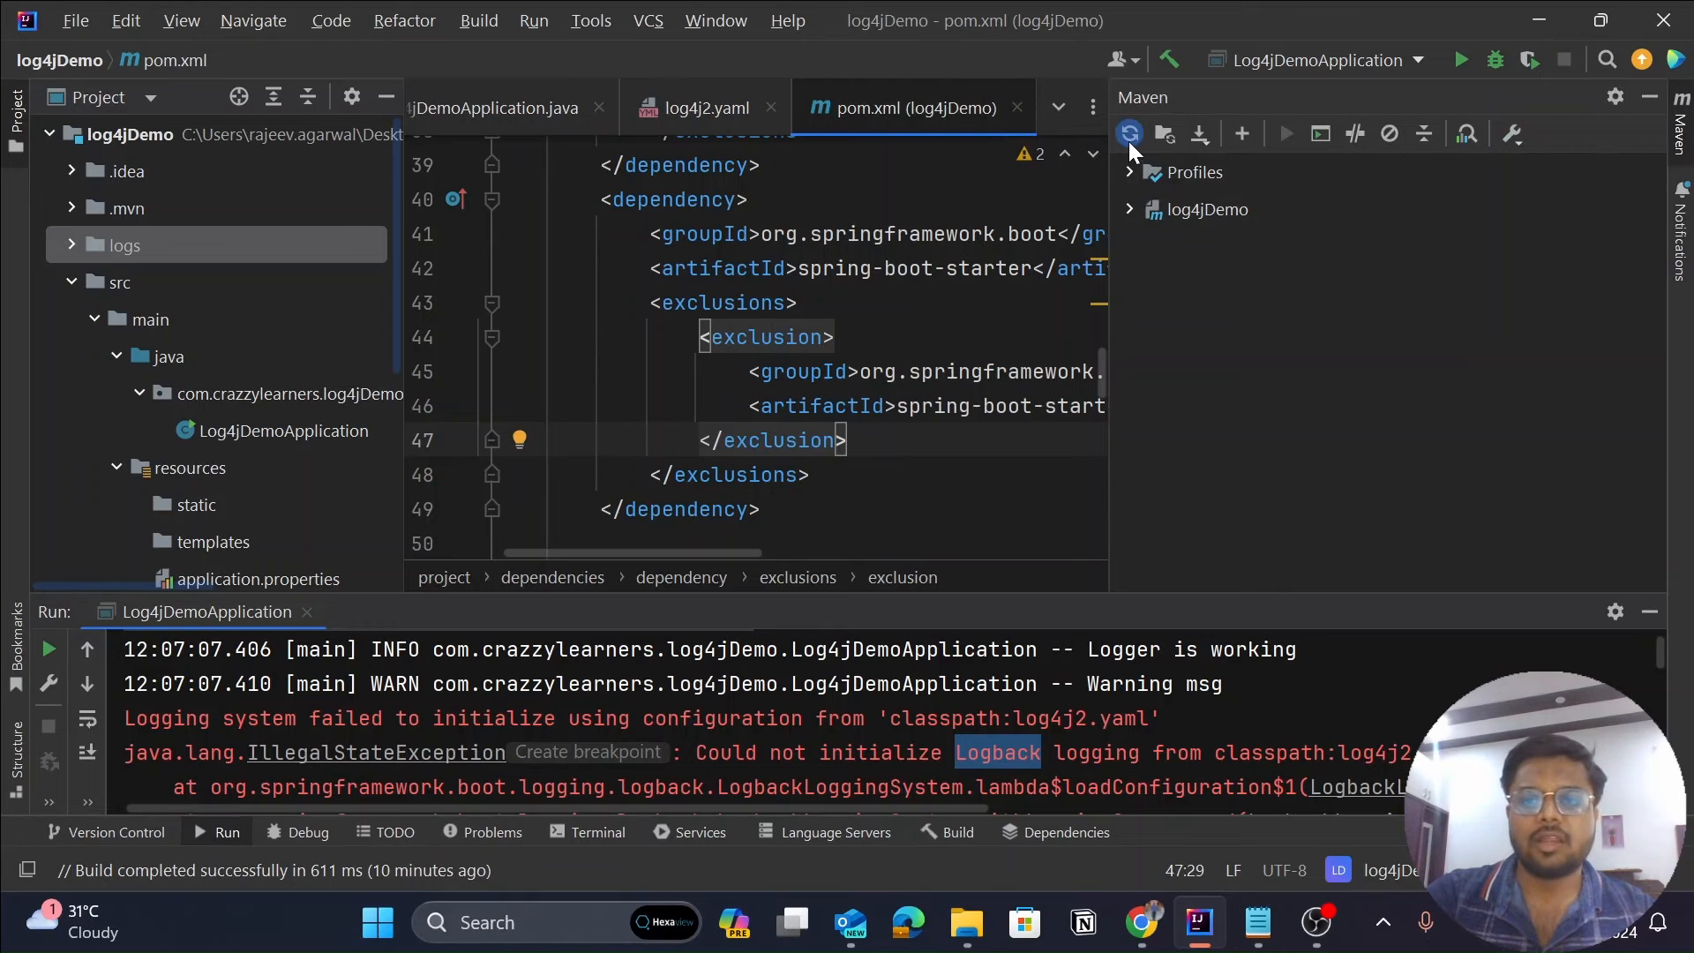
pyautogui.moveTo(1683, 124)
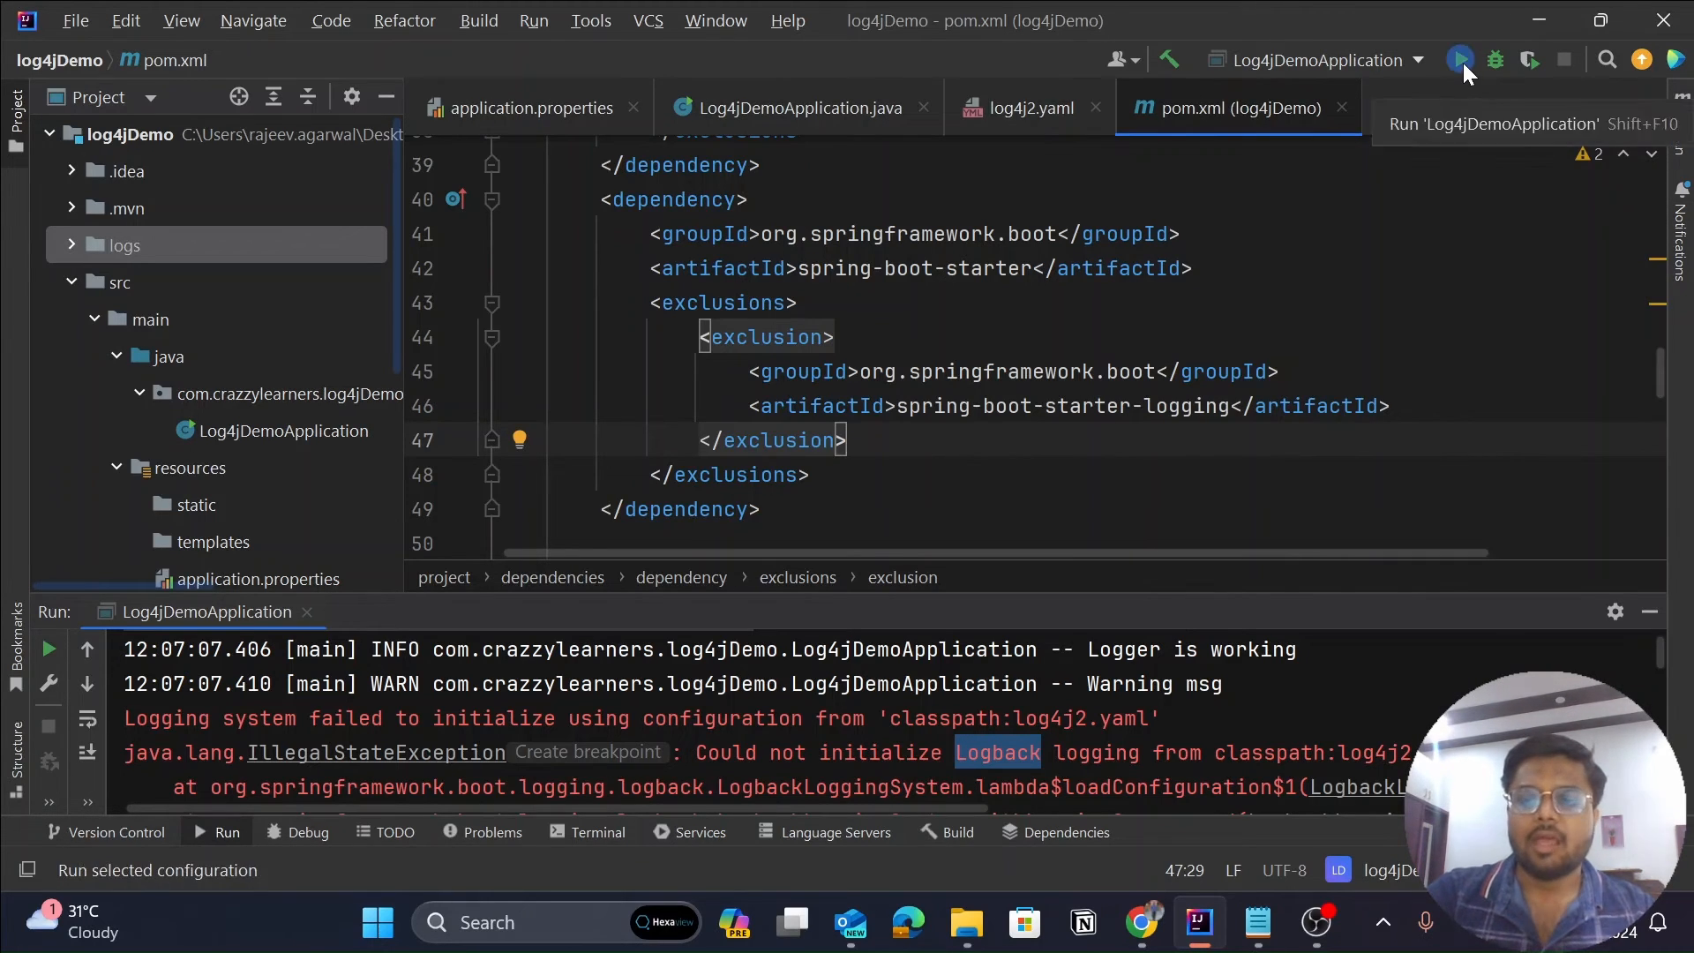
pyautogui.click(1458, 59)
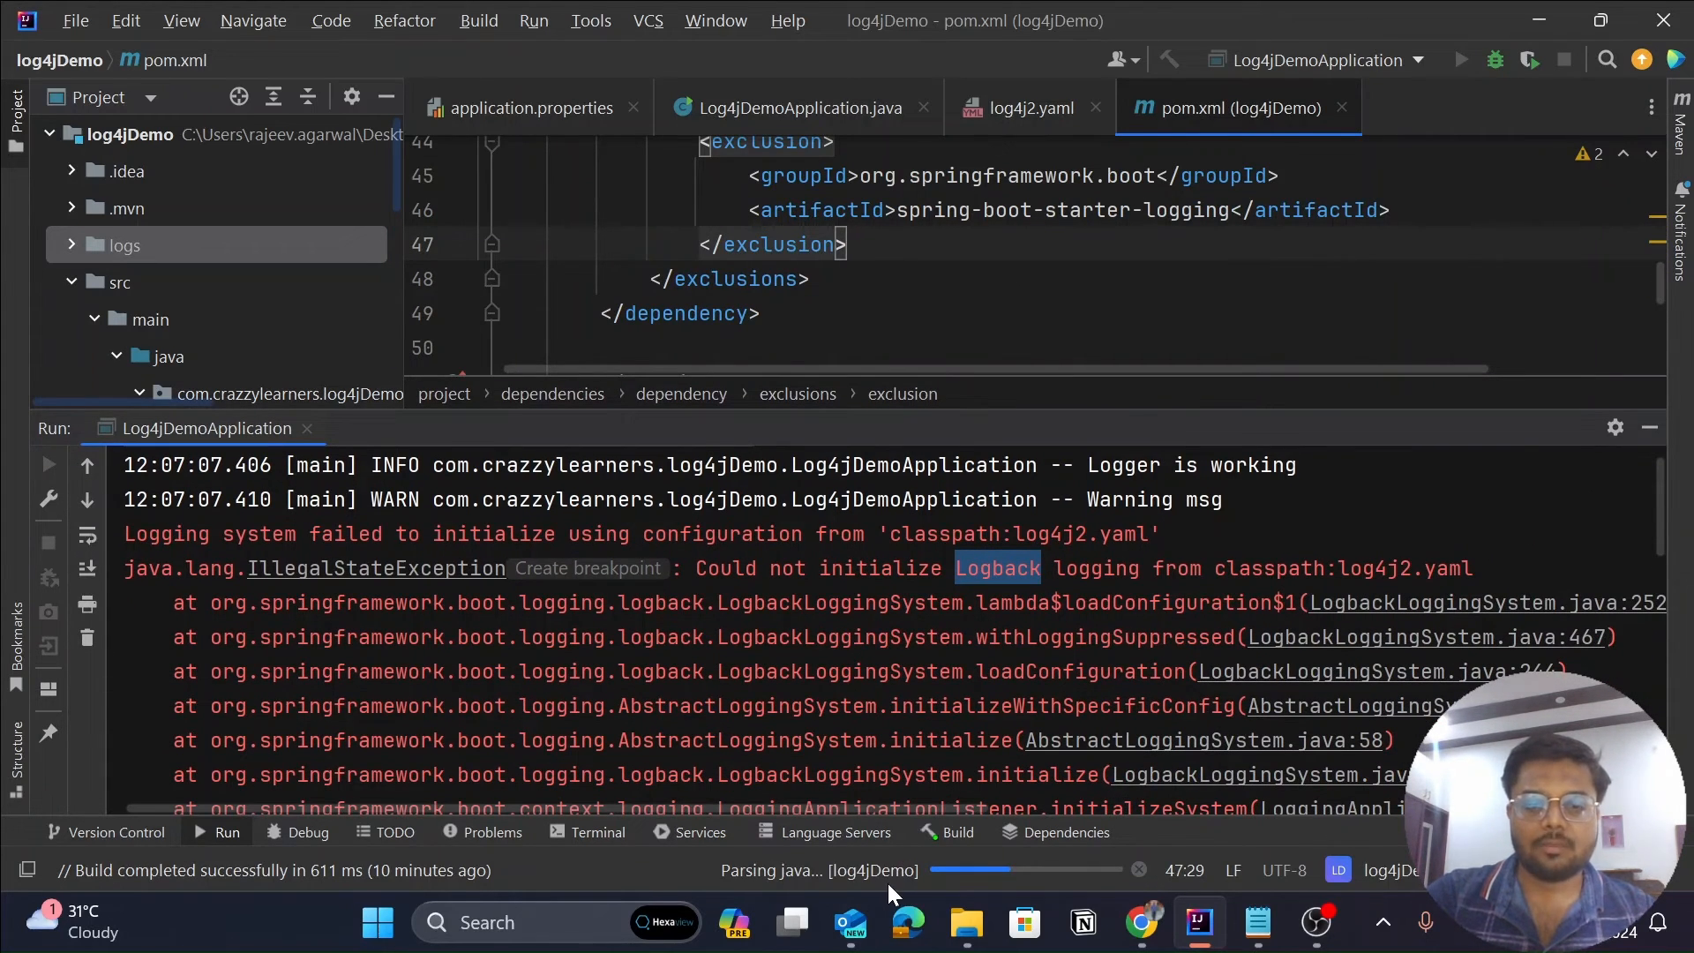
pyautogui.click(1462, 60)
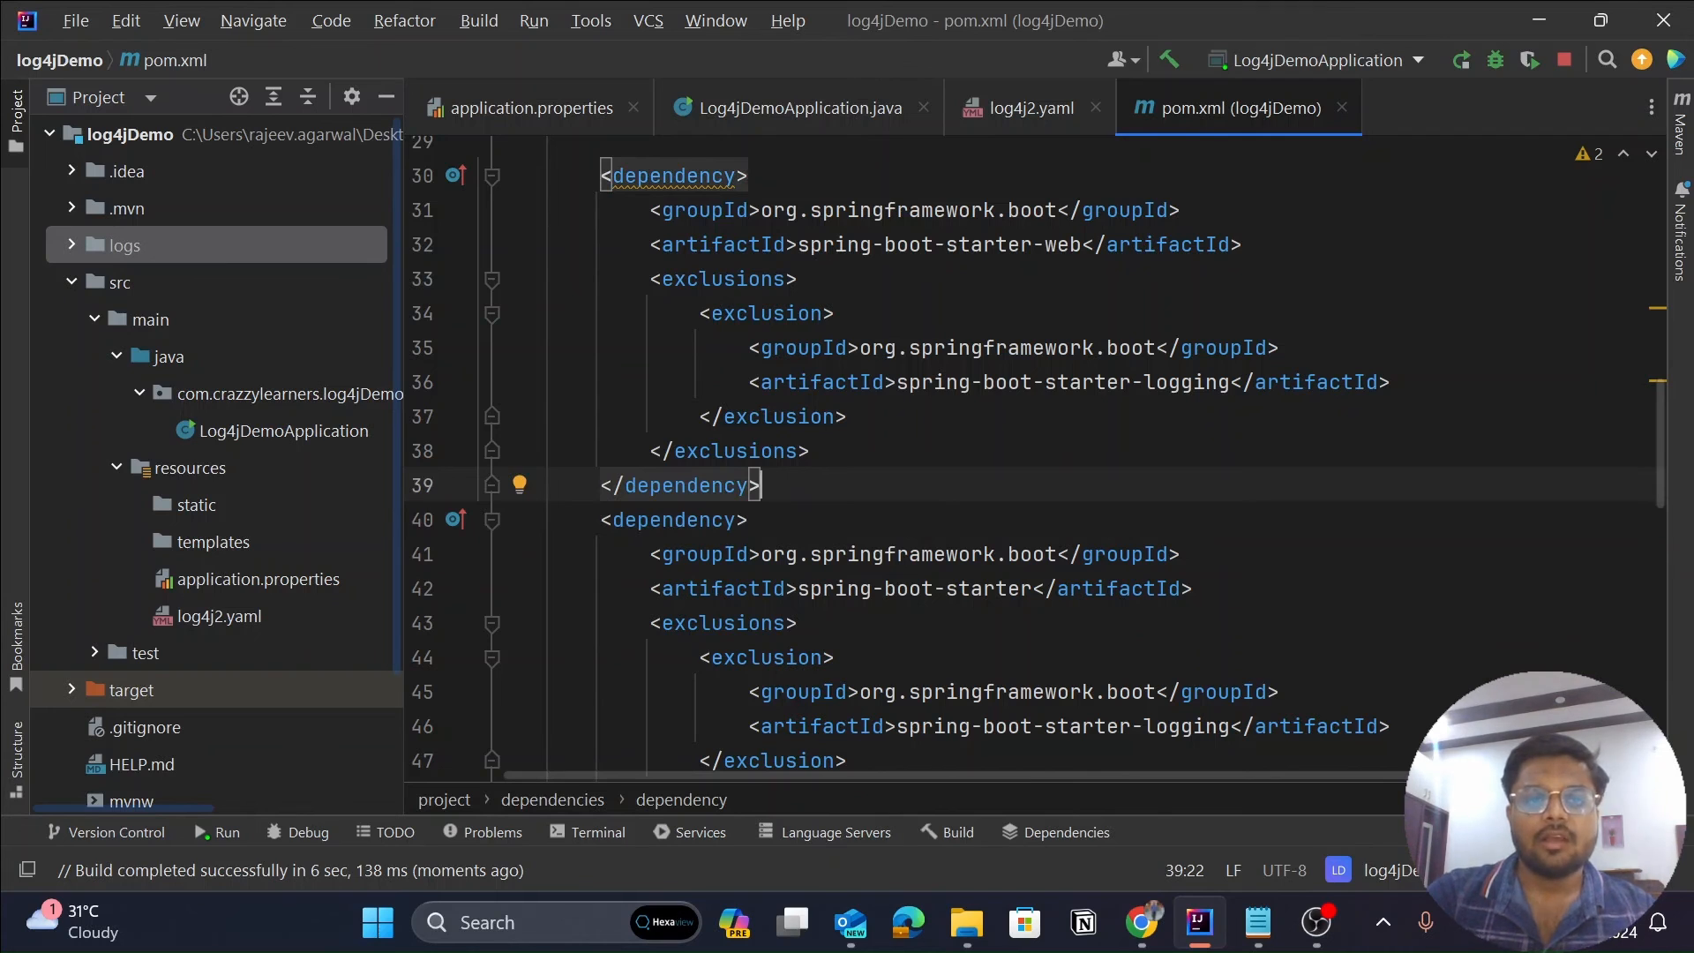
pyautogui.moveTo(600, 174); pyautogui.dragTo(832, 657)
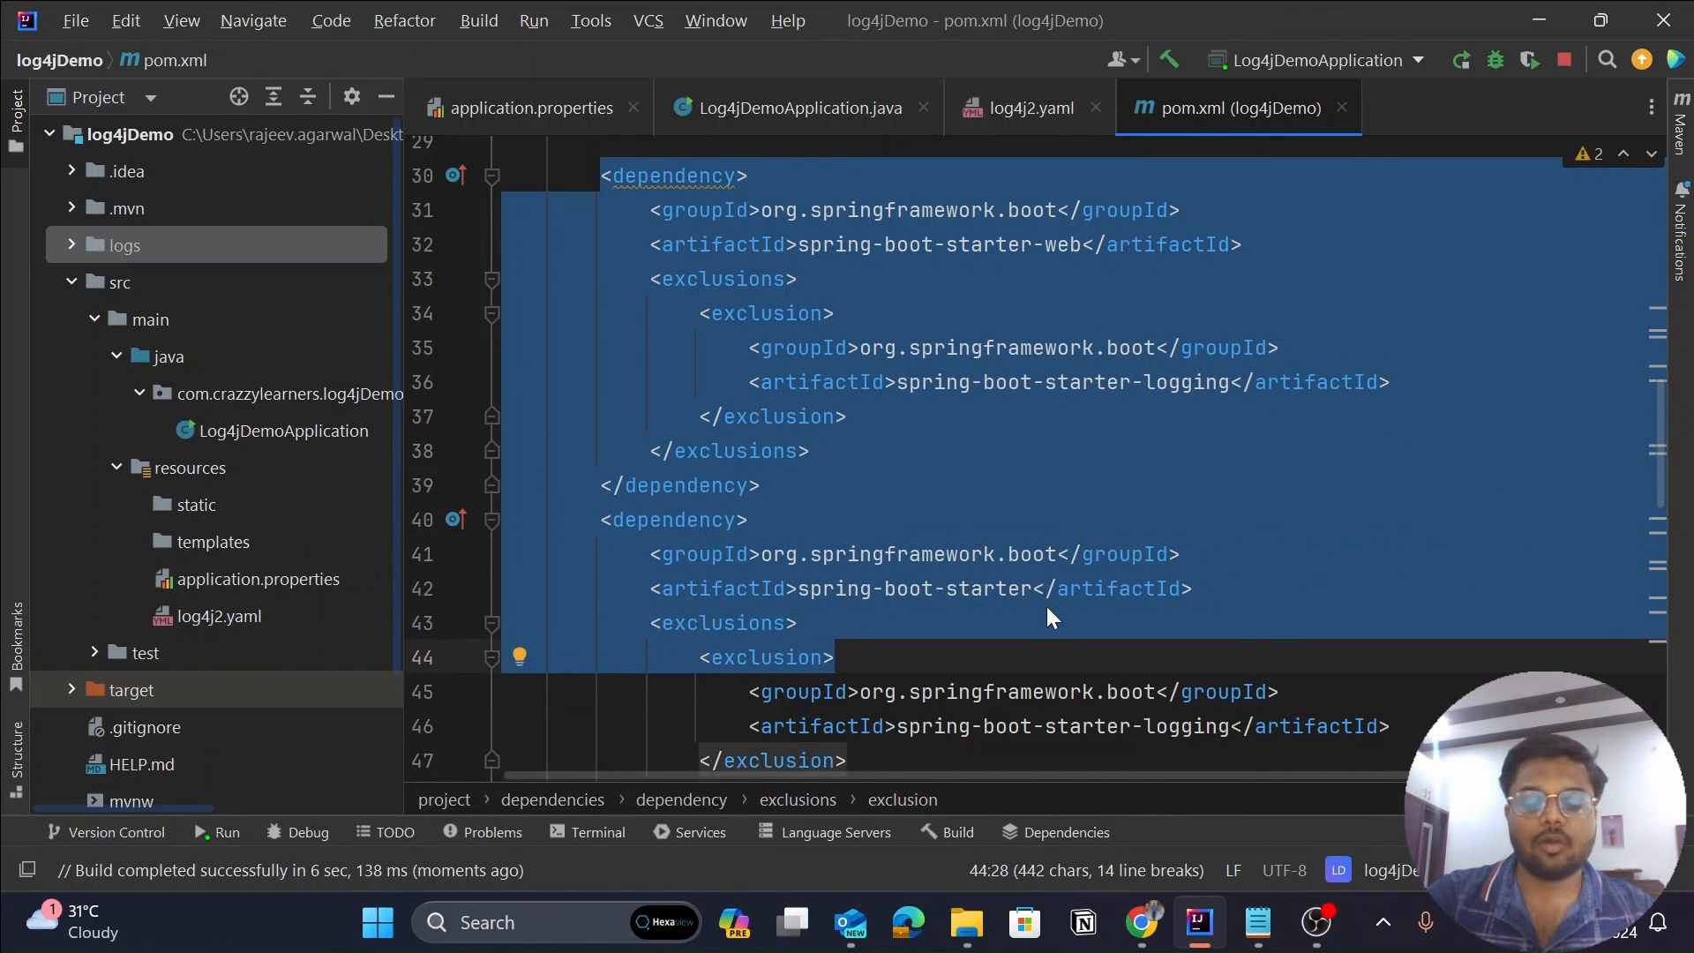
pyautogui.scroll(-3)
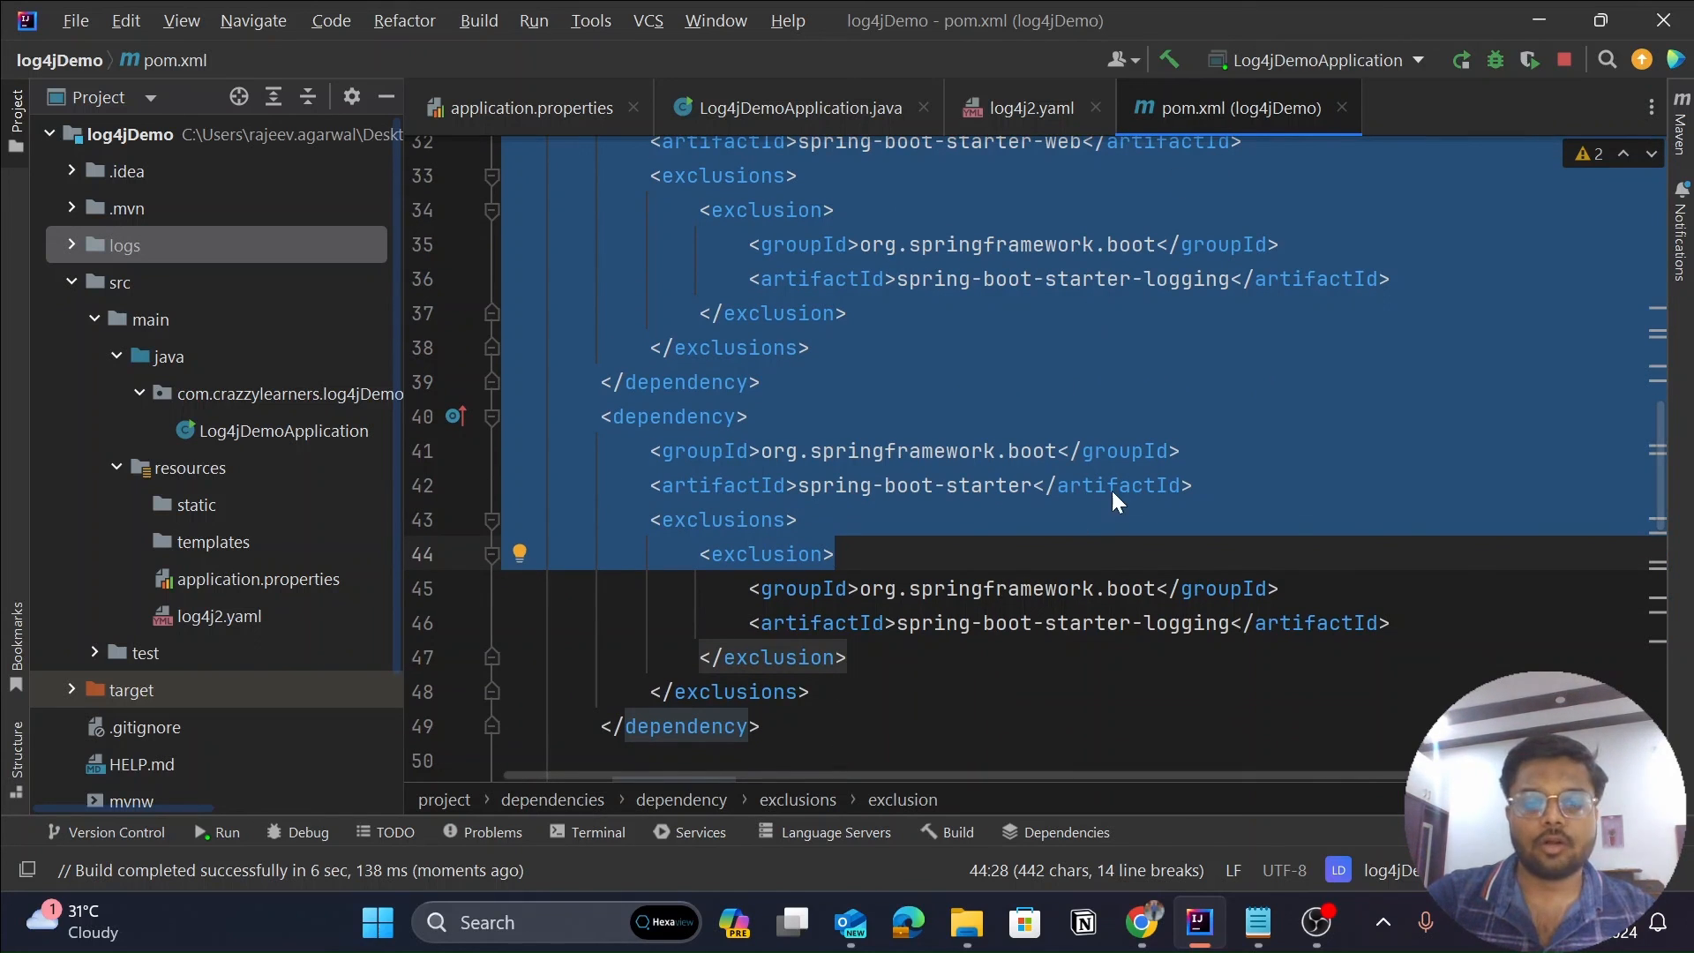
pyautogui.moveTo(1099, 526)
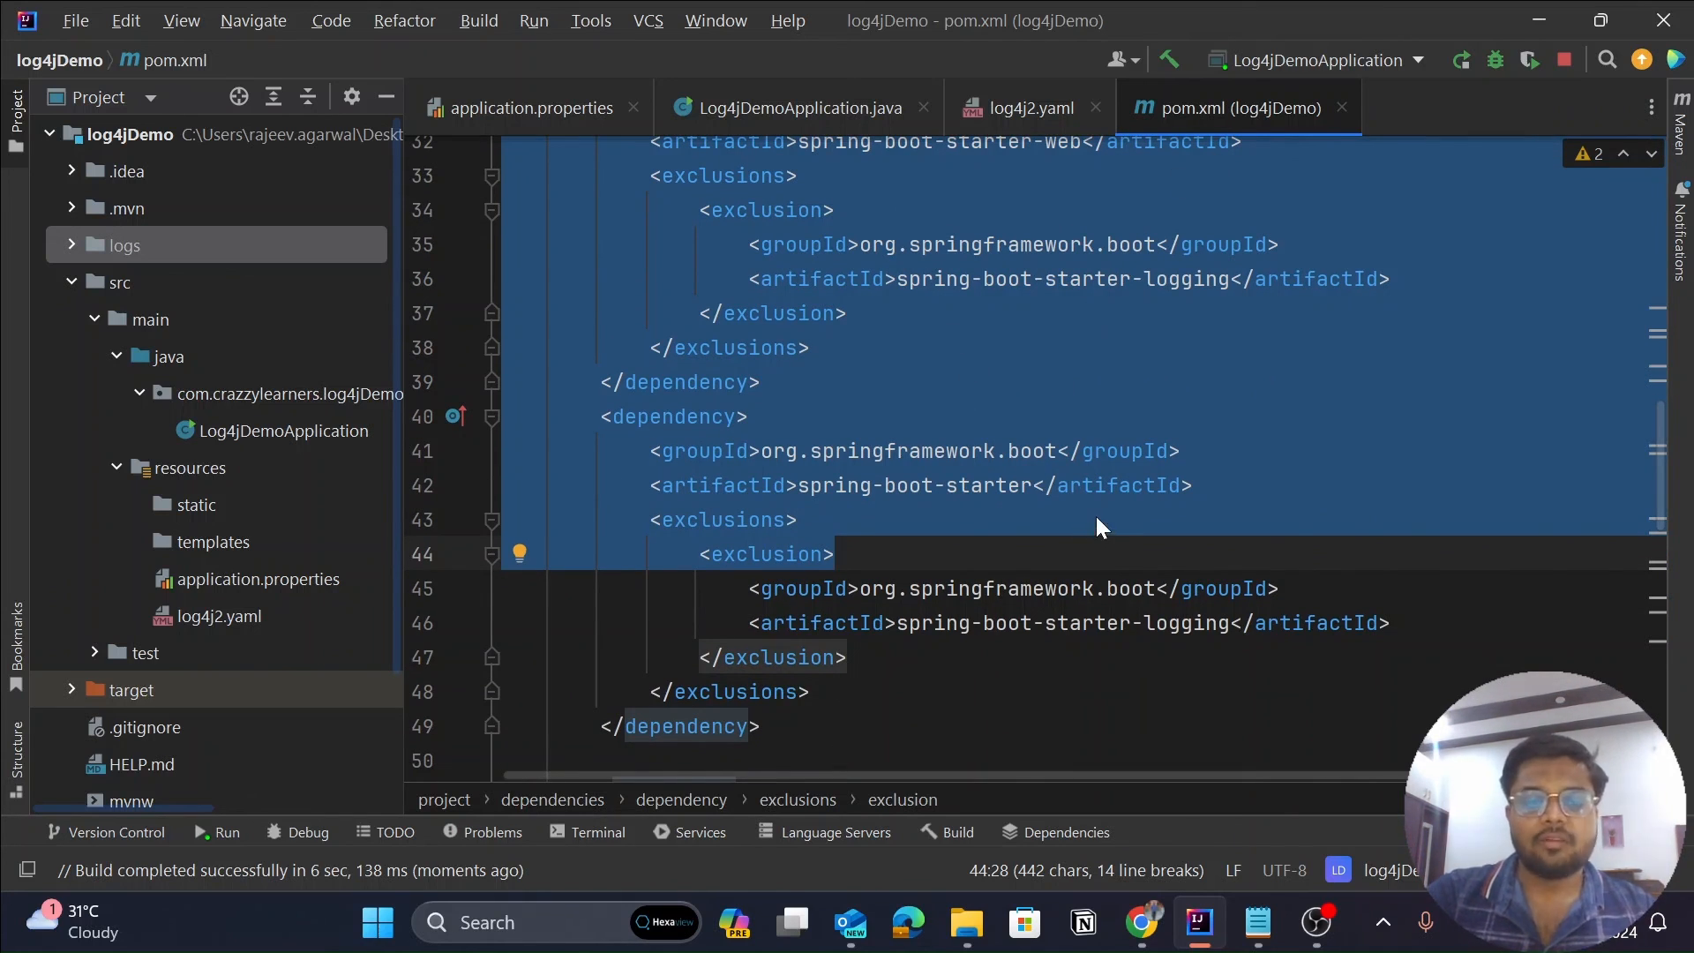
pyautogui.moveTo(1129, 512)
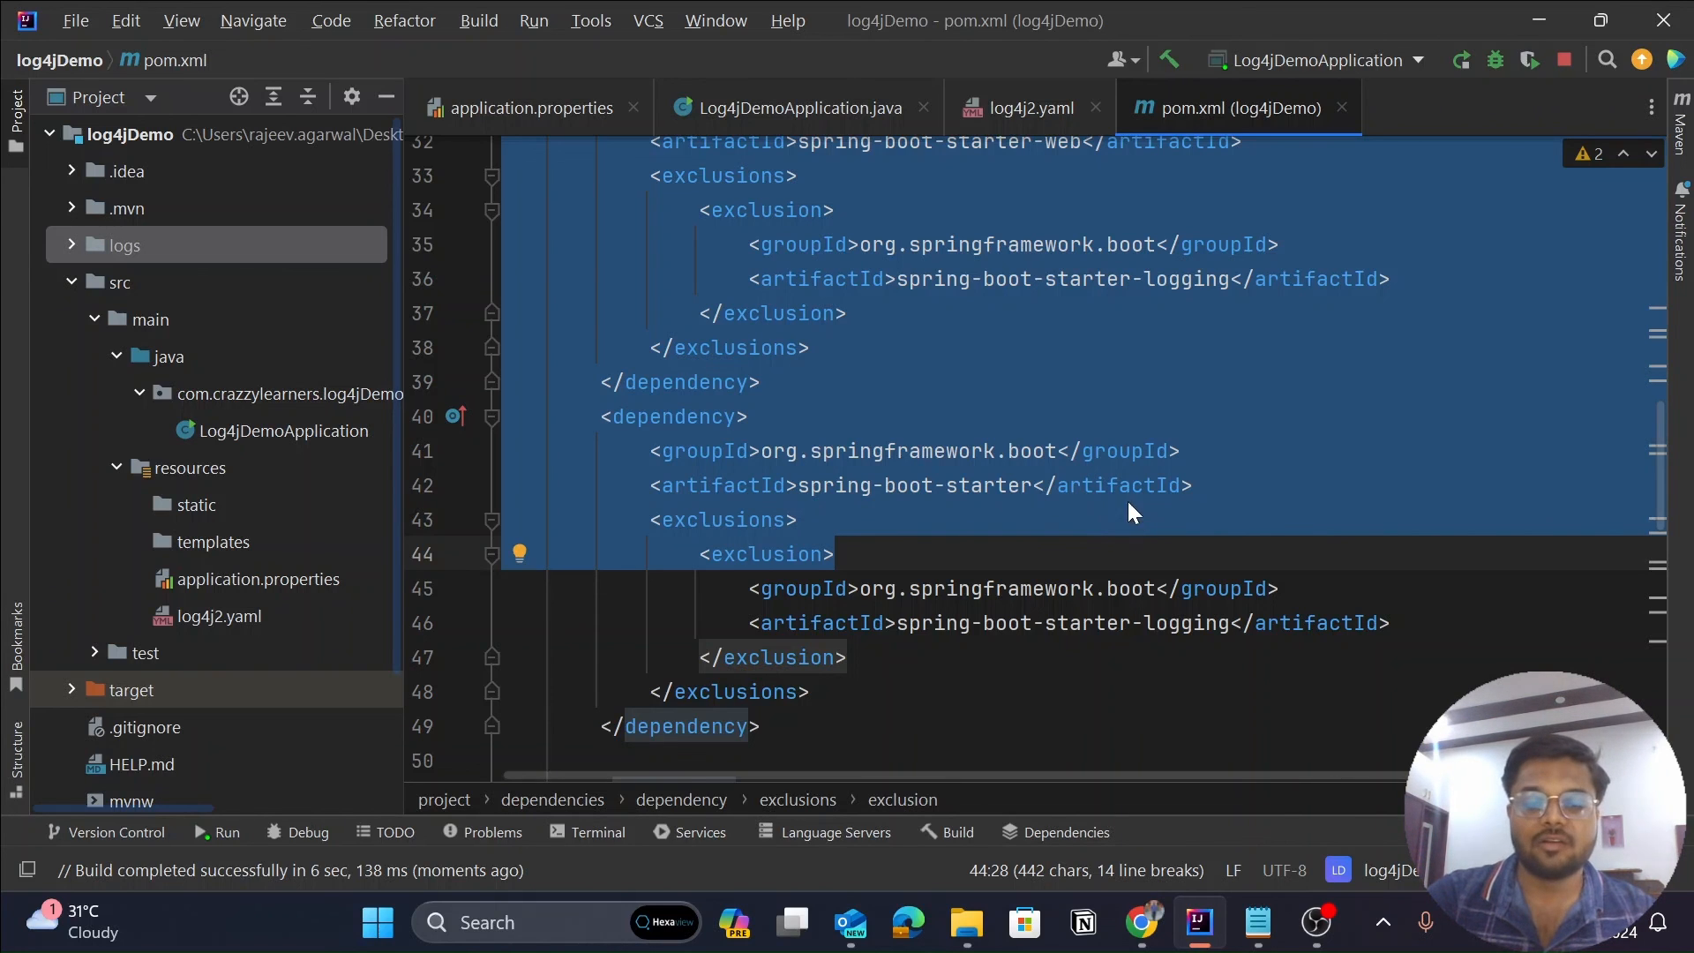
pyautogui.moveTo(1276, 842)
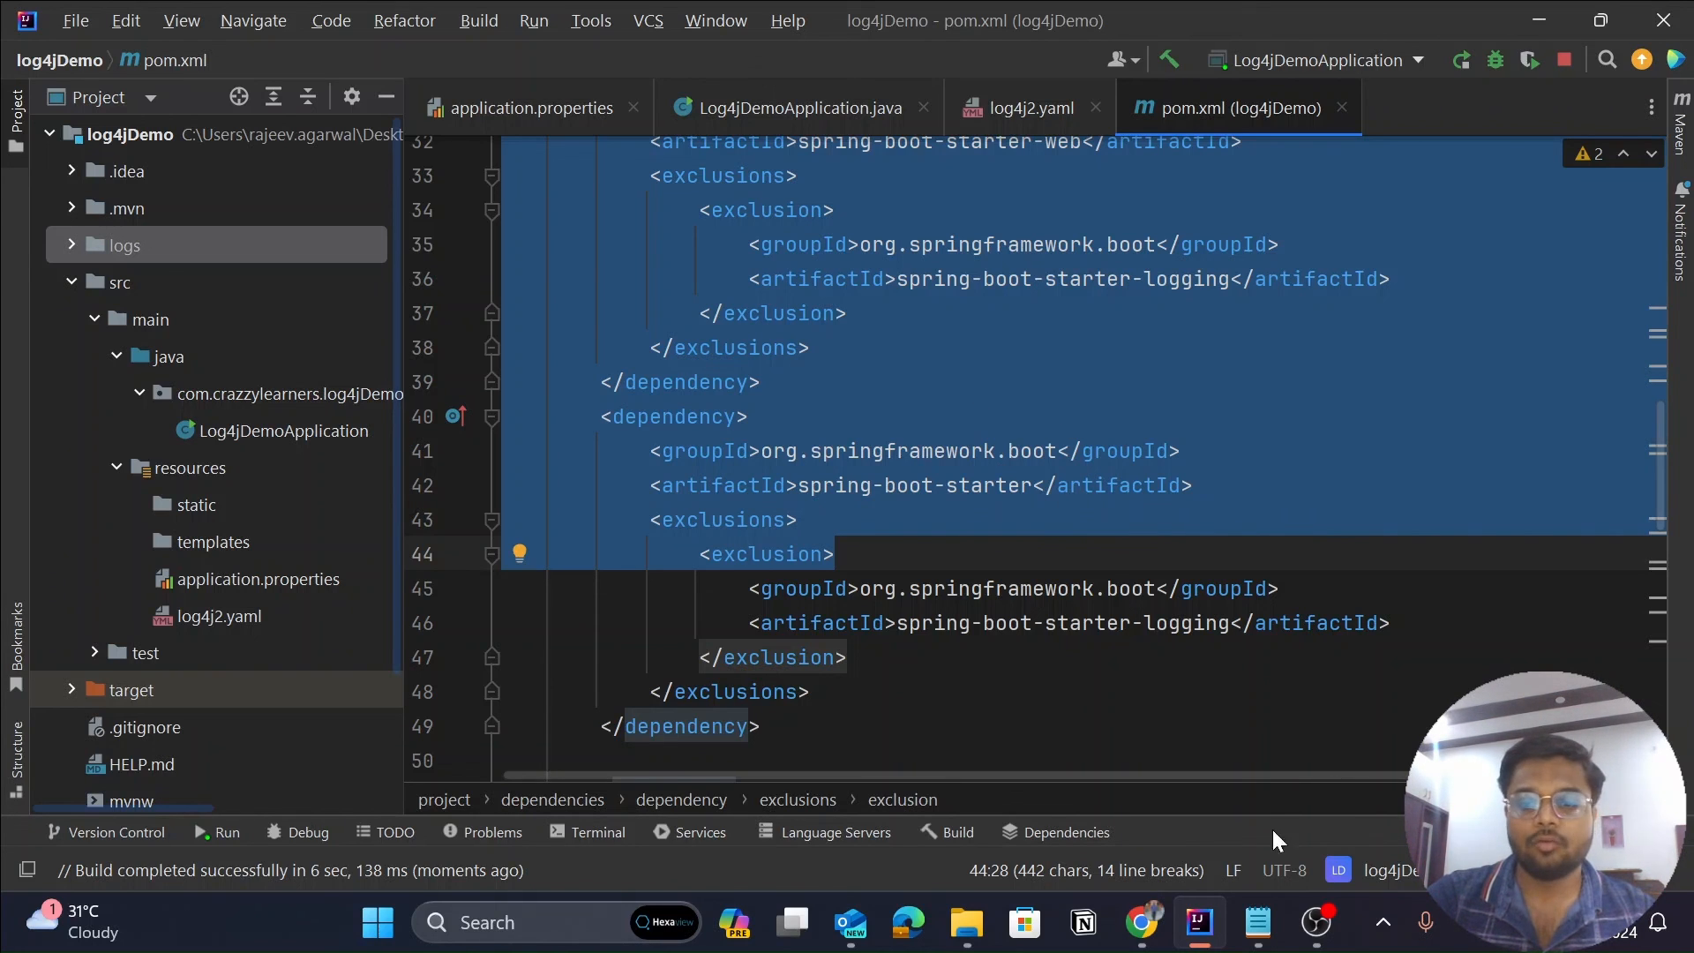